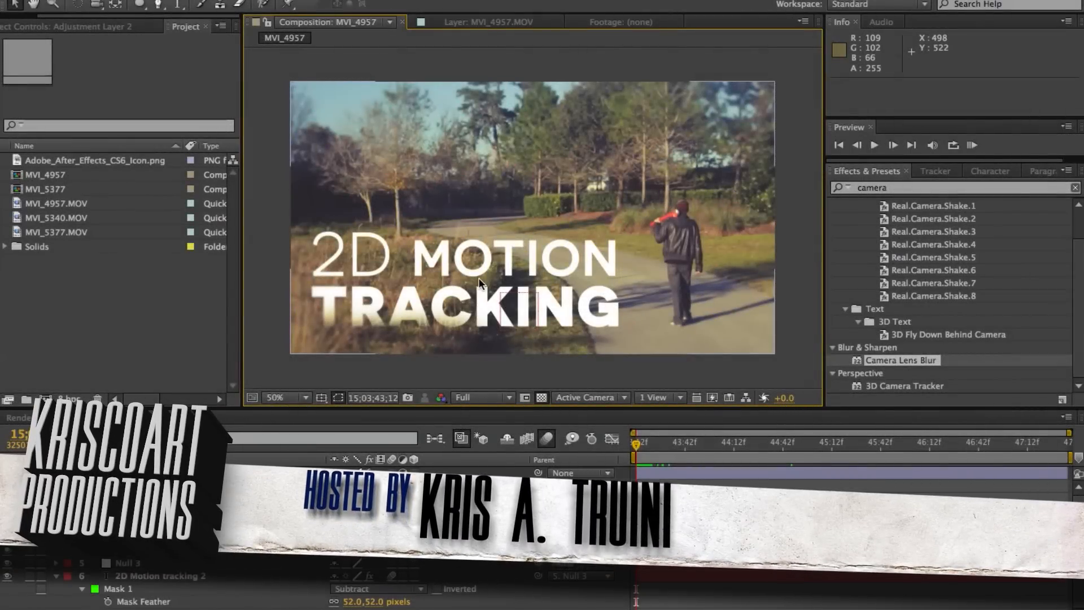
pyautogui.moveTo(805, 296)
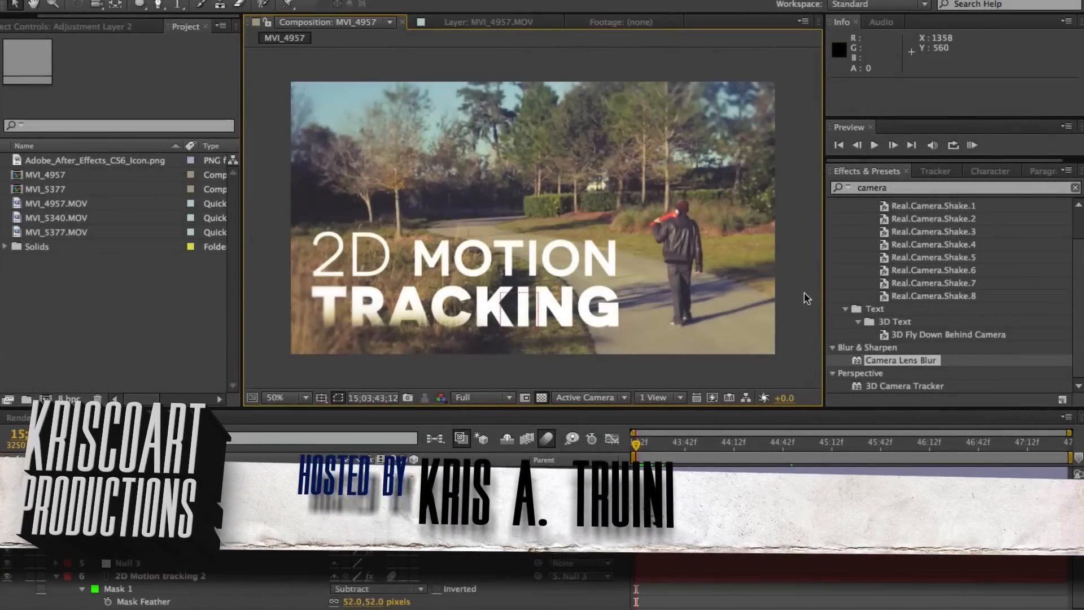
pyautogui.moveTo(340, 277)
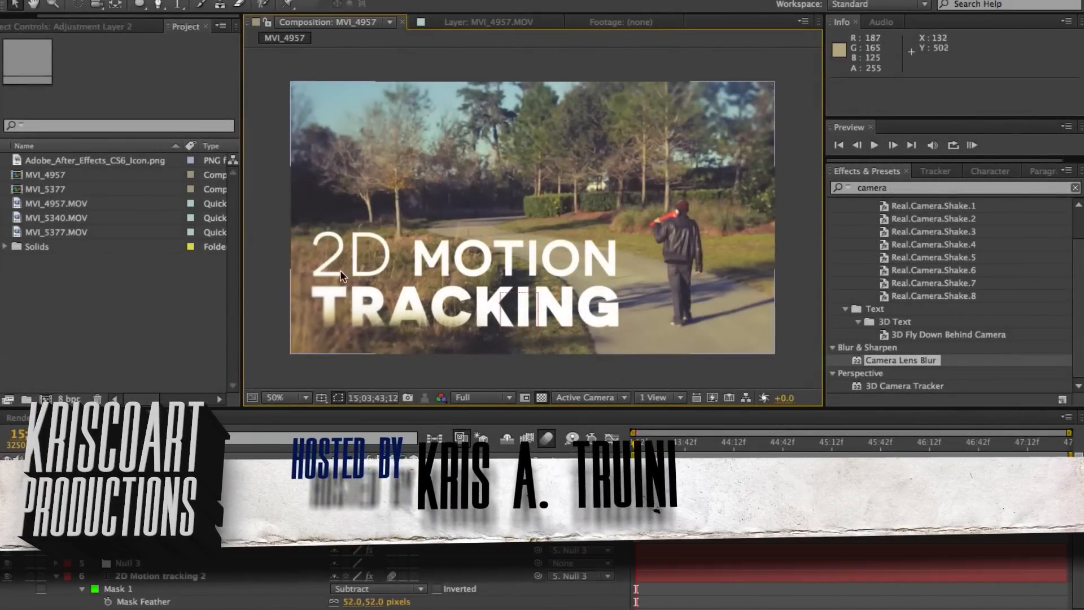
pyautogui.moveTo(599, 157)
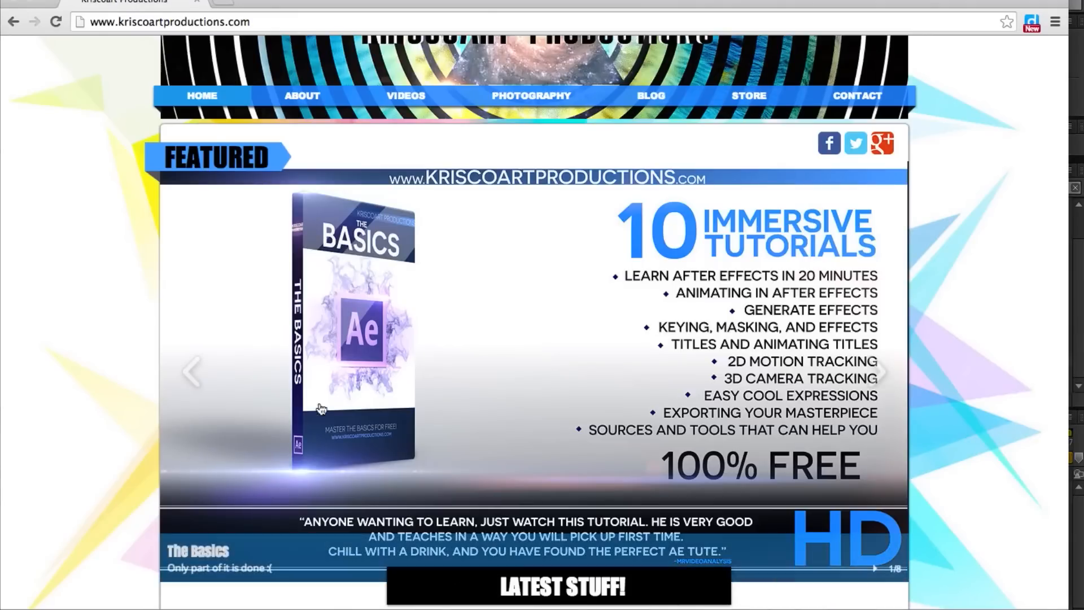
pyautogui.moveTo(712, 286)
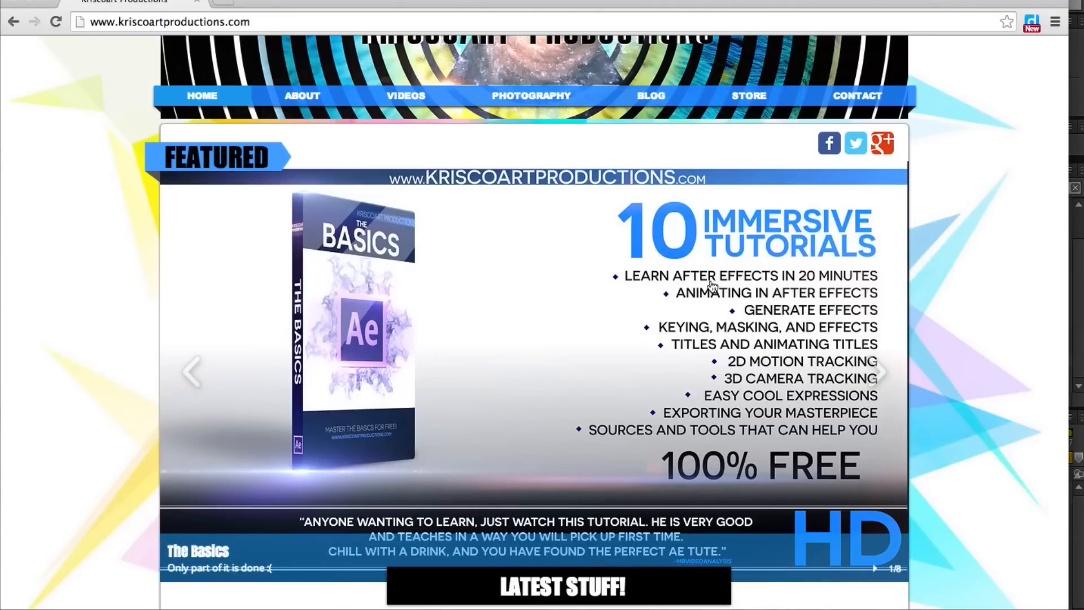
pyautogui.moveTo(335, 313)
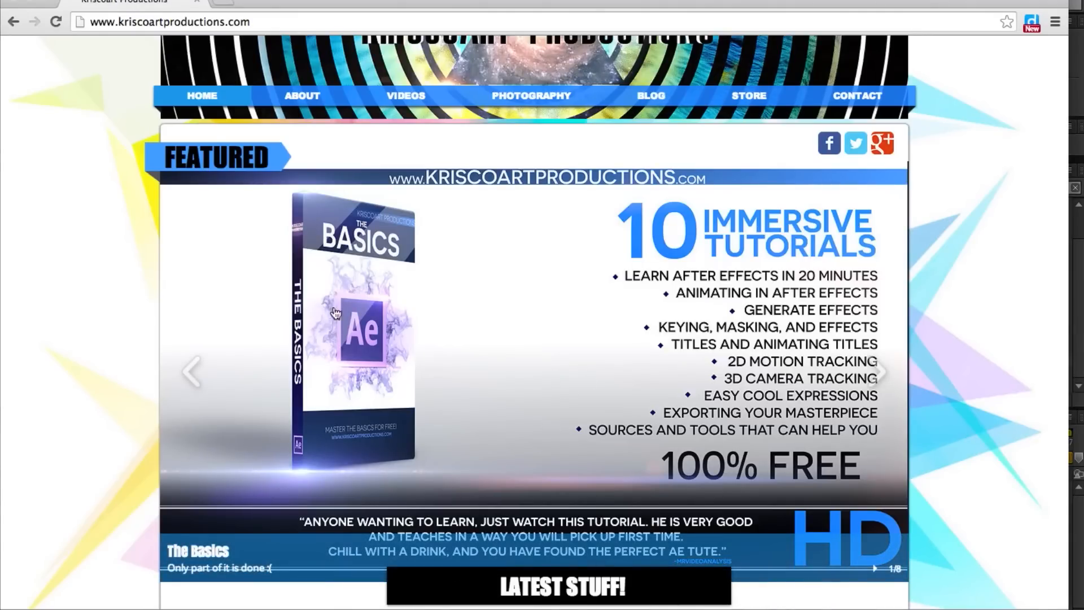
pyautogui.moveTo(383, 383)
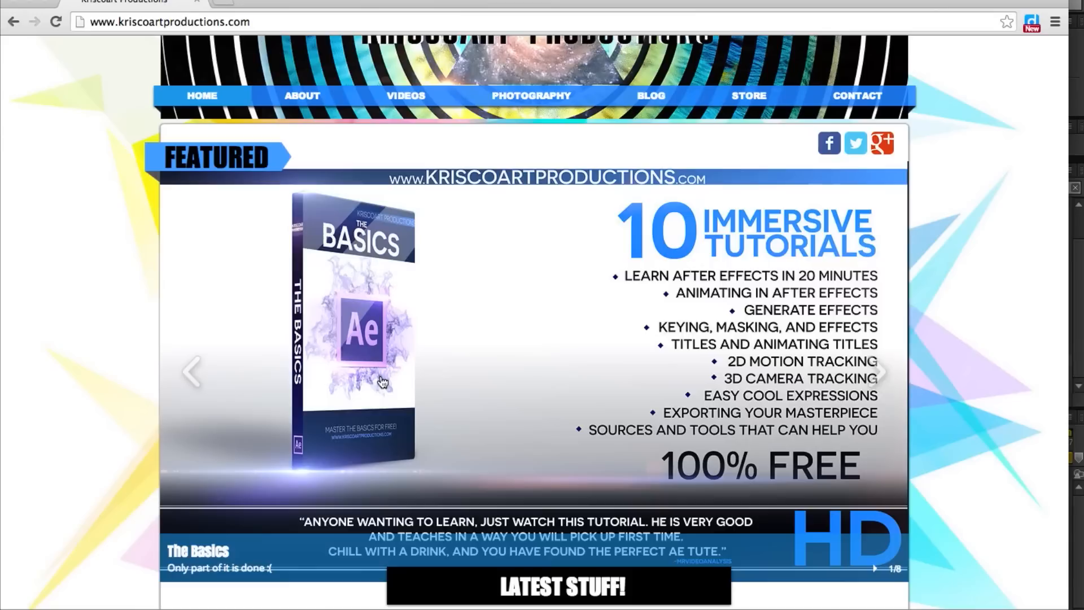
pyautogui.moveTo(607, 375)
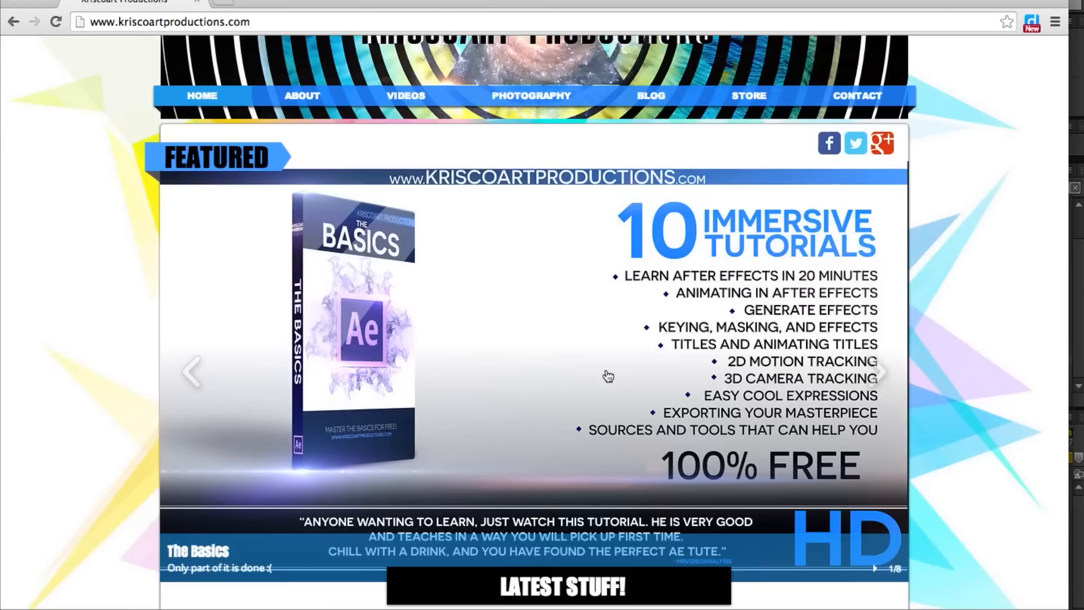
pyautogui.moveTo(332, 235)
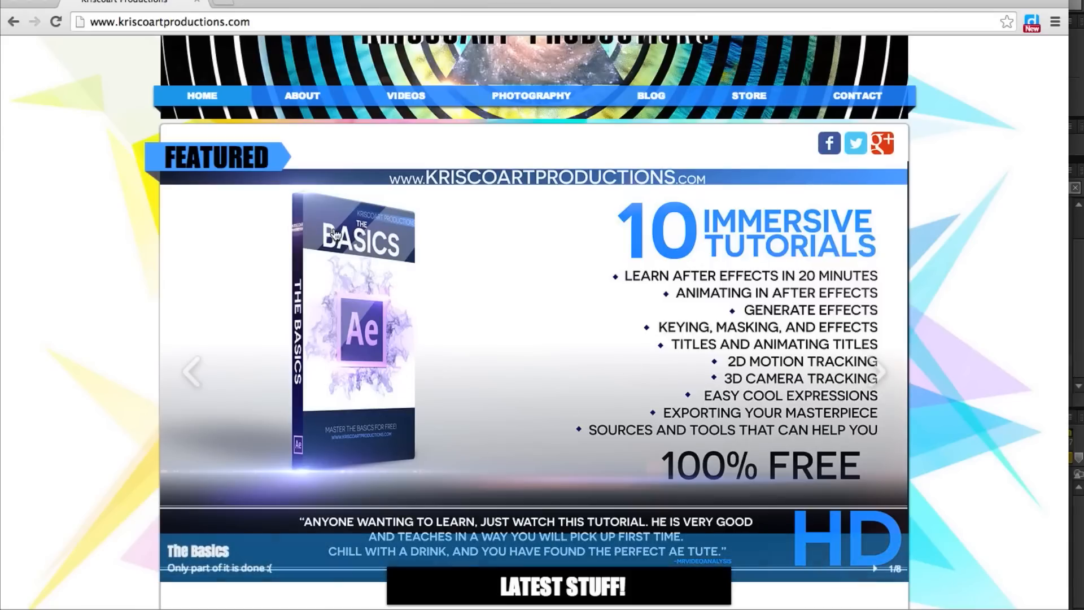
pyautogui.moveTo(788, 439)
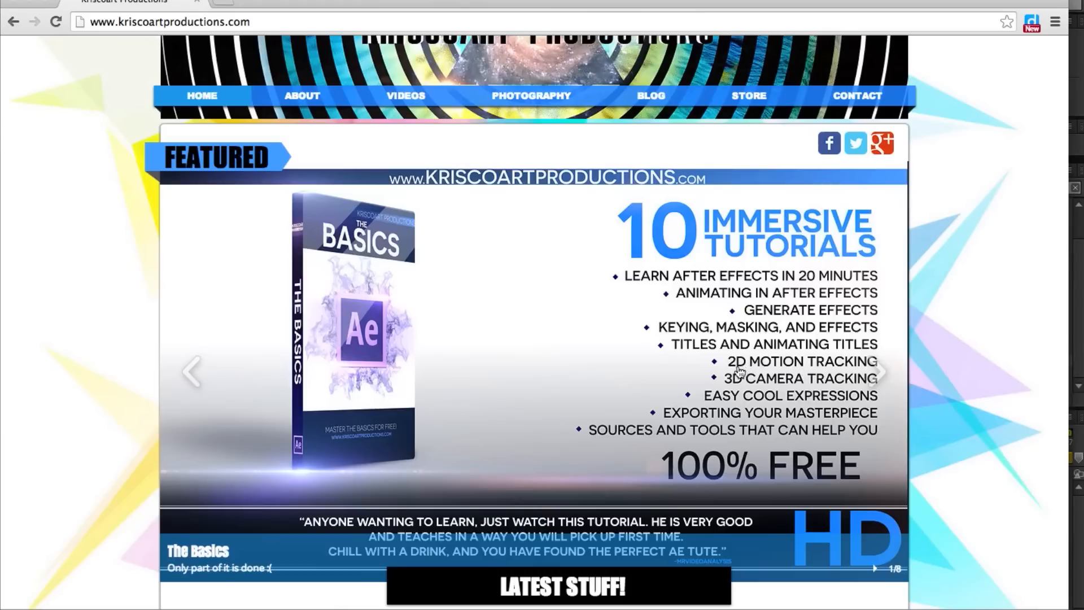
pyautogui.moveTo(746, 389)
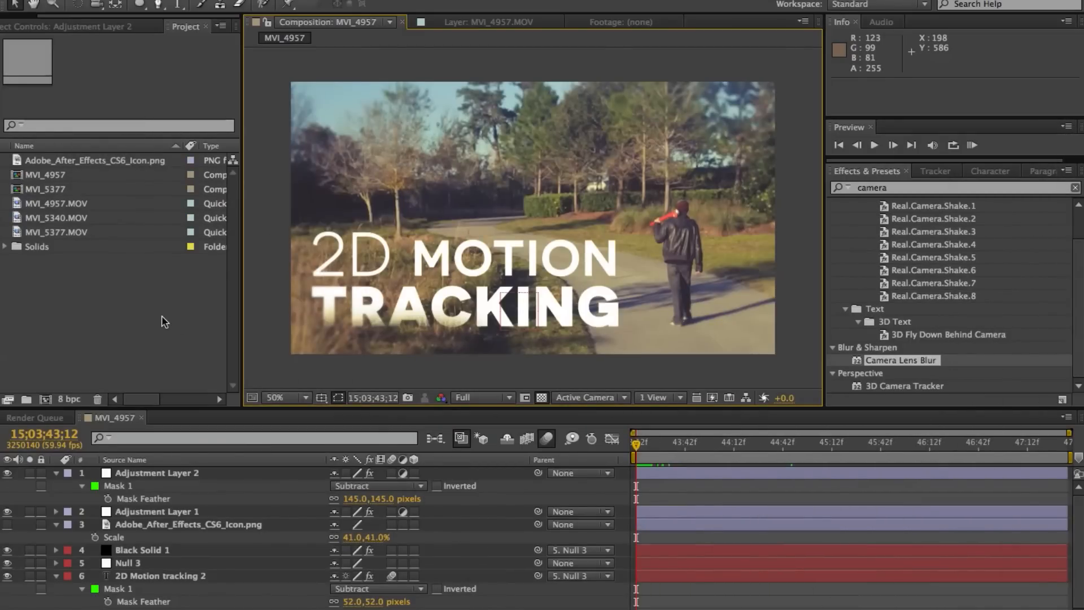
pyautogui.moveTo(539, 242)
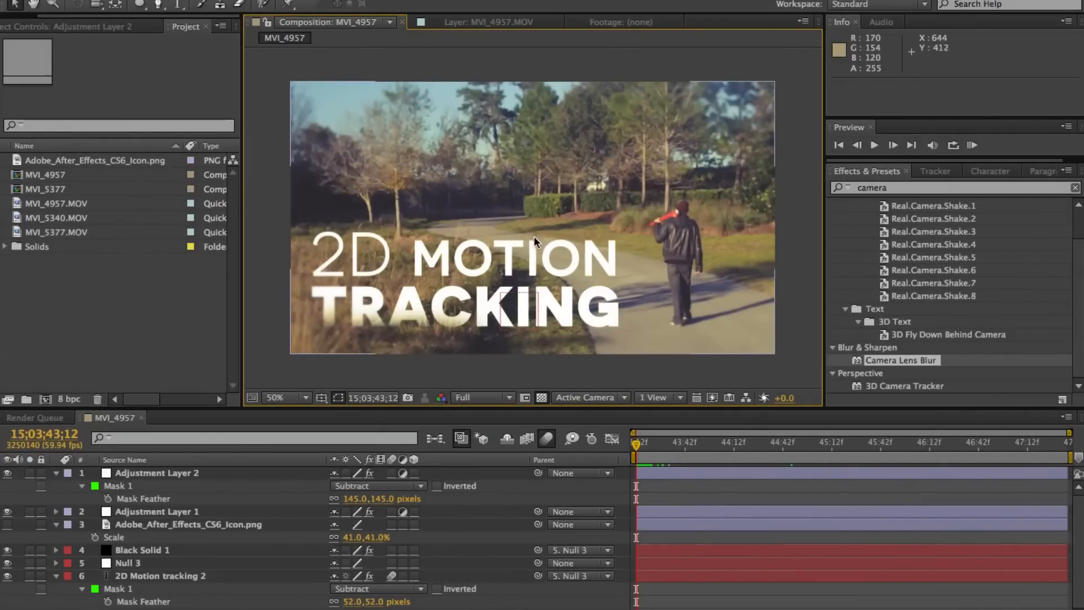
pyautogui.moveTo(605, 268)
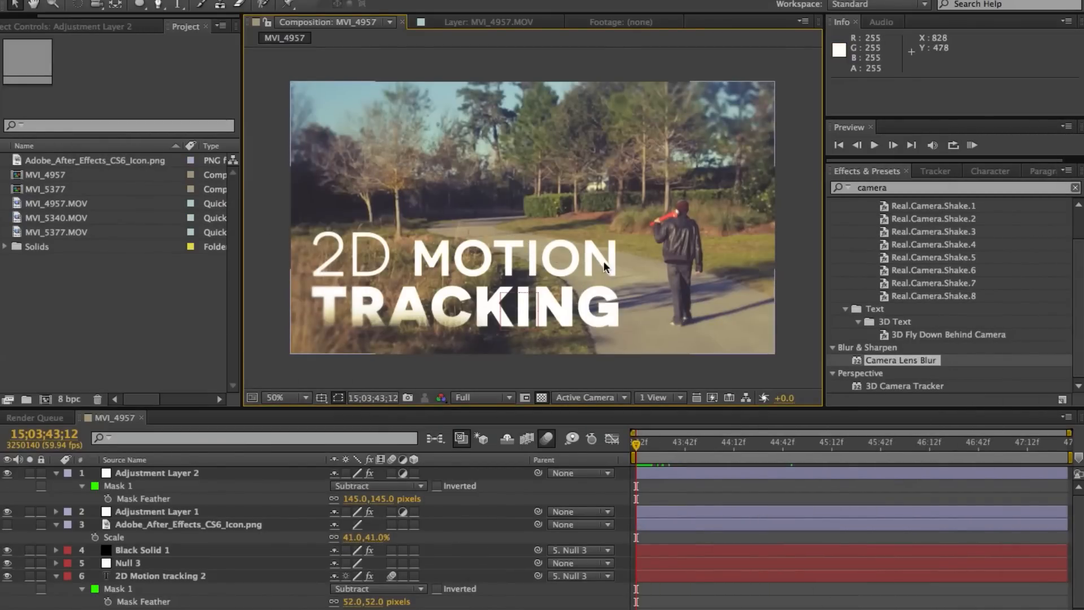
pyautogui.moveTo(400, 246)
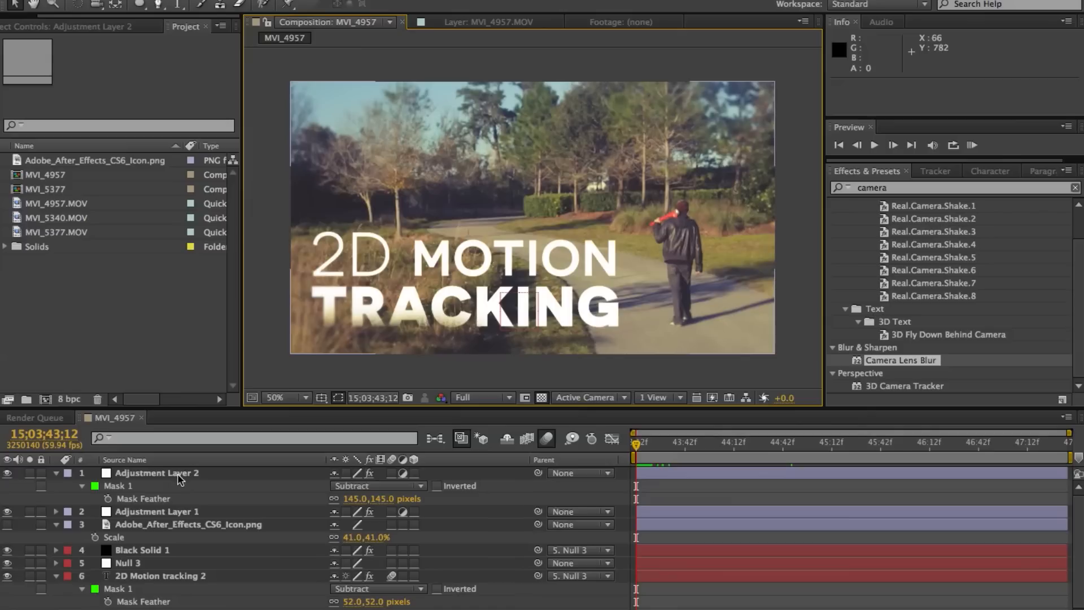
# Select Adjustment Layer 2 to show its Camera Lens Blur: radius 5.0, hexagon iris.
pyautogui.click(155, 473)
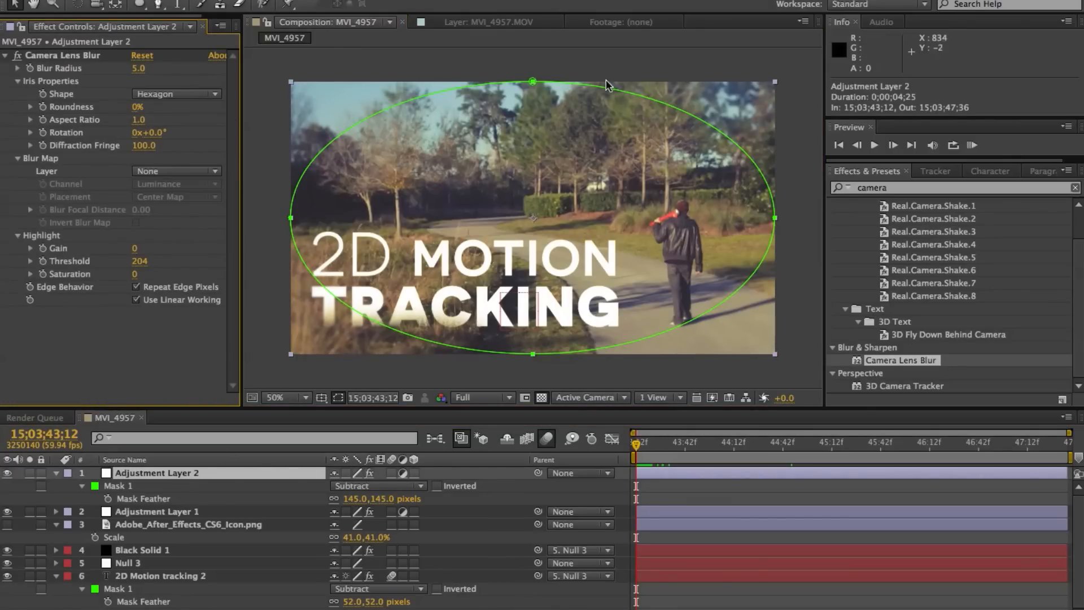
pyautogui.moveTo(379, 506)
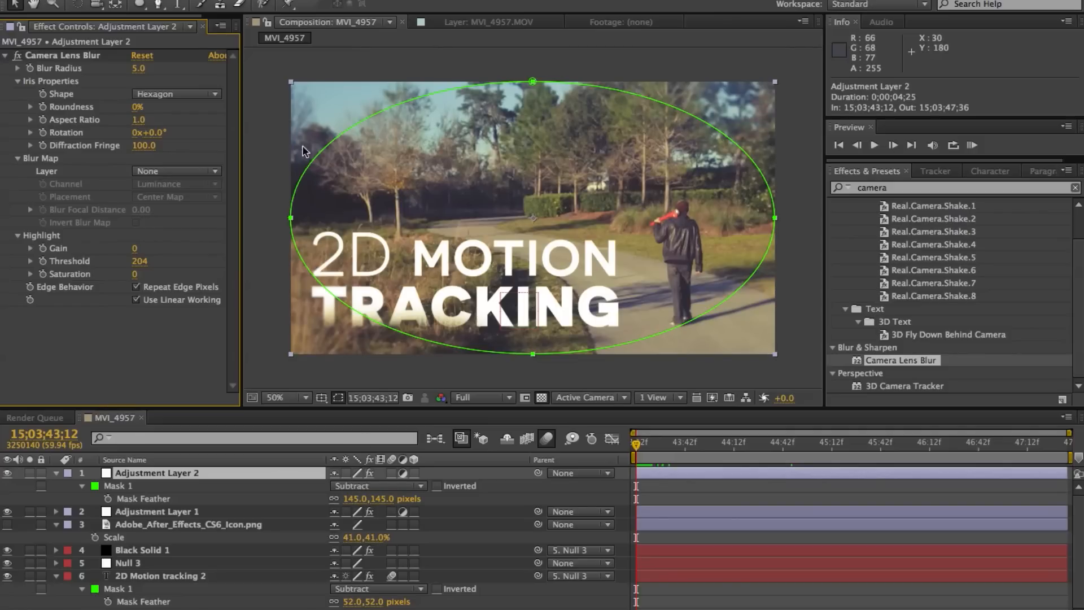
pyautogui.moveTo(694, 101)
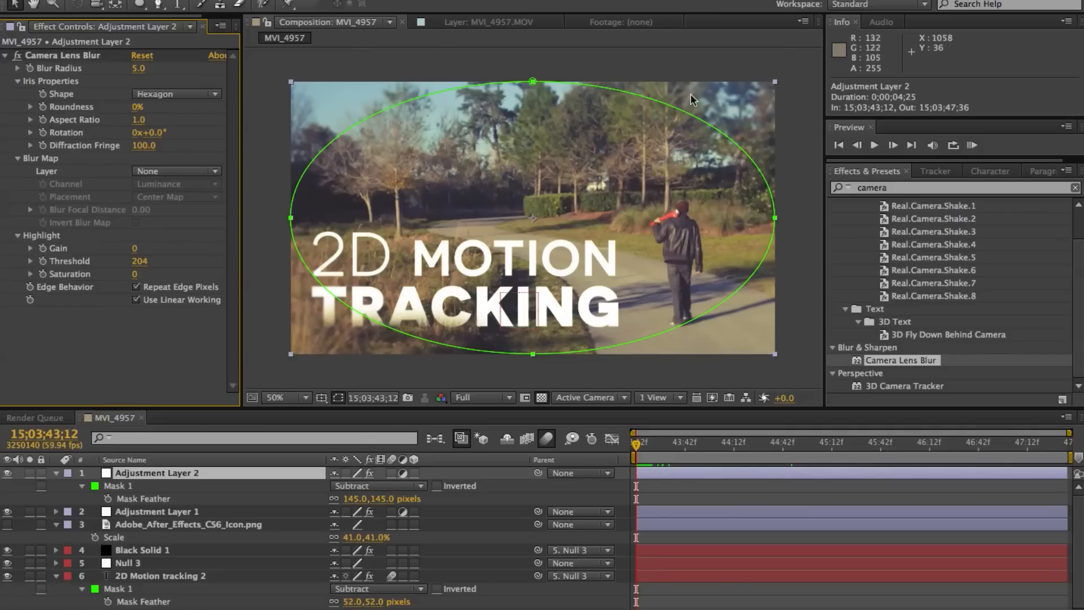
pyautogui.moveTo(650, 336)
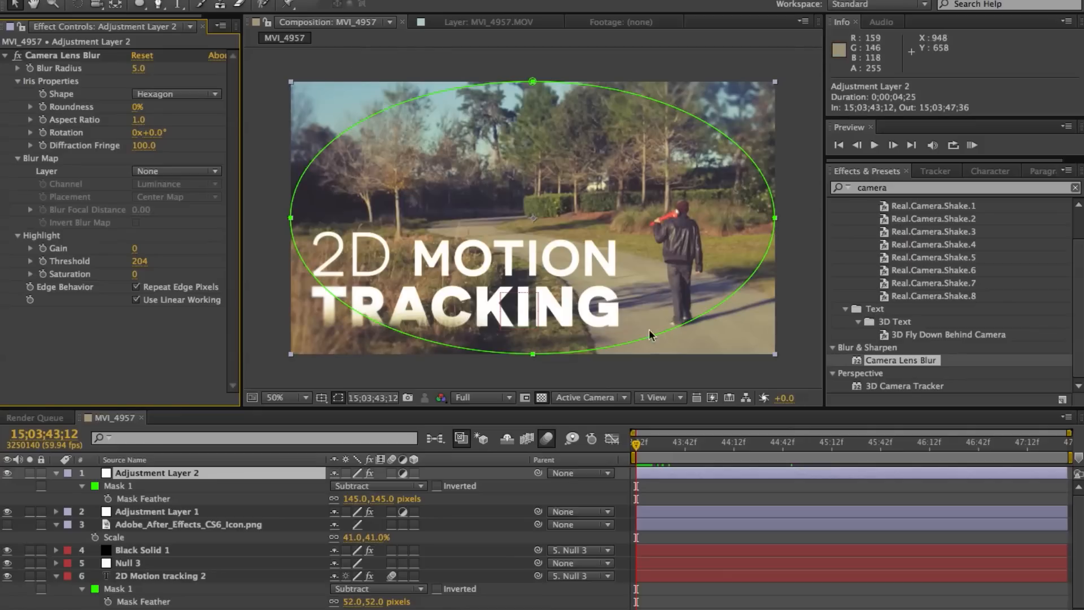
pyautogui.moveTo(484, 205)
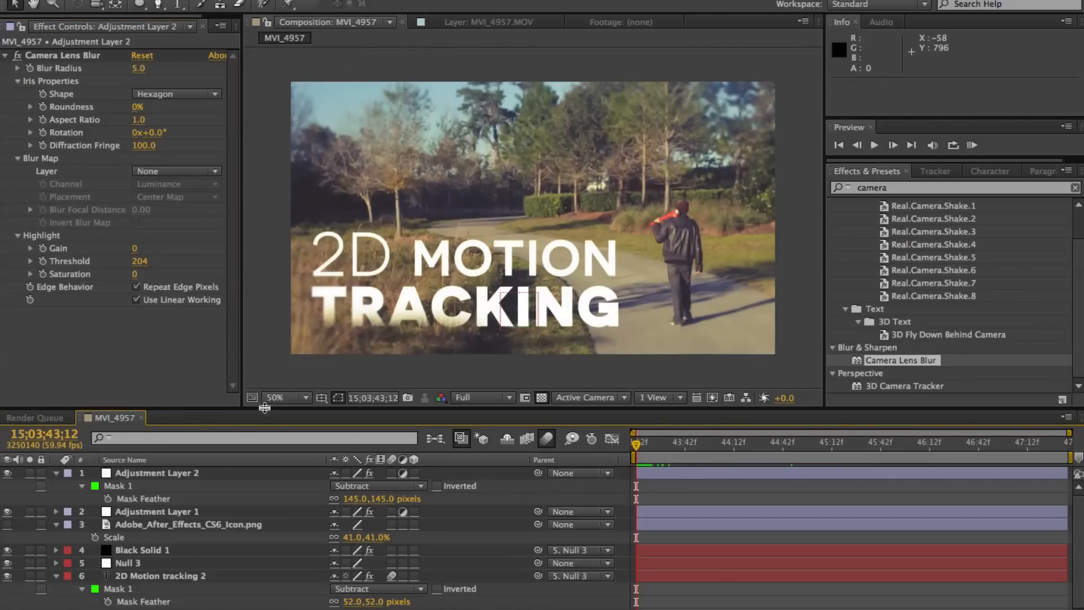
# Select Adjustment Layer 1 and review its Curves channels Red, Green, Blue, then back to RGB.
pyautogui.click(156, 511)
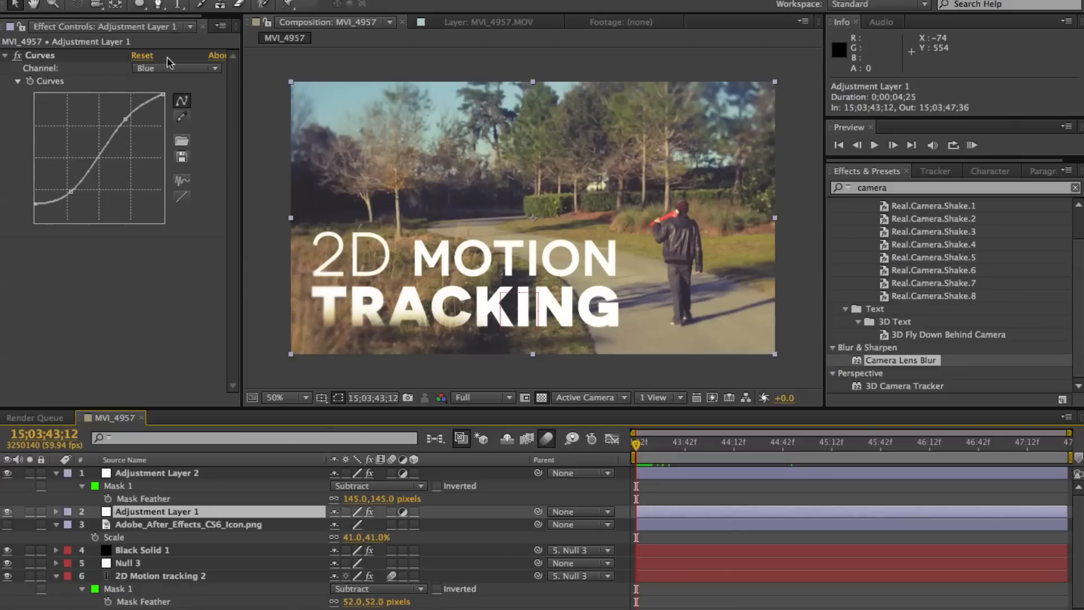
pyautogui.click(176, 68)
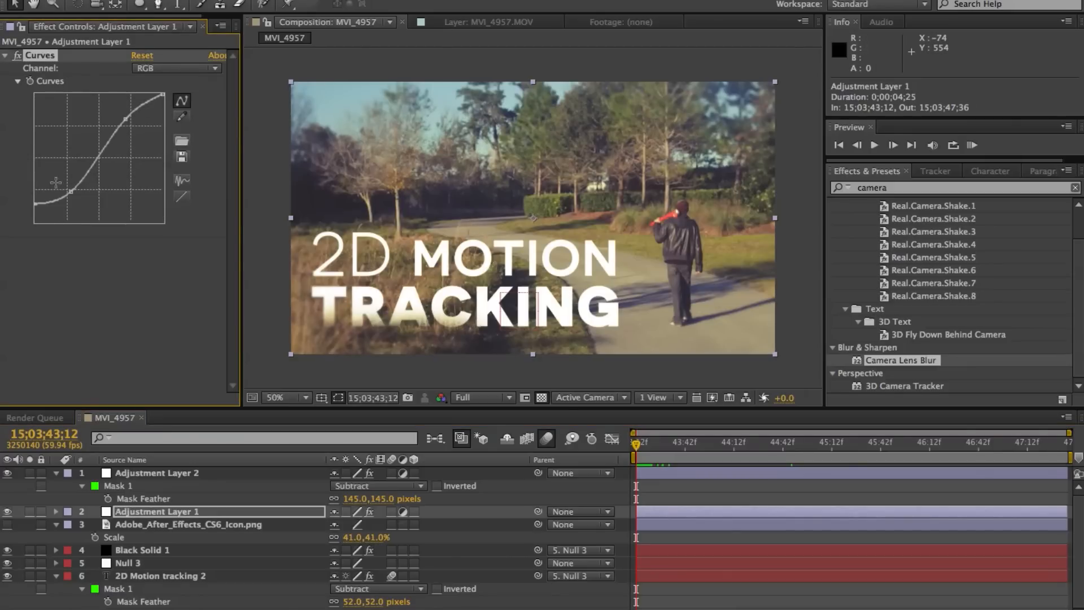
pyautogui.click(176, 68)
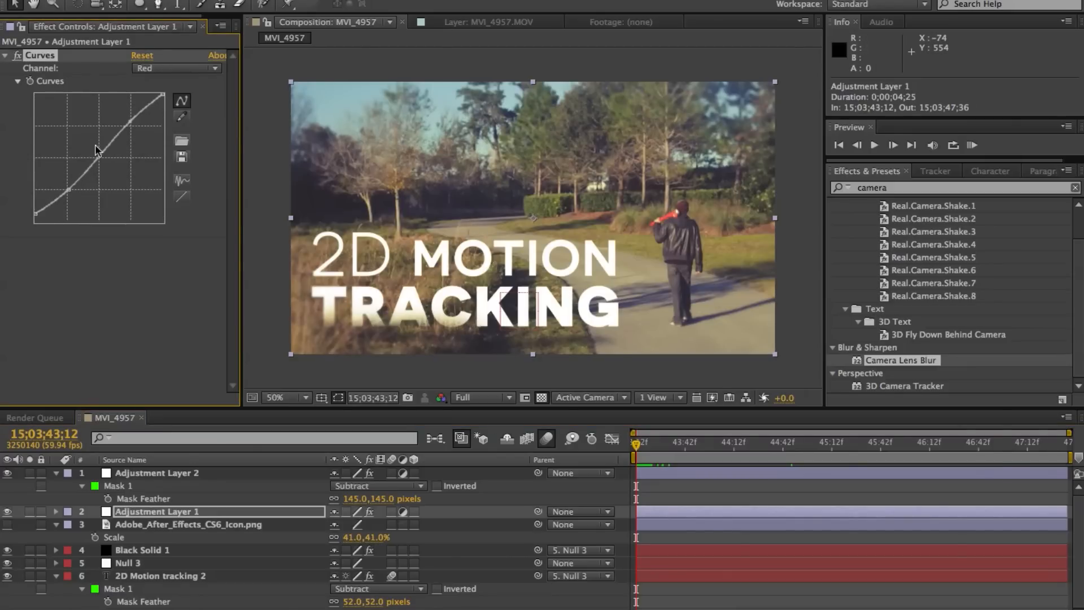
pyautogui.click(176, 68)
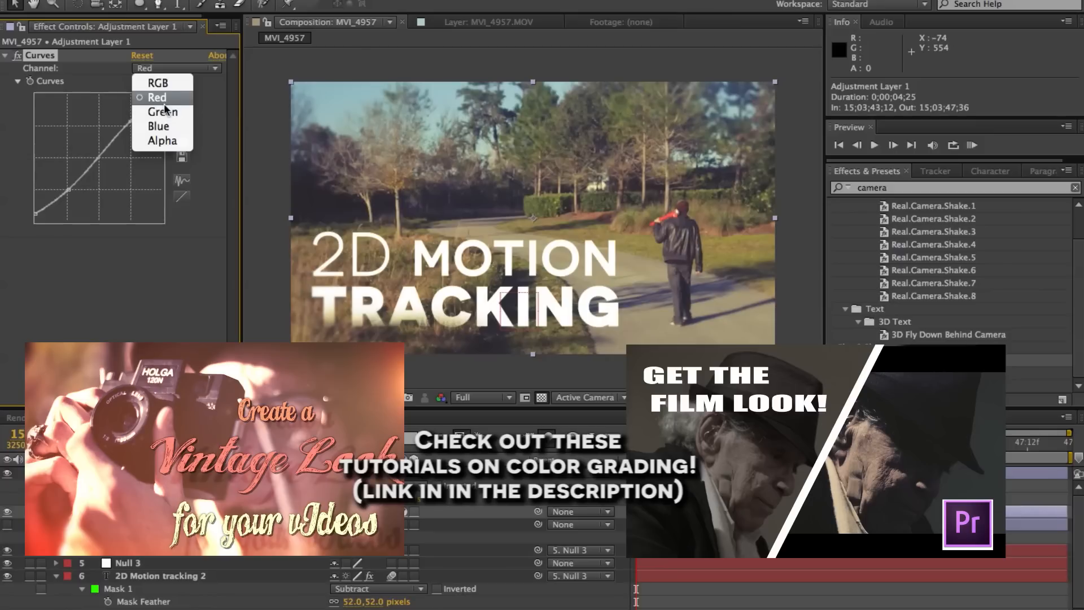
pyautogui.click(162, 112)
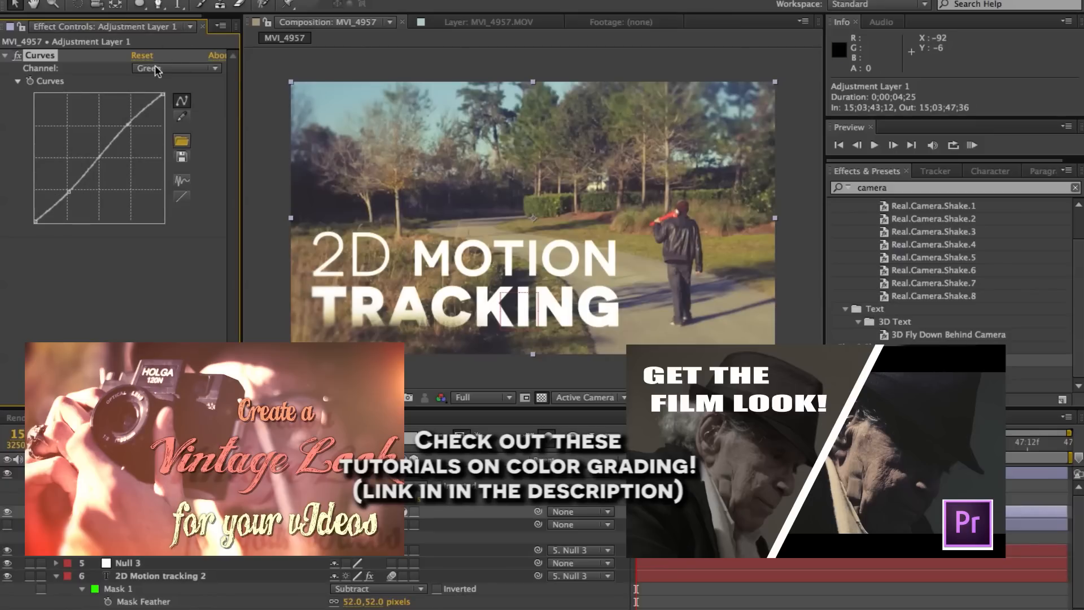
pyautogui.click(176, 68)
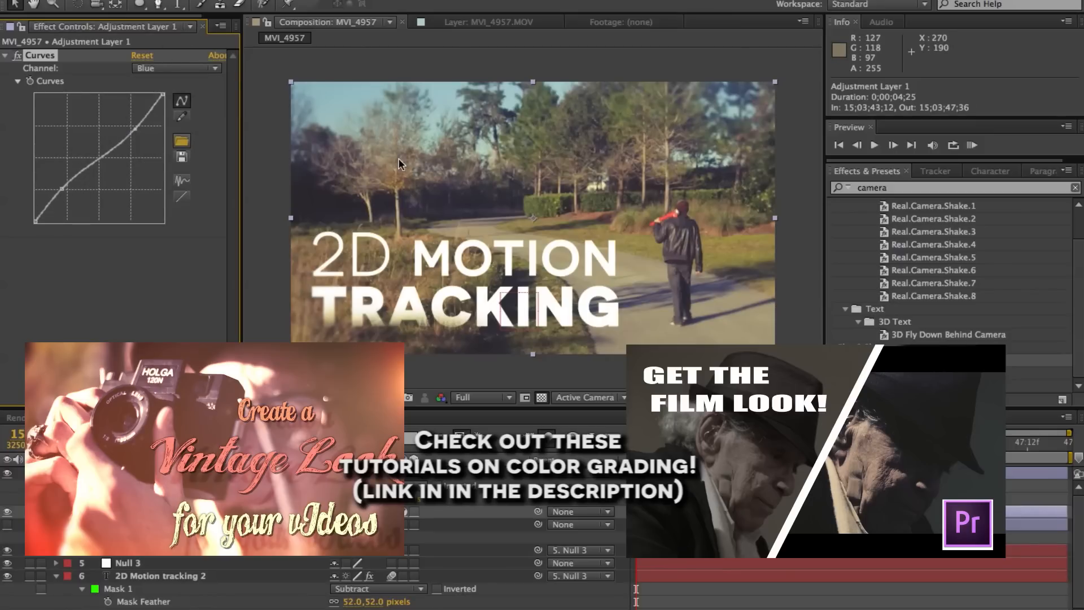
pyautogui.moveTo(568, 176)
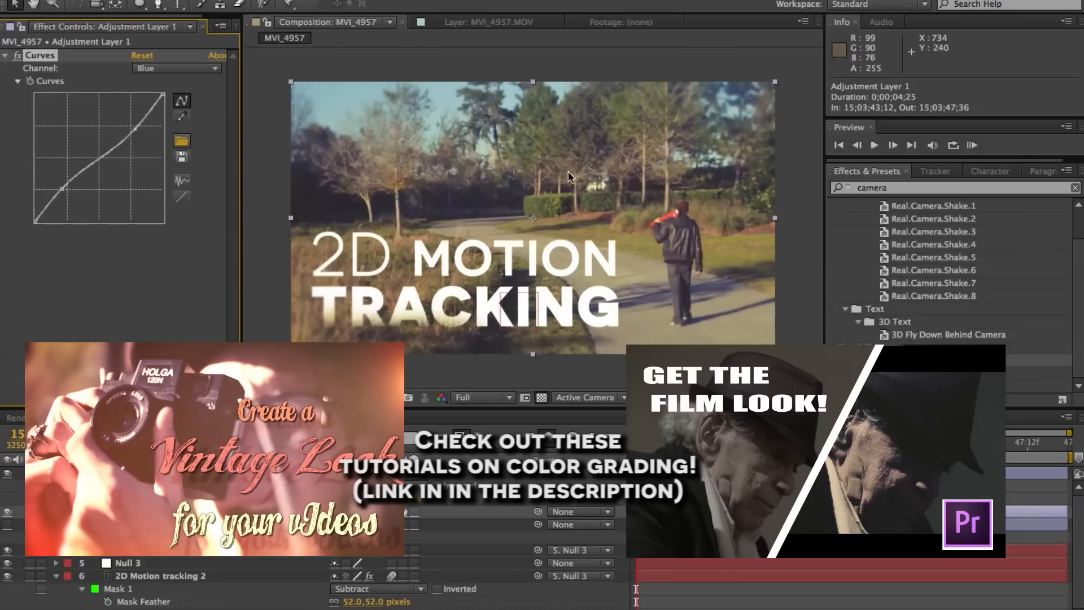
pyautogui.moveTo(220, 82)
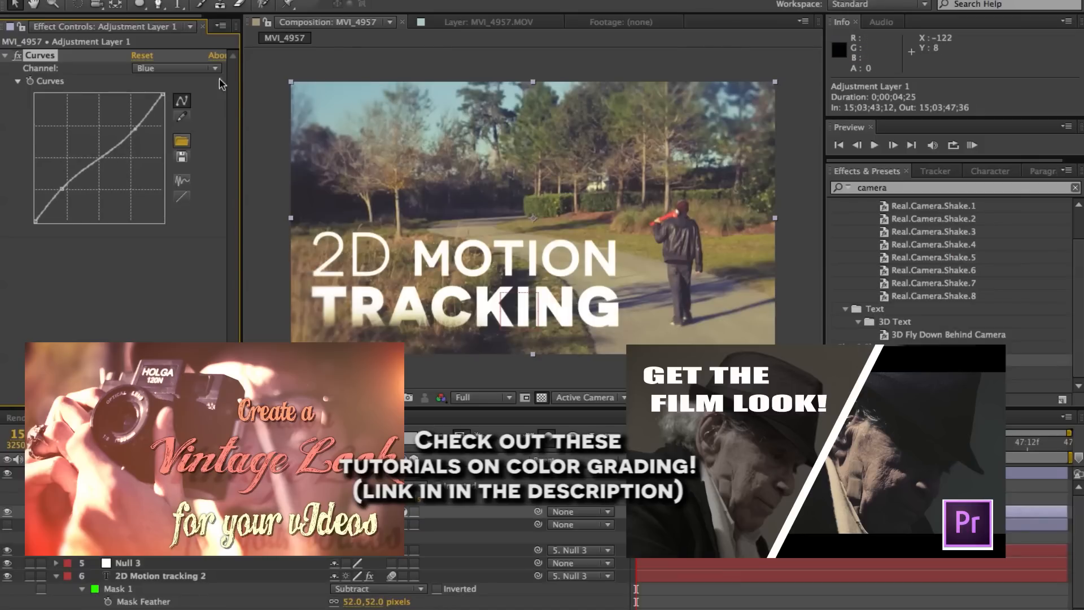
pyautogui.click(175, 68)
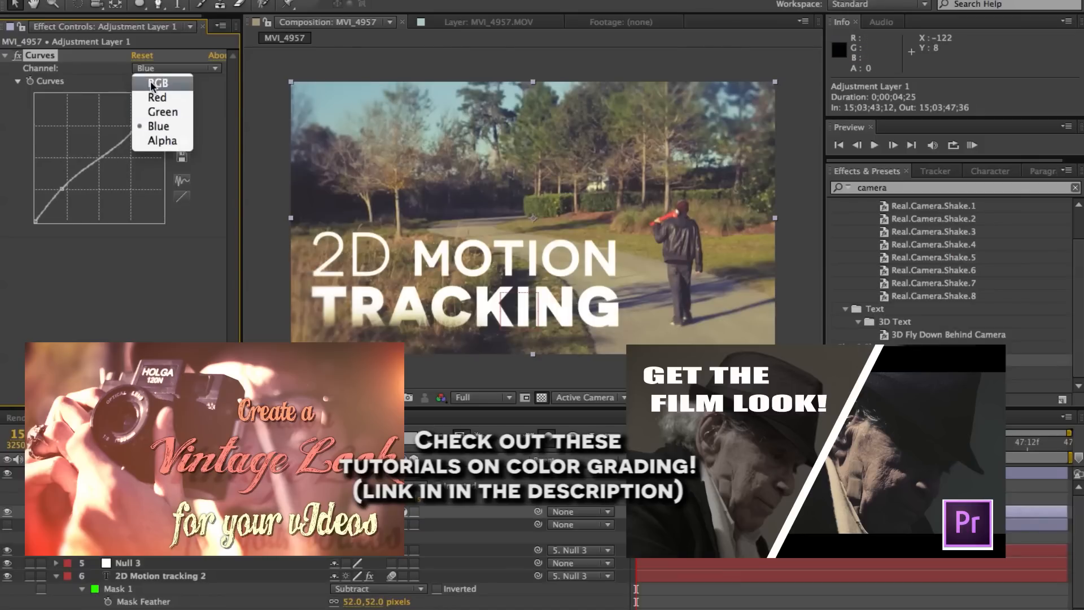
pyautogui.click(158, 82)
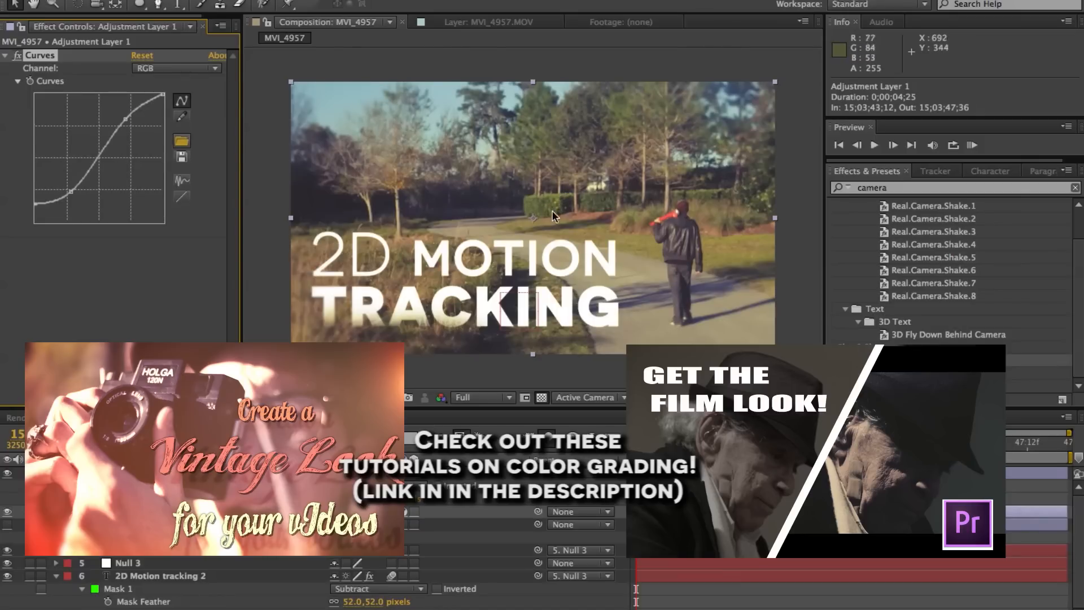
pyautogui.moveTo(476, 329)
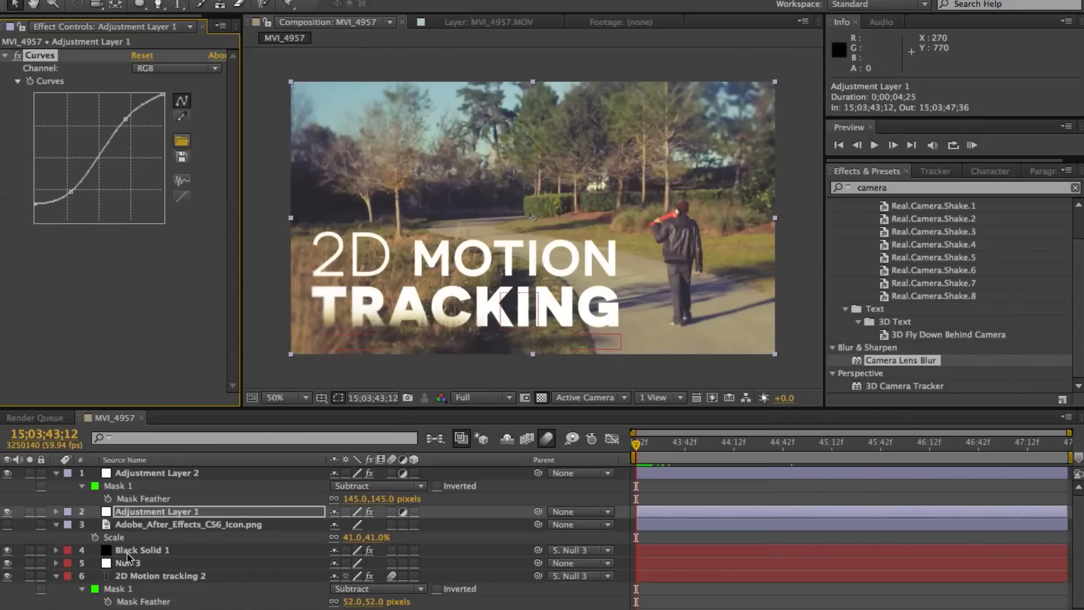
pyautogui.click(143, 549)
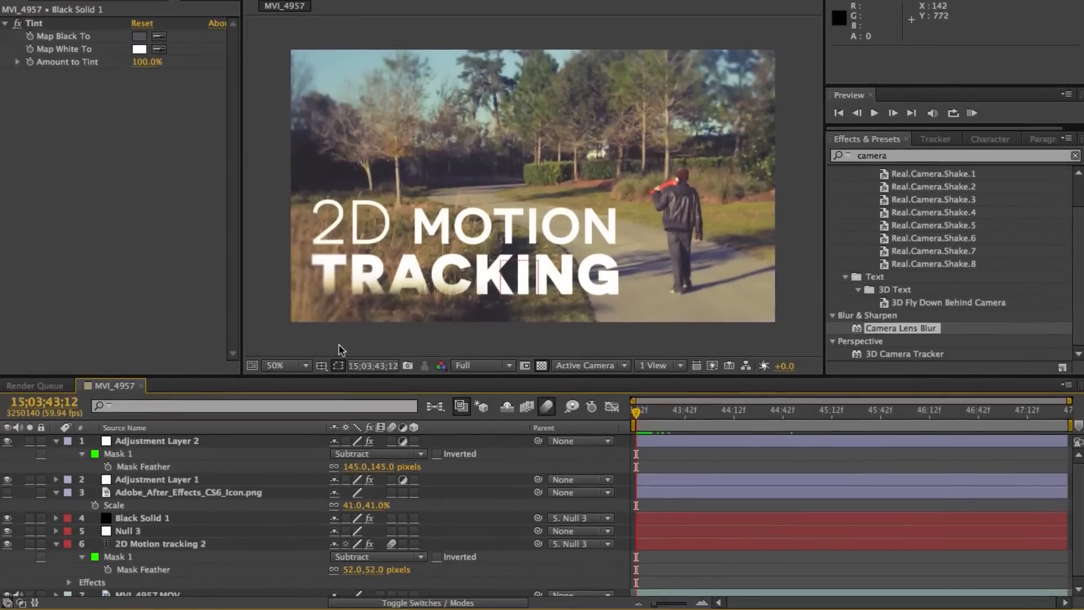
pyautogui.click(127, 529)
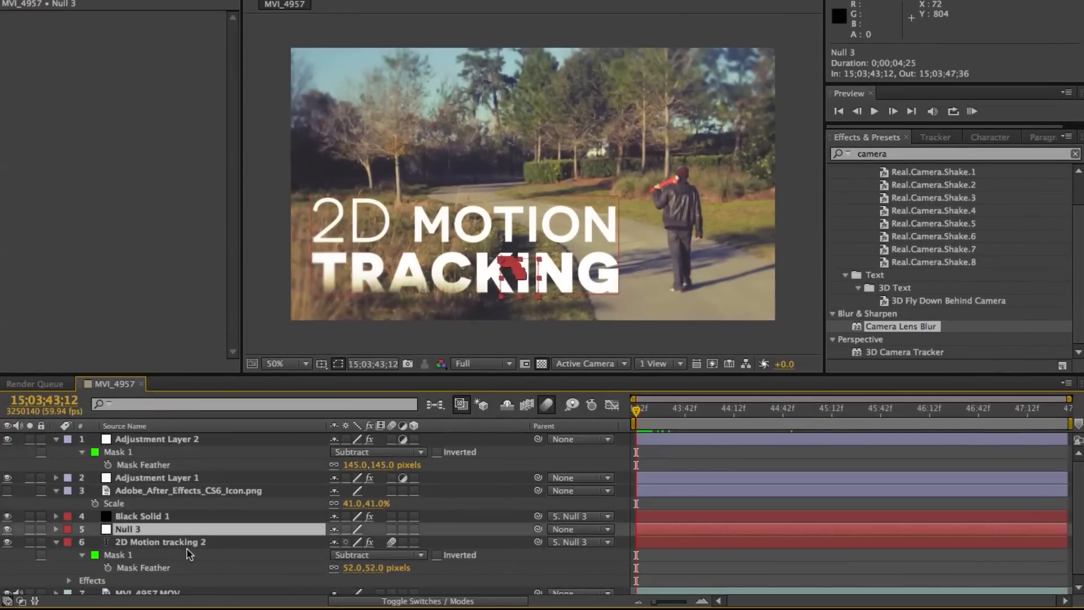
pyautogui.click(147, 588)
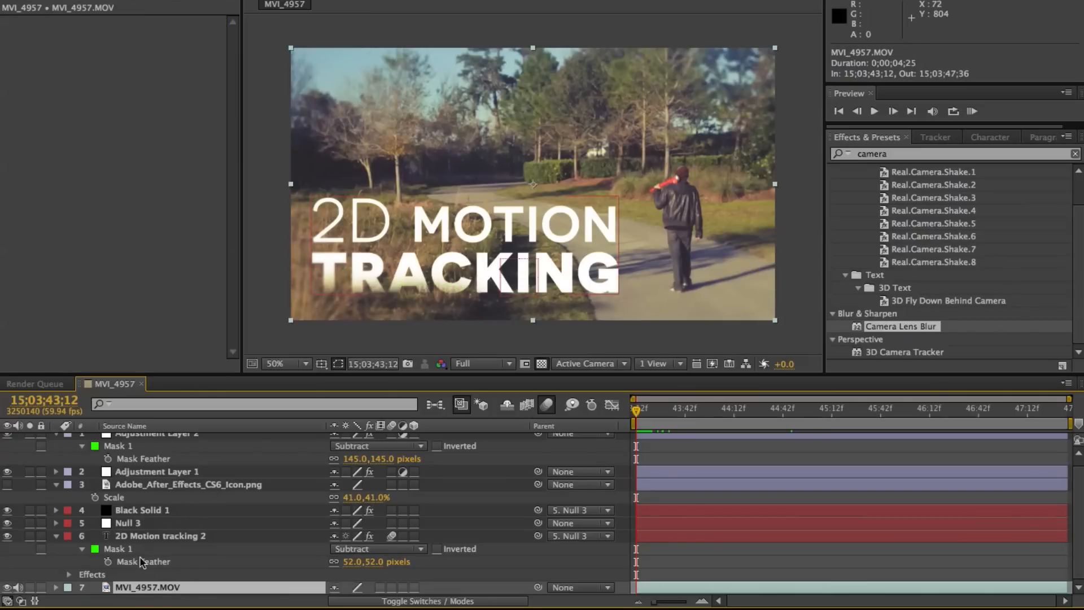
pyautogui.moveTo(528, 248)
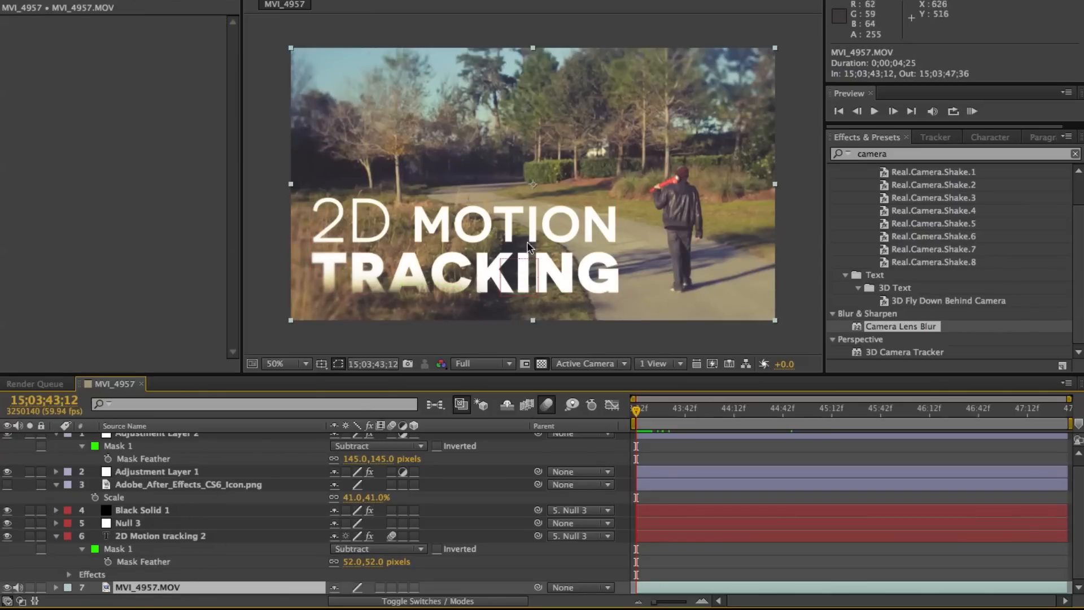
pyautogui.moveTo(450, 158)
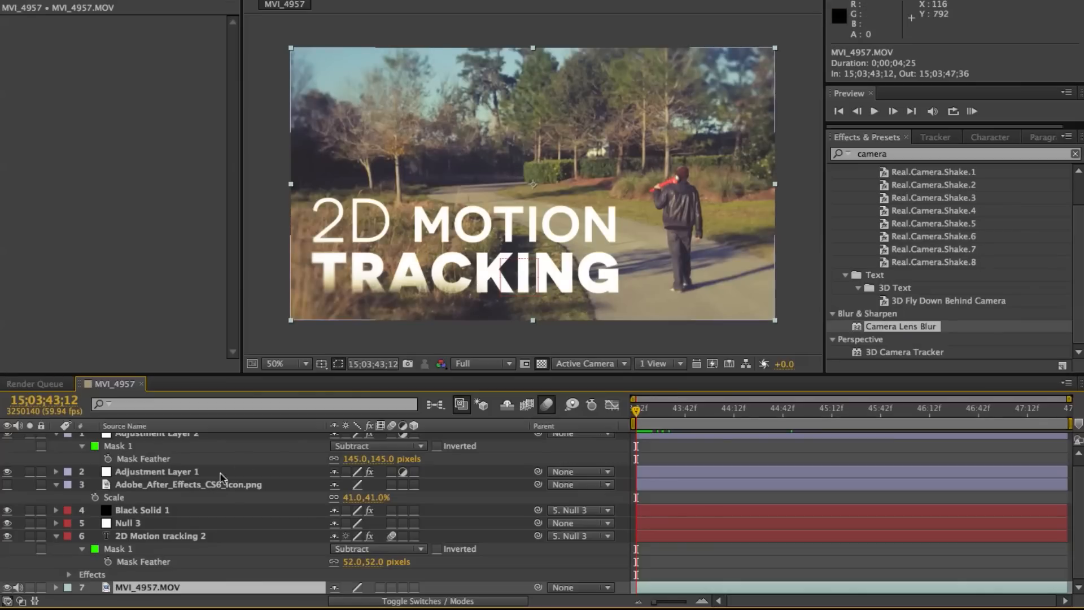
pyautogui.scroll(3)
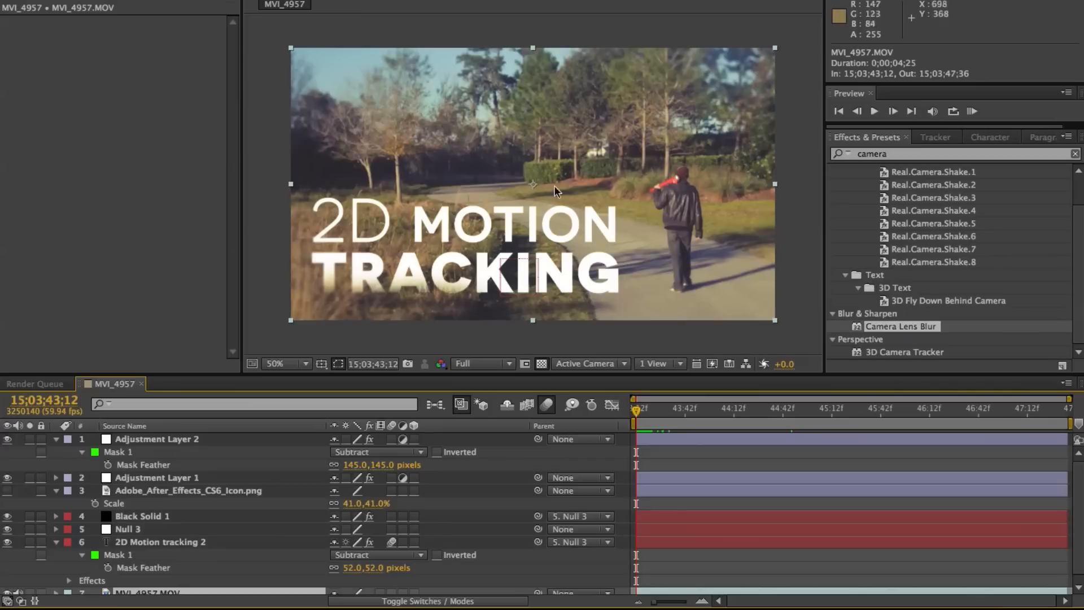
pyautogui.moveTo(466, 116)
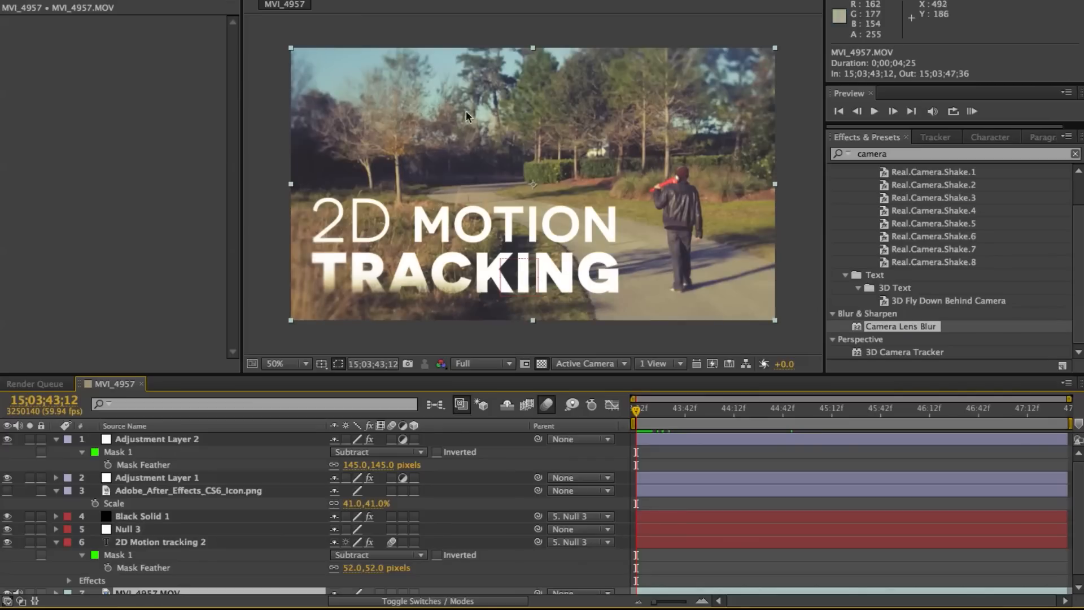
pyautogui.moveTo(518, 192)
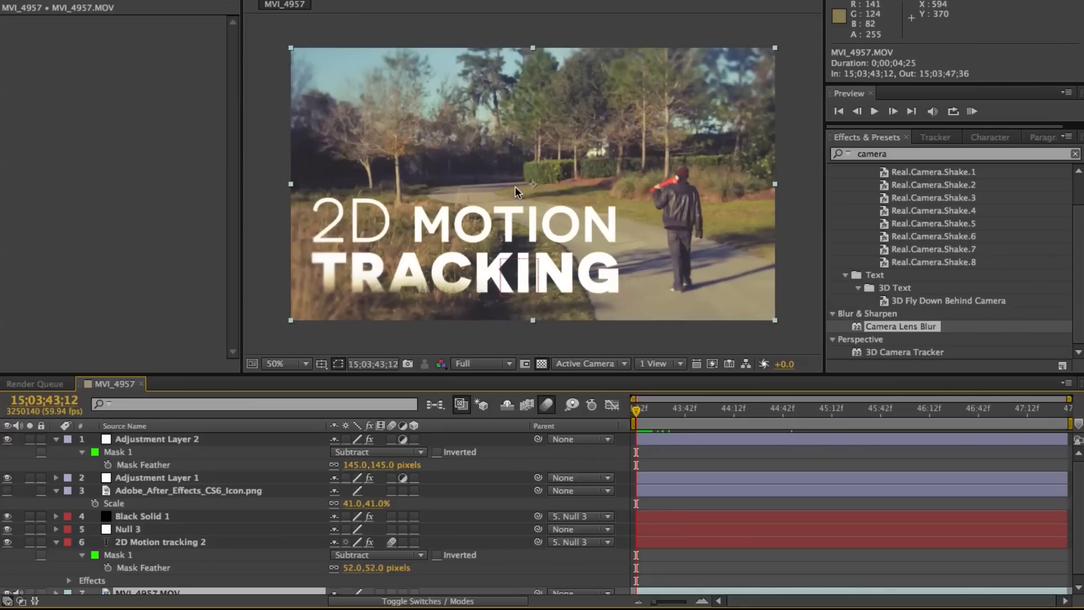
pyautogui.moveTo(641, 151)
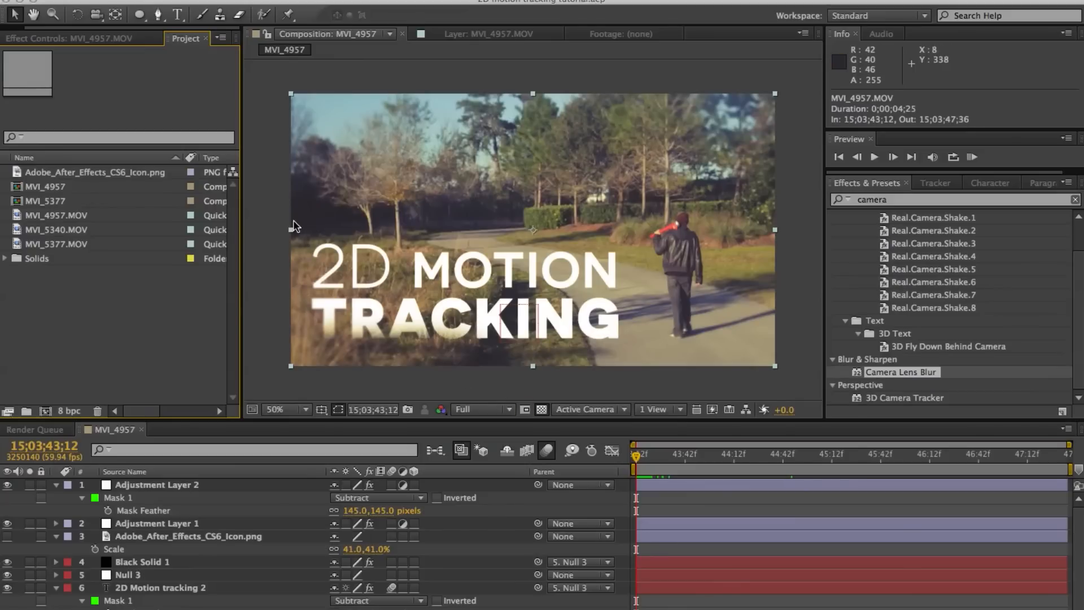
pyautogui.moveTo(56, 222)
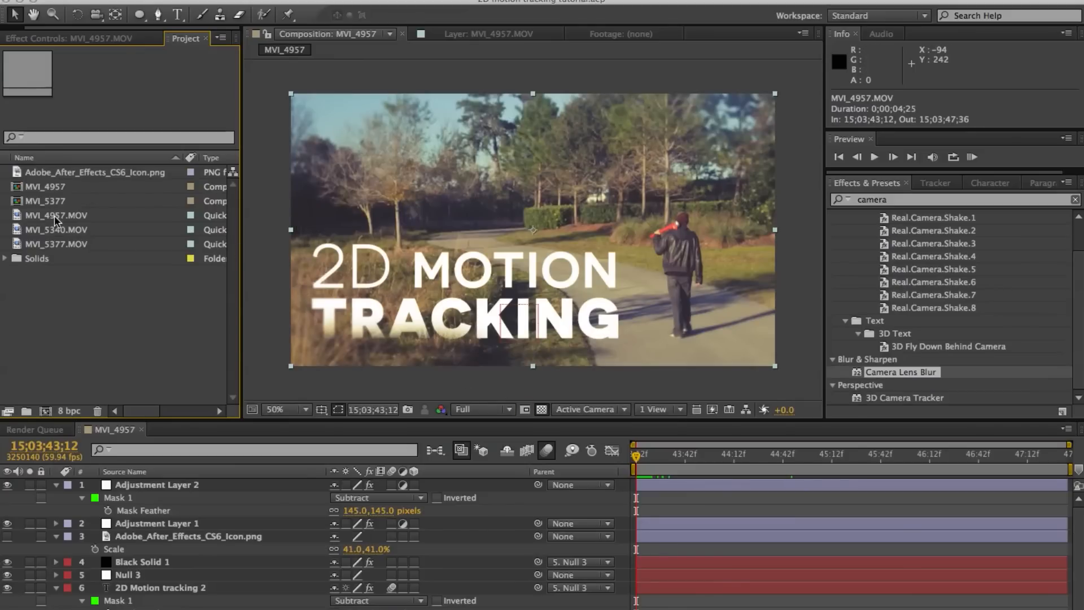
pyautogui.click(55, 214)
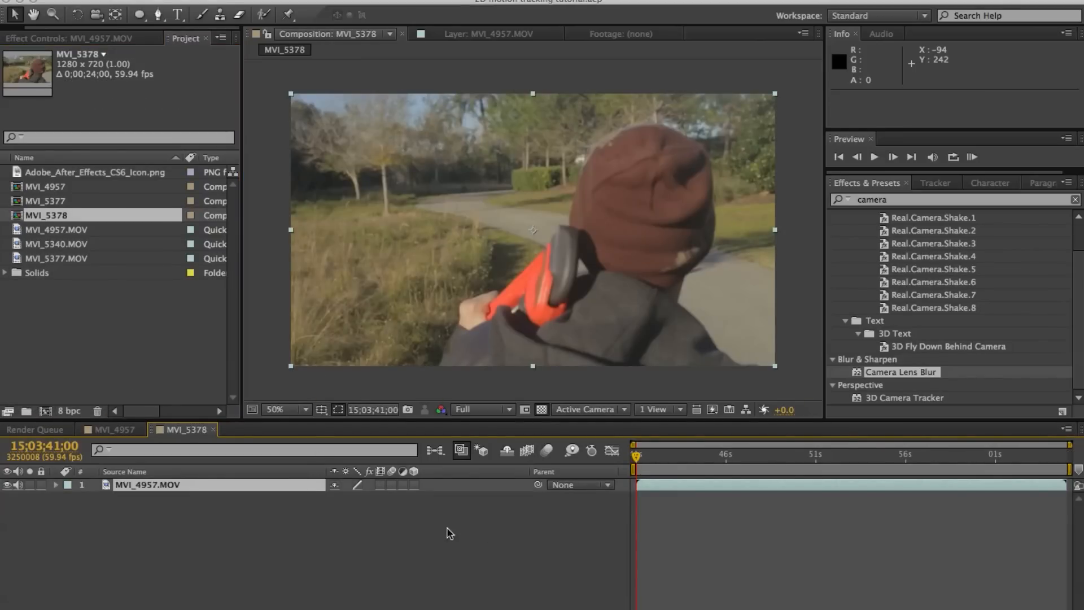
pyautogui.moveTo(854, 429)
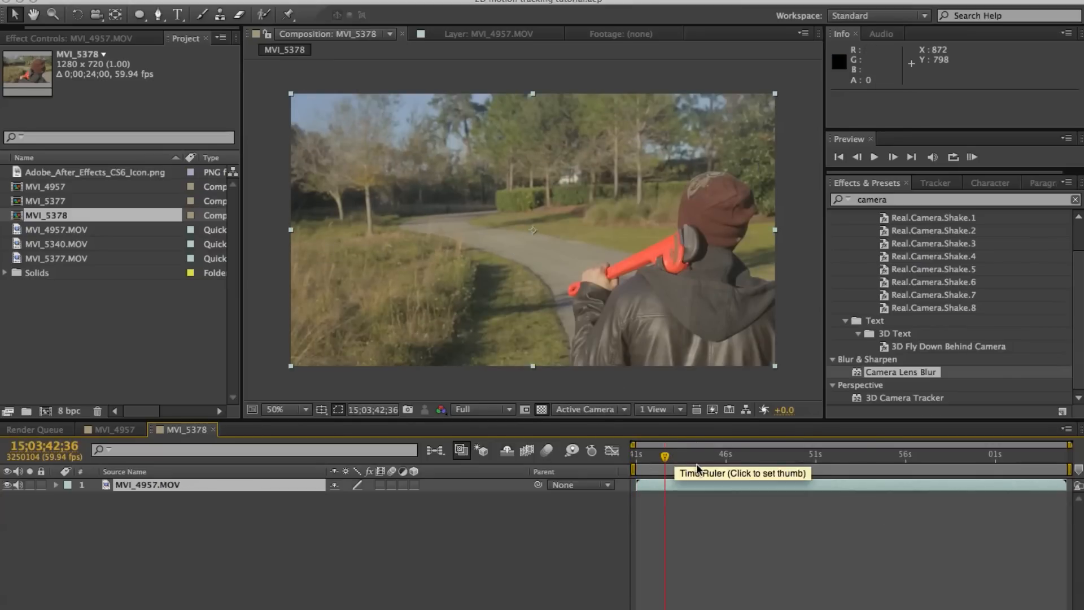
# Scrub the MVI_5378 time ruler to about 51 seconds where tracking will start.
pyautogui.click(716, 454)
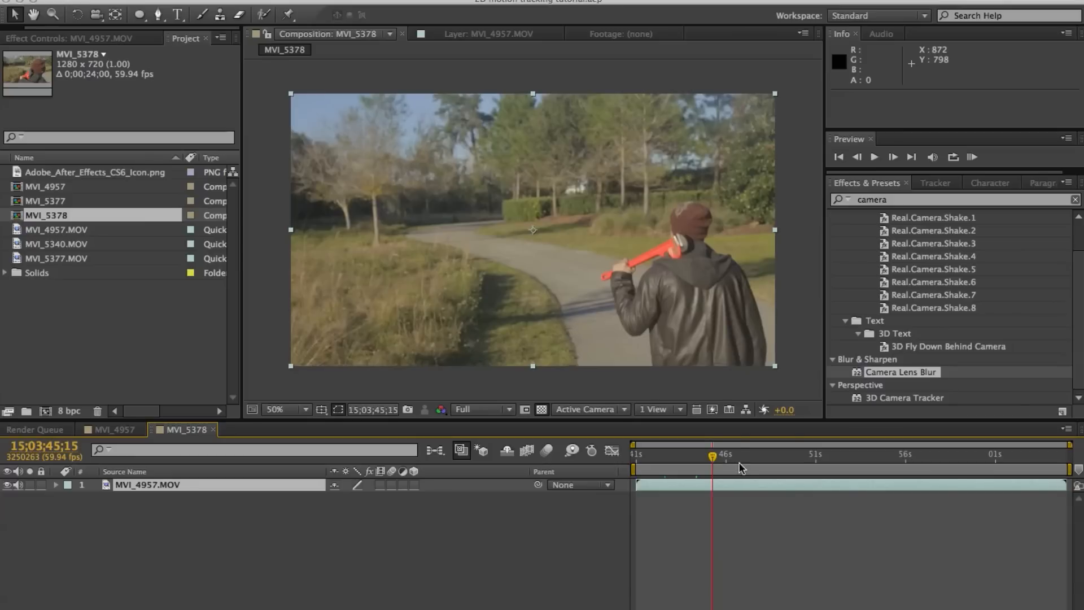
pyautogui.click(760, 454)
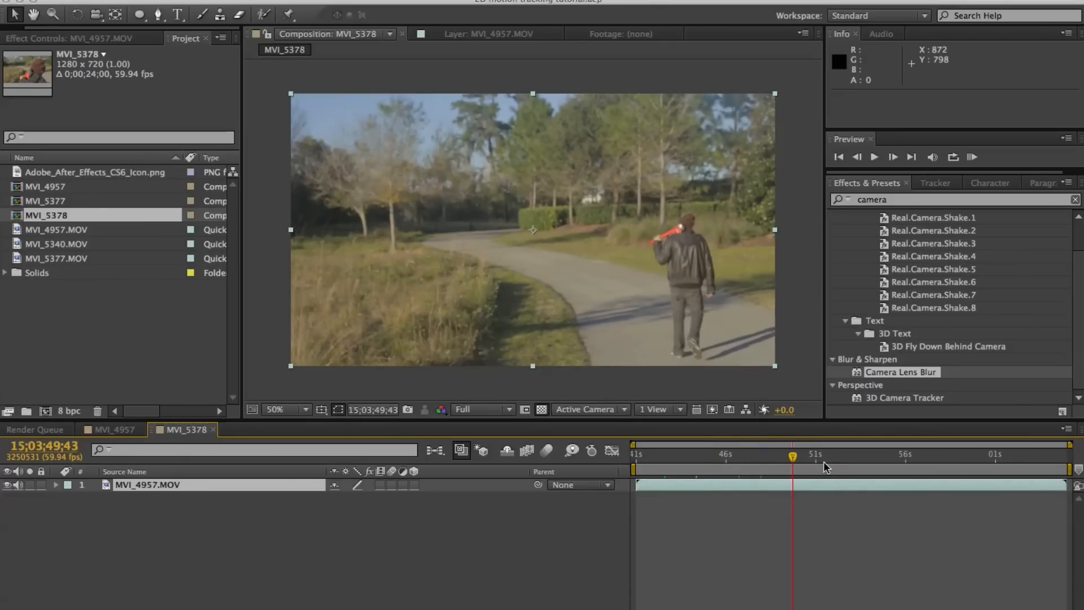
pyautogui.click(823, 454)
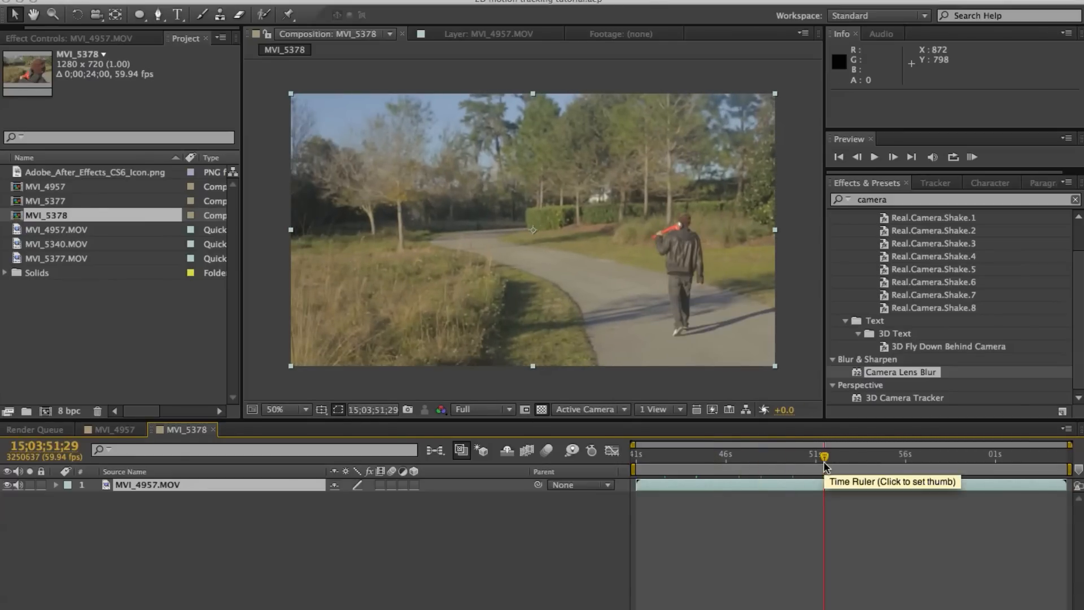
pyautogui.moveTo(736, 394)
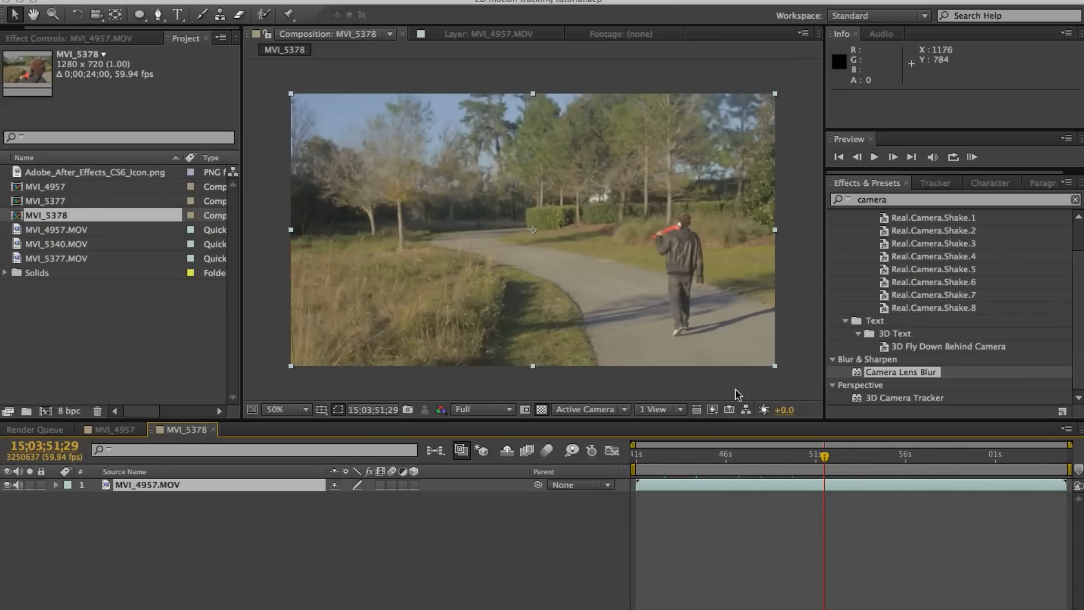
pyautogui.moveTo(828, 479)
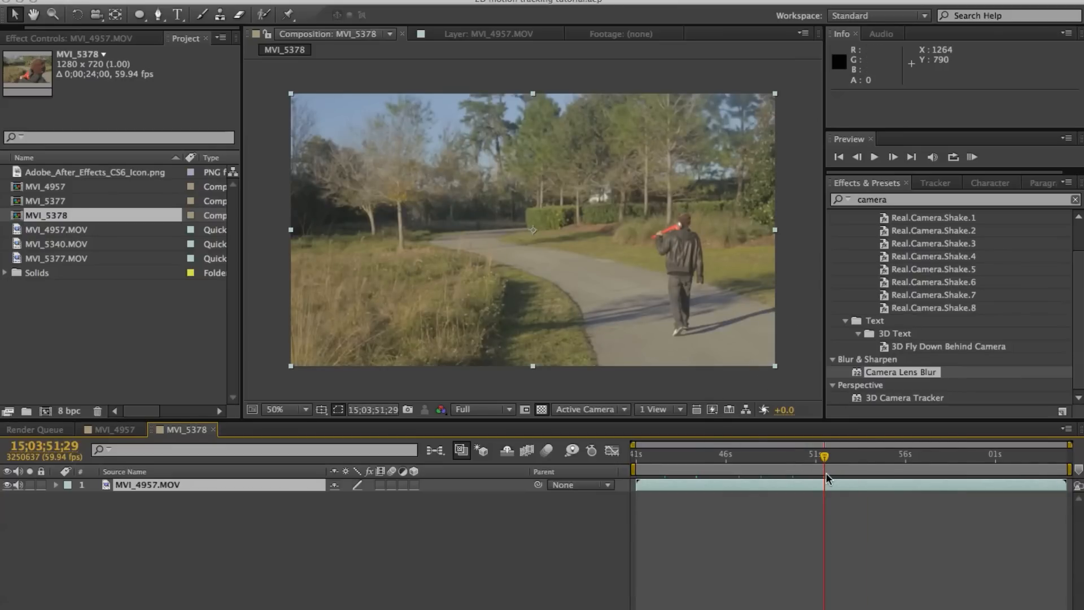
pyautogui.moveTo(638, 472)
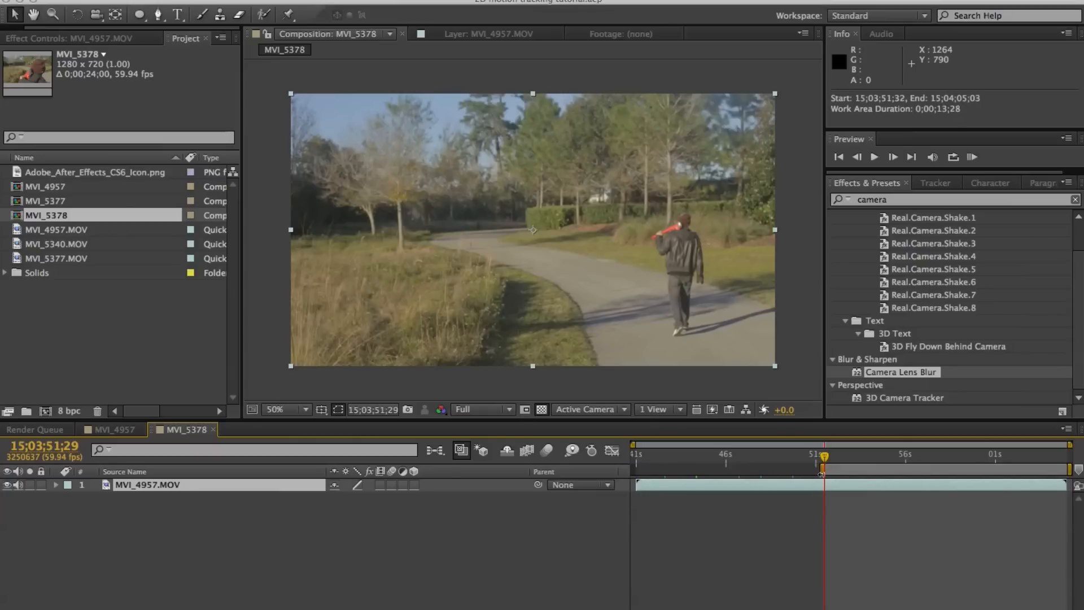
pyautogui.moveTo(931, 451)
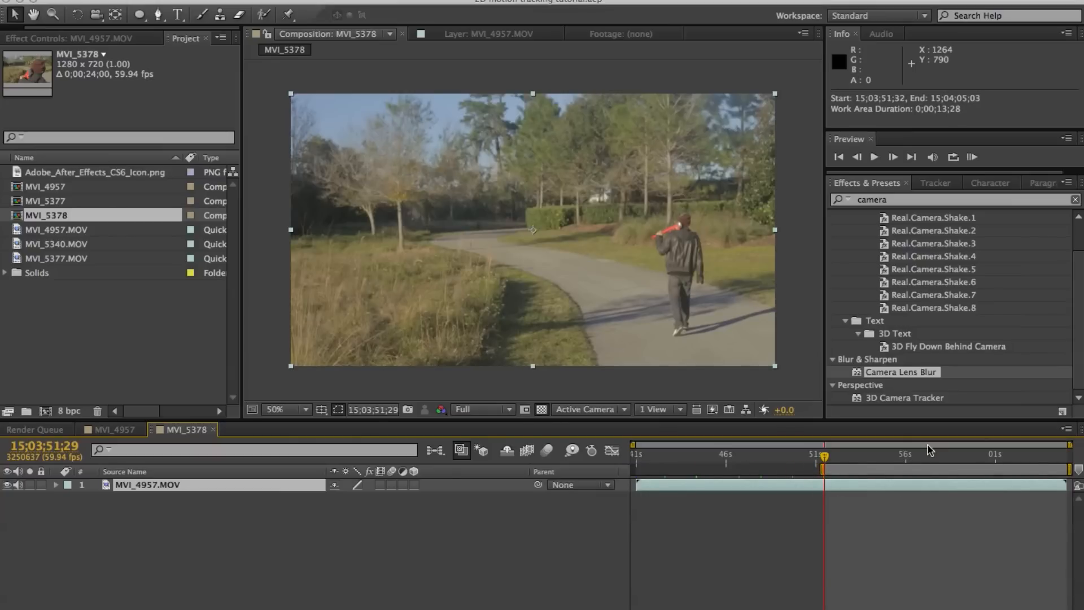
# Move the current time to about 56 seconds as the work area end.
pyautogui.click(946, 455)
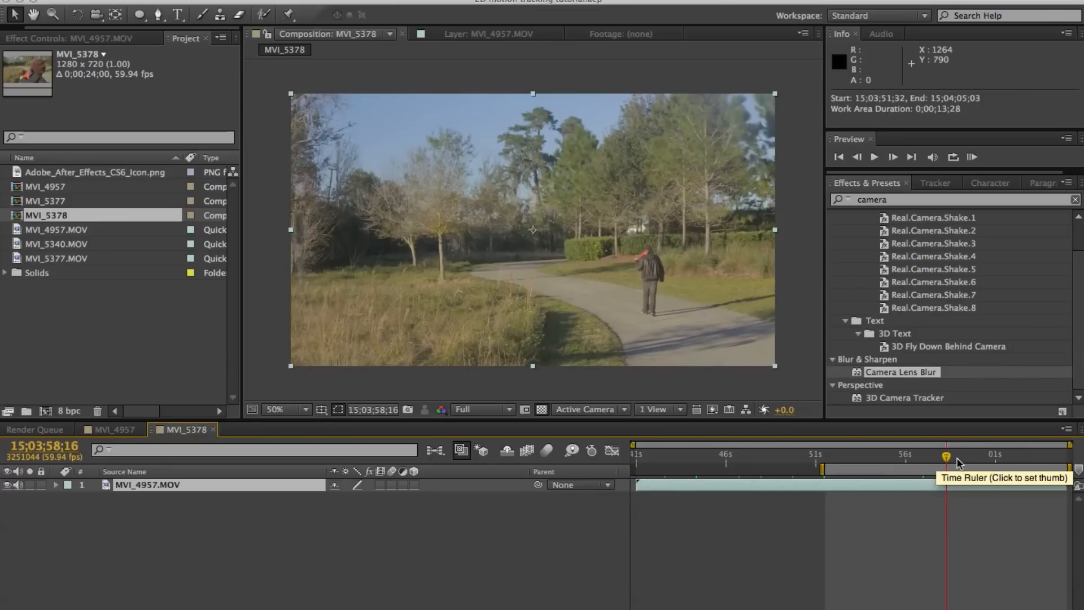
pyautogui.click(936, 455)
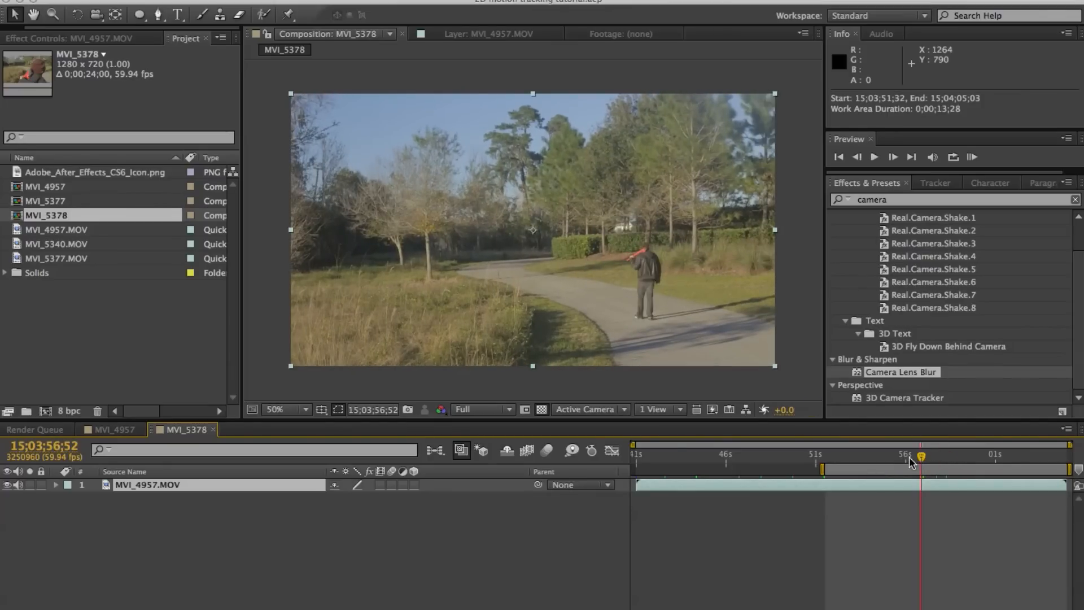
pyautogui.click(908, 468)
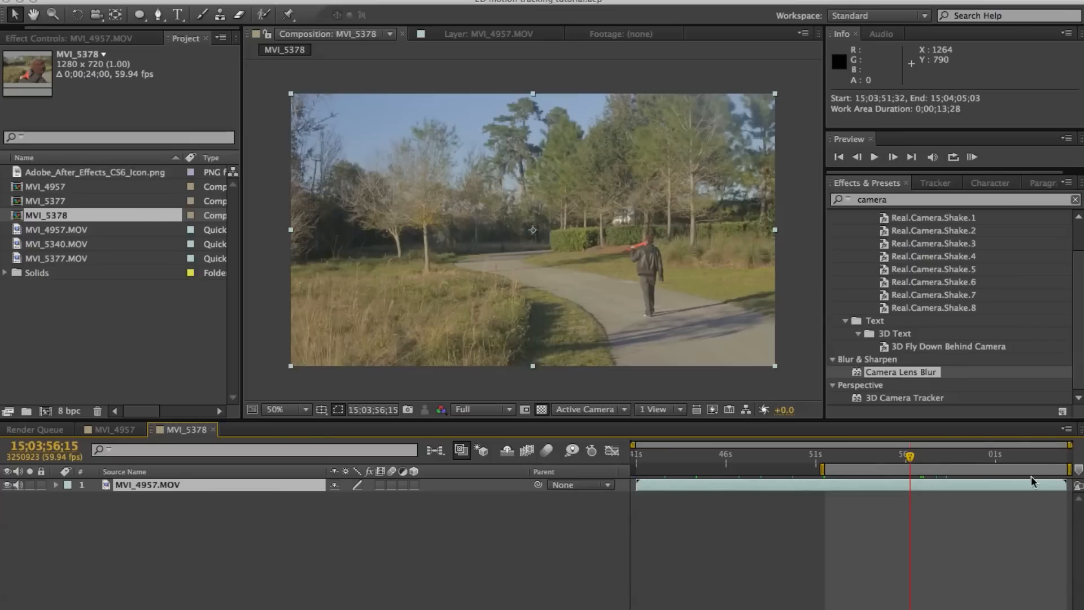
pyautogui.moveTo(1068, 477)
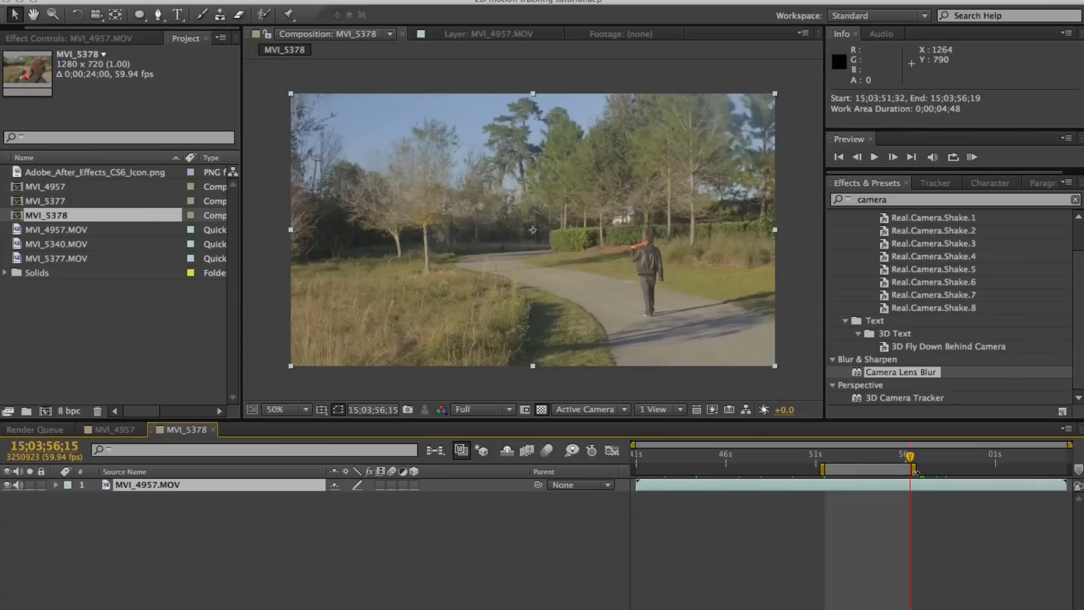
pyautogui.moveTo(870, 464)
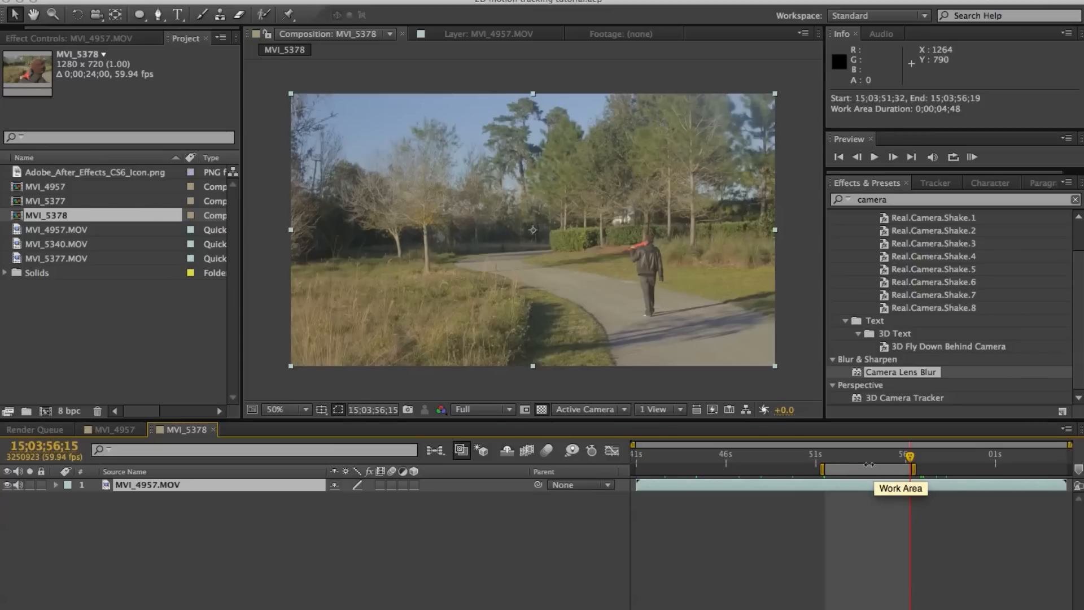
# Trim the composition to the work area and return to its start.
pyautogui.rightClick(899, 488)
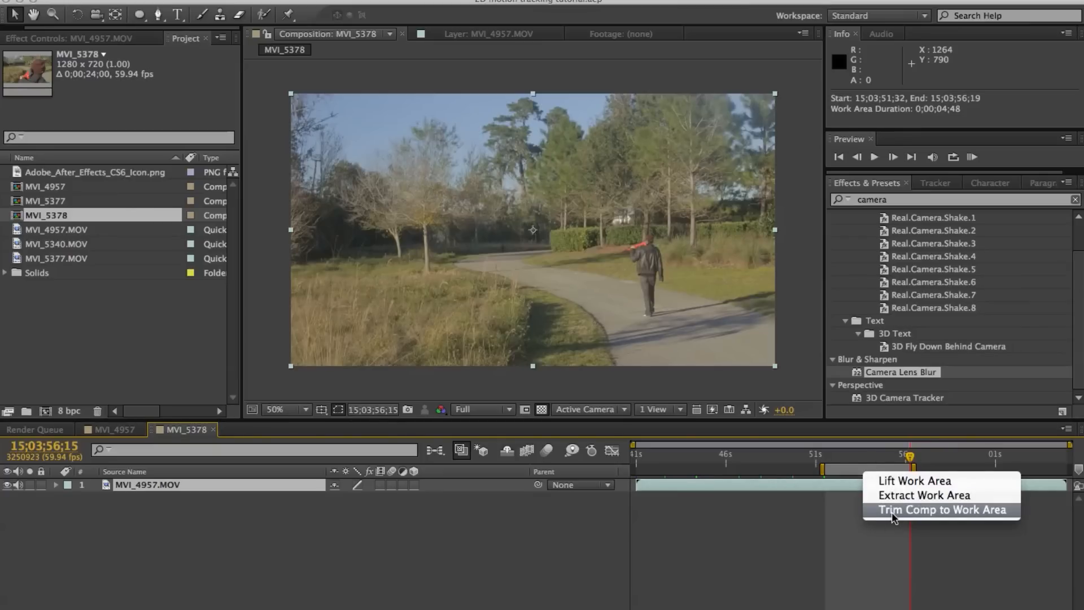
pyautogui.click(941, 509)
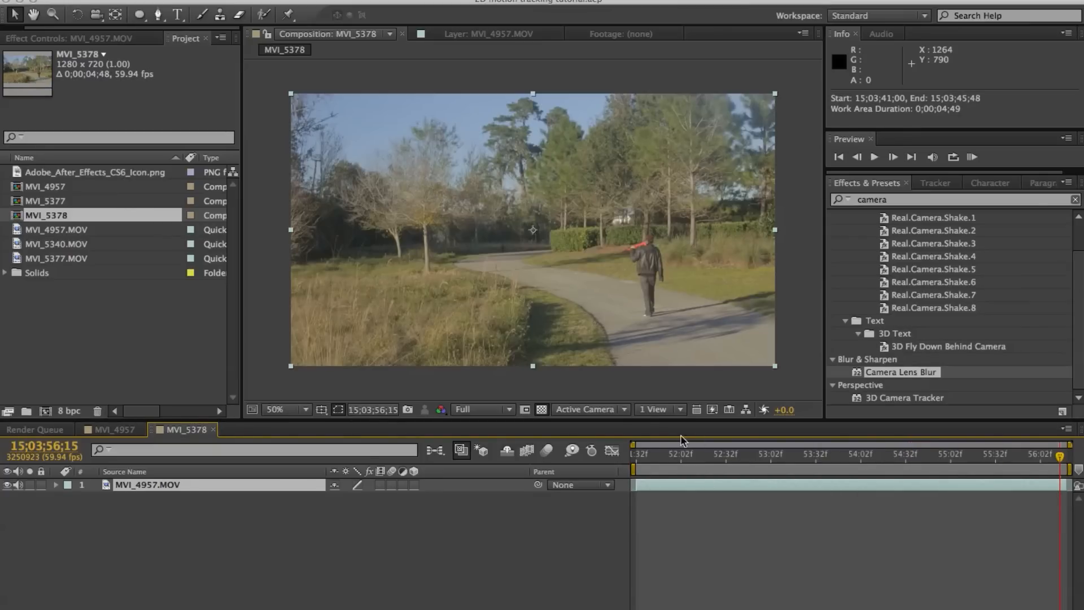
pyautogui.click(695, 454)
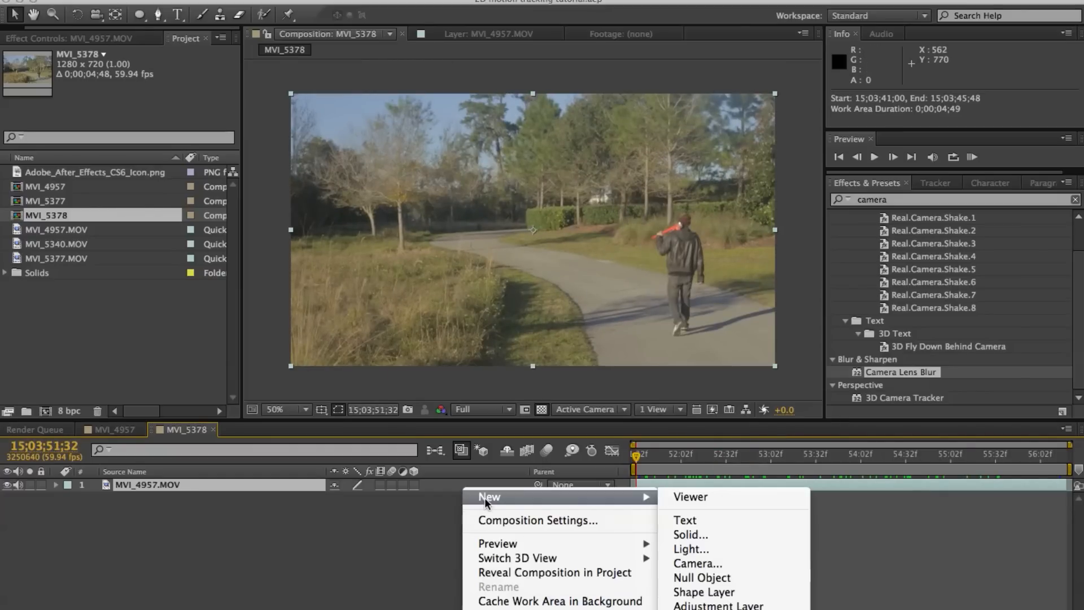
pyautogui.moveTo(701, 576)
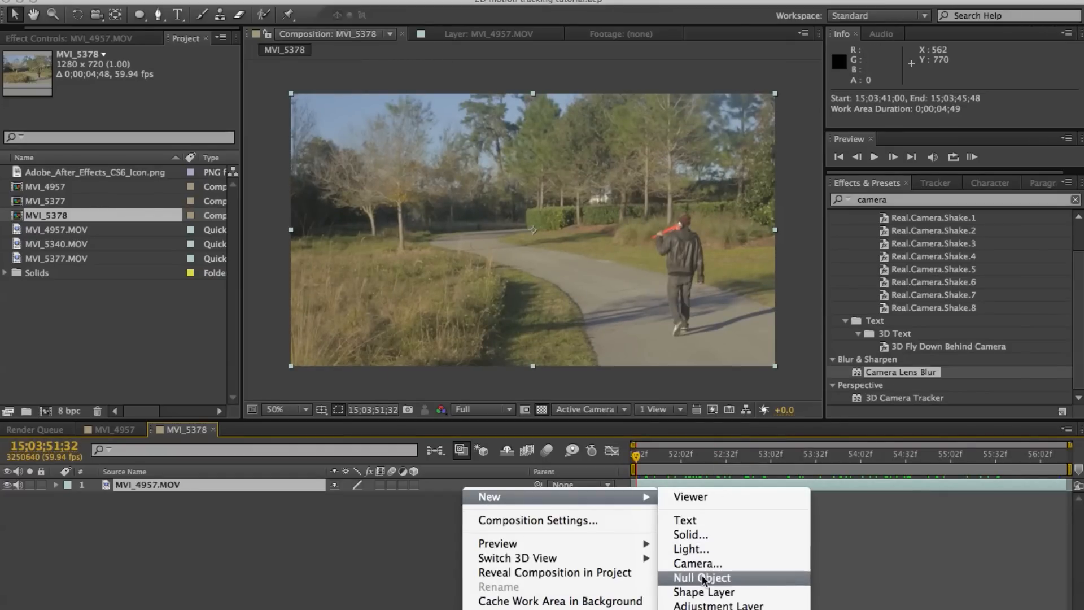
# Add null object Null 4 and select the MVI_4957.MOV footage layer for tracking.
pyautogui.click(701, 577)
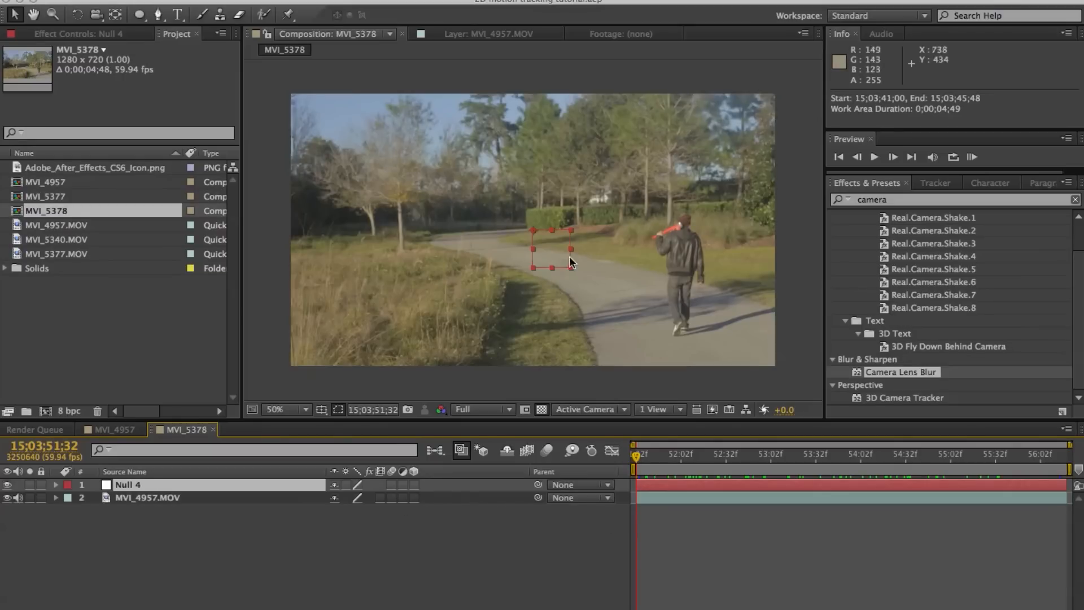
pyautogui.moveTo(540, 267)
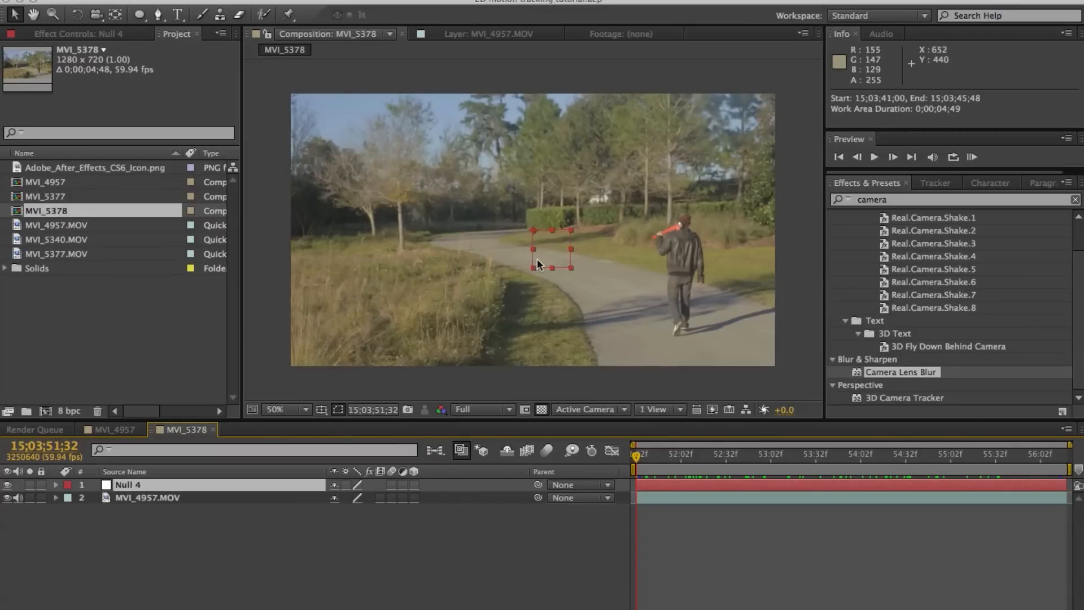
pyautogui.moveTo(580, 249)
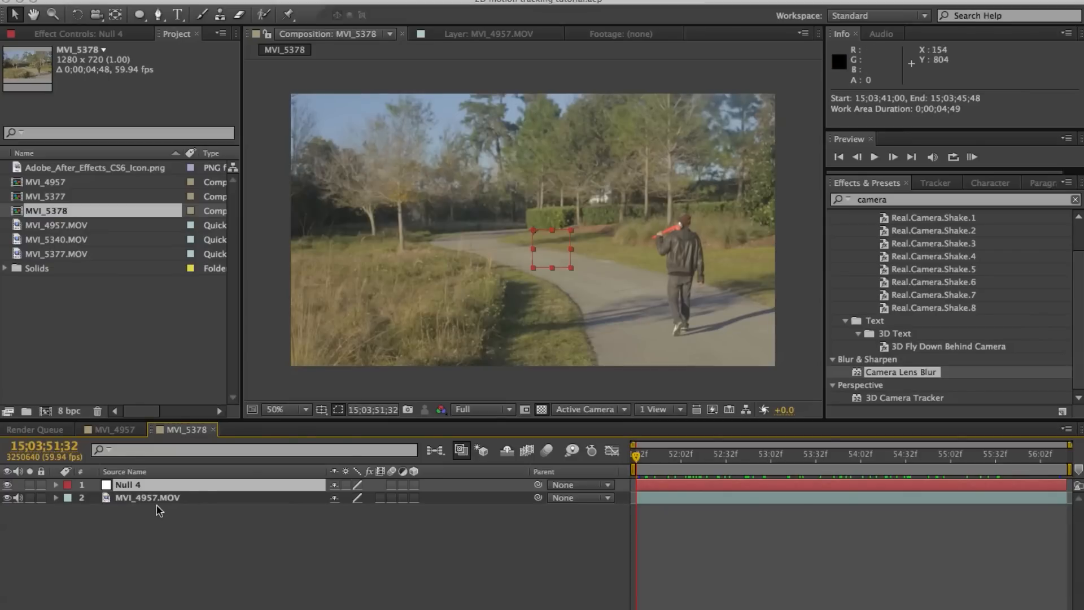
pyautogui.click(146, 497)
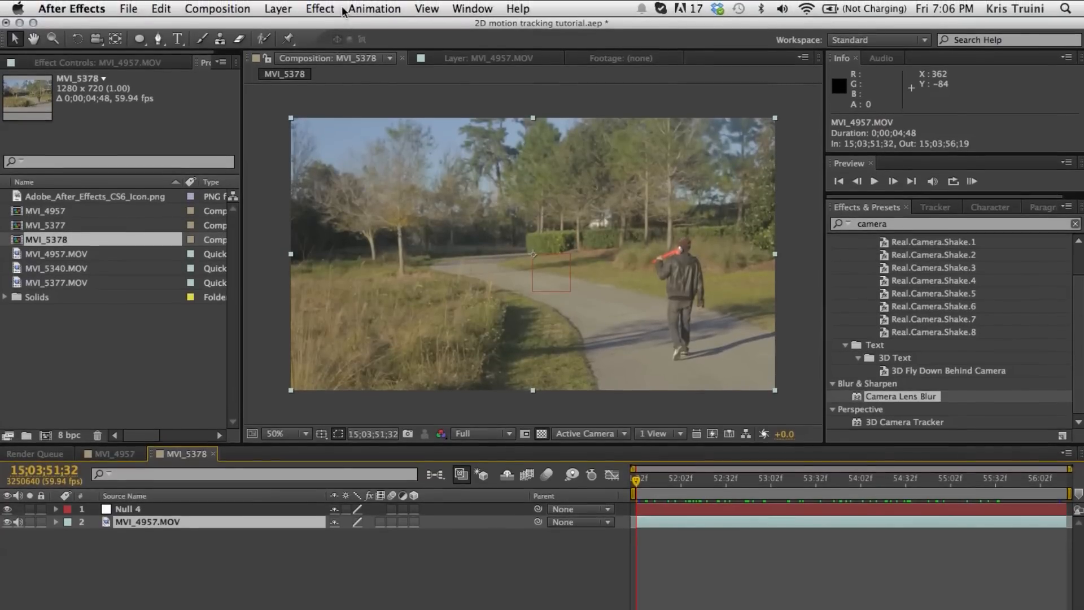
pyautogui.click(374, 7)
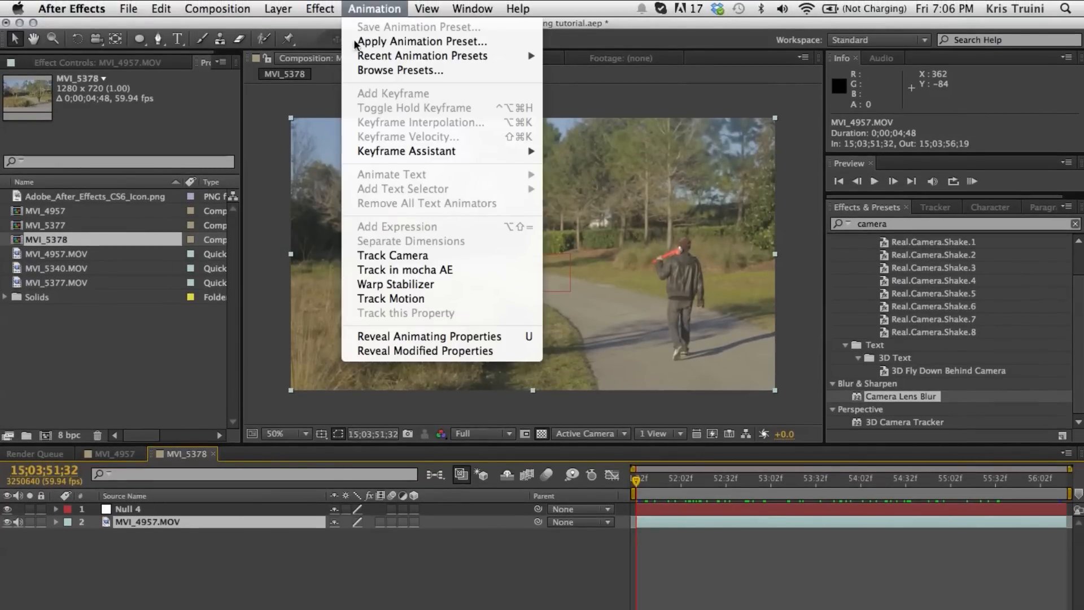
pyautogui.moveTo(391, 298)
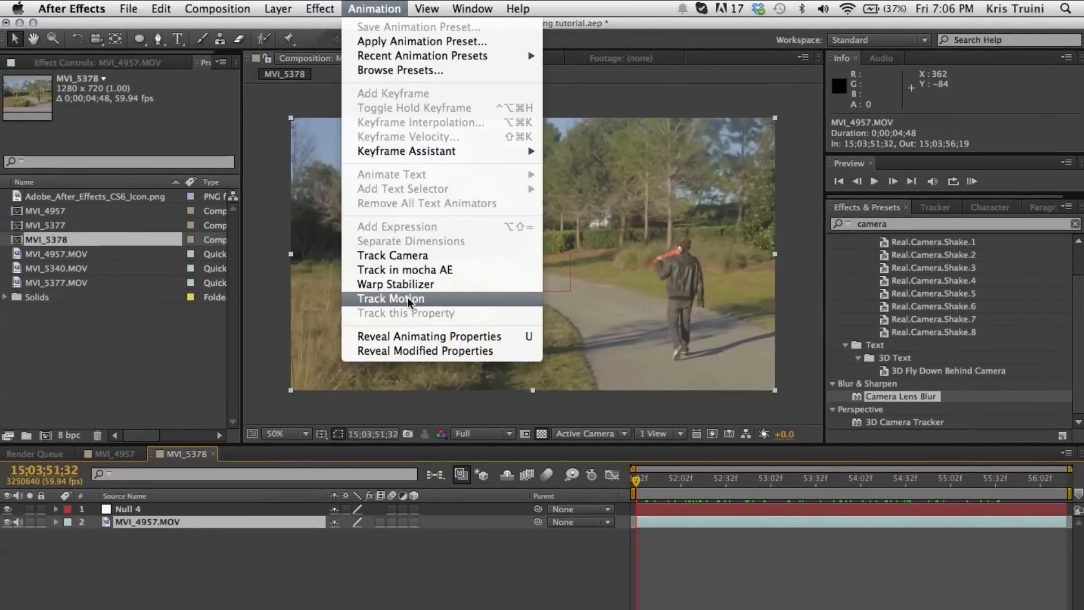
pyautogui.click(391, 299)
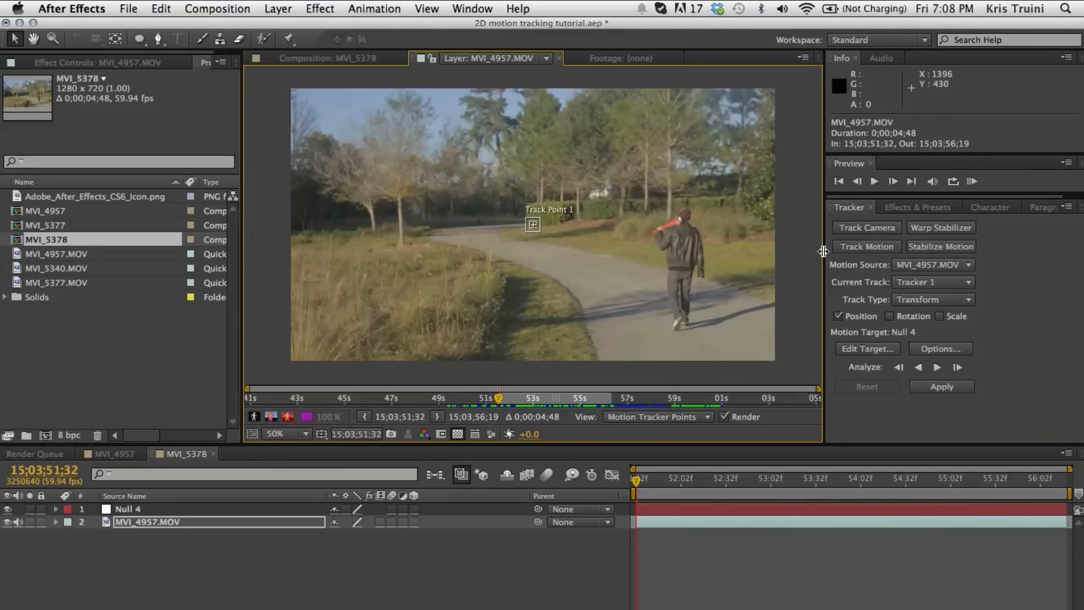
pyautogui.moveTo(933, 260)
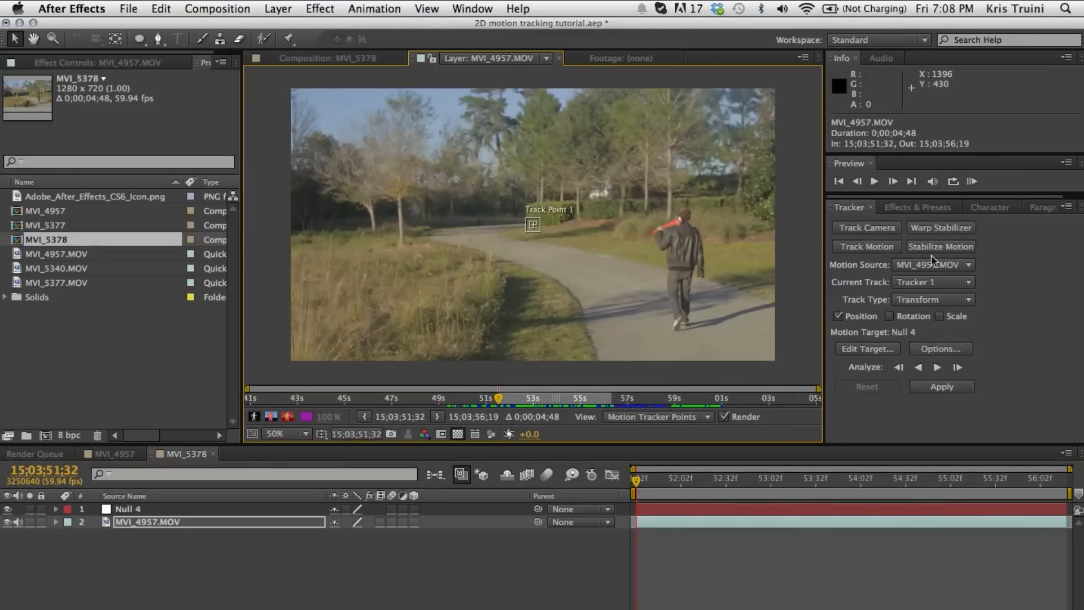
pyautogui.moveTo(539, 226)
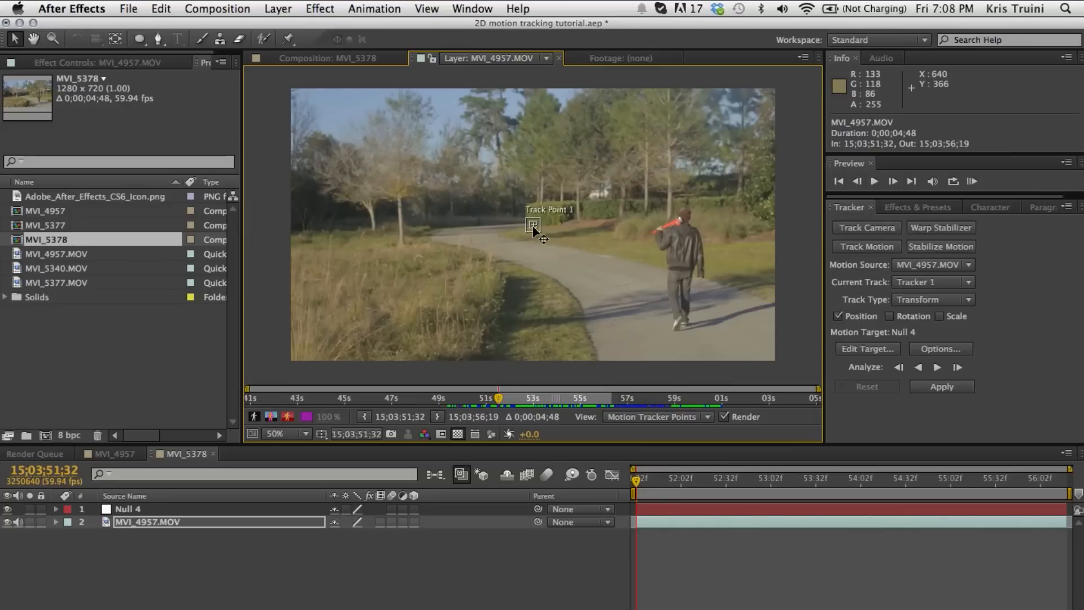
pyautogui.moveTo(294, 64)
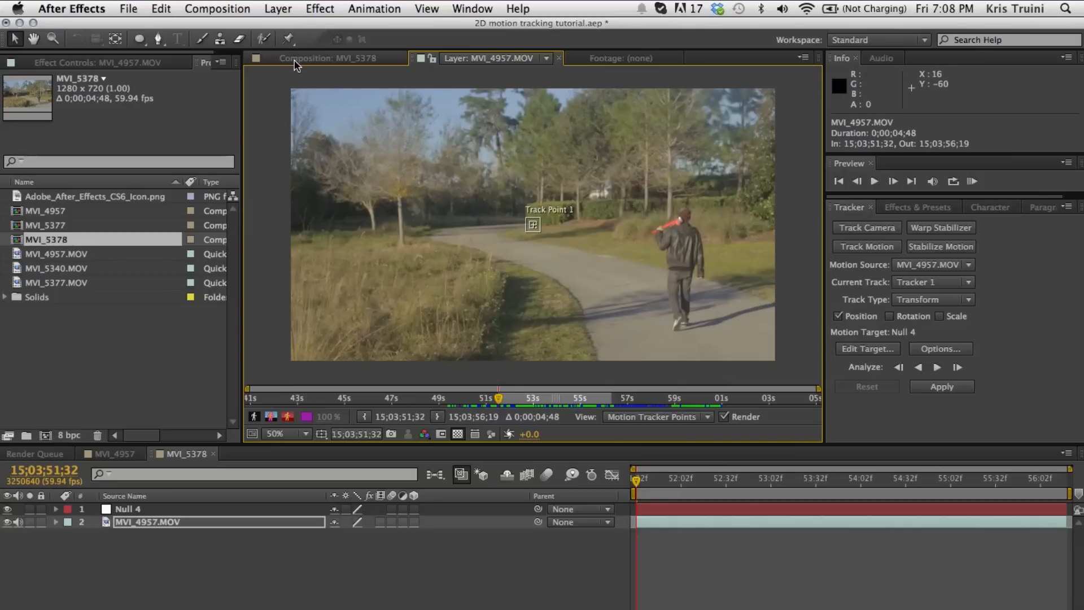
pyautogui.click(325, 58)
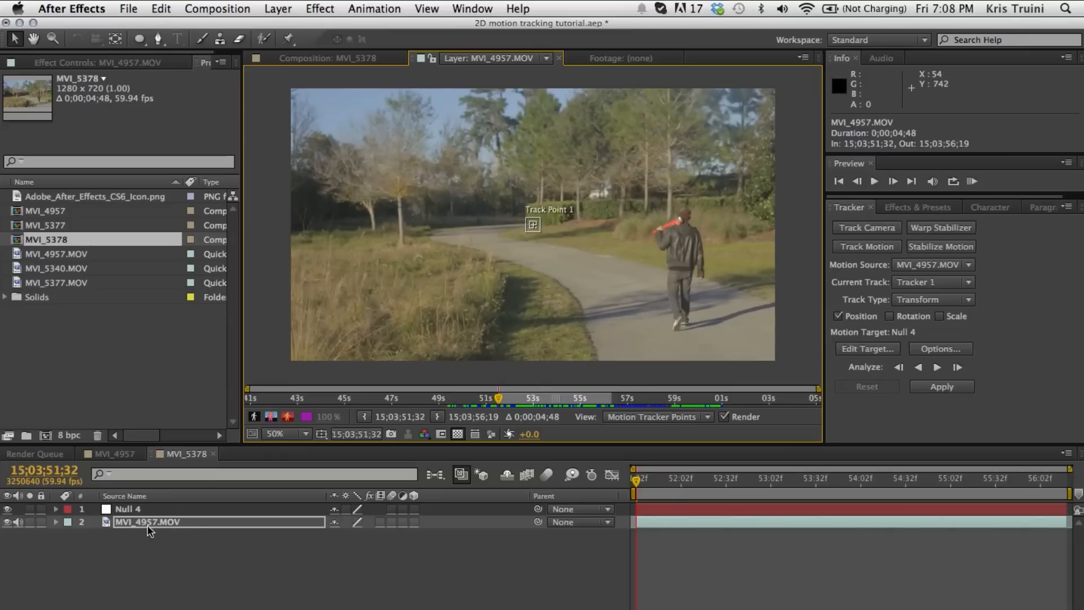
pyautogui.moveTo(339, 408)
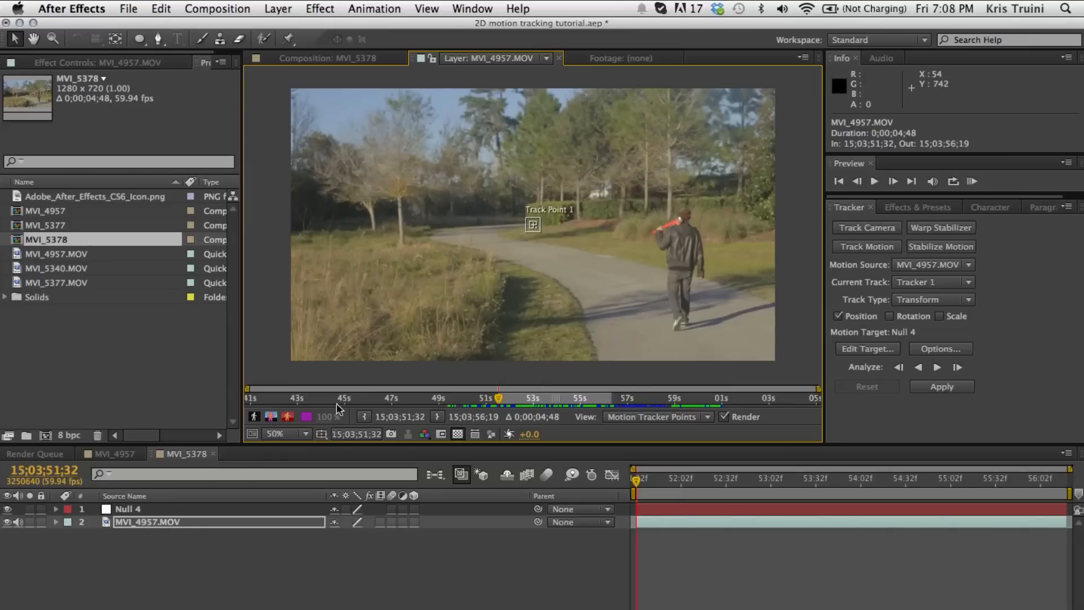
pyautogui.moveTo(518, 304)
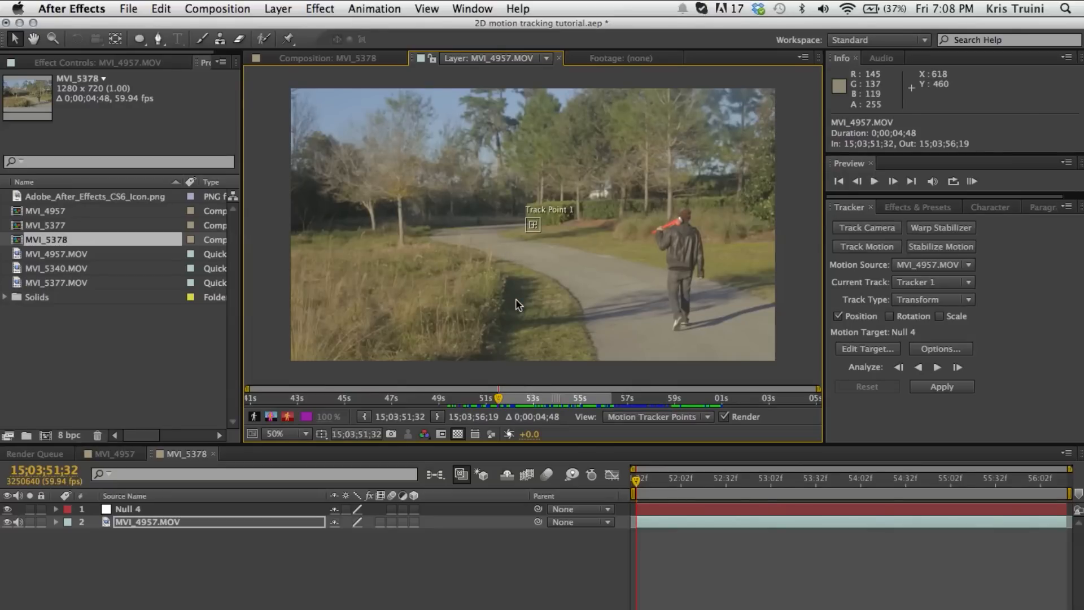
pyautogui.moveTo(512, 226)
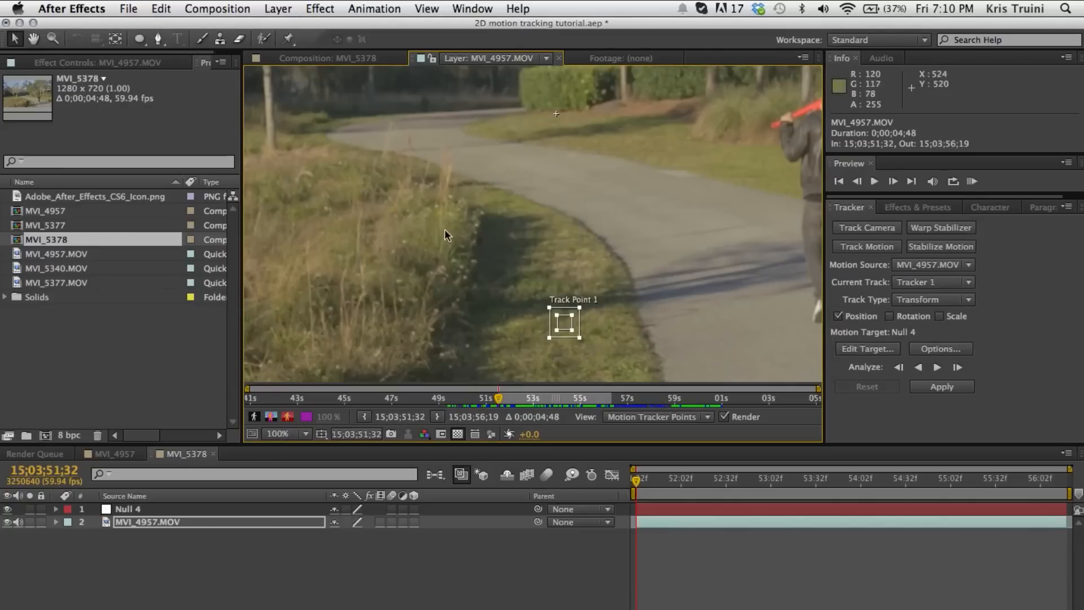
pyautogui.moveTo(461, 269)
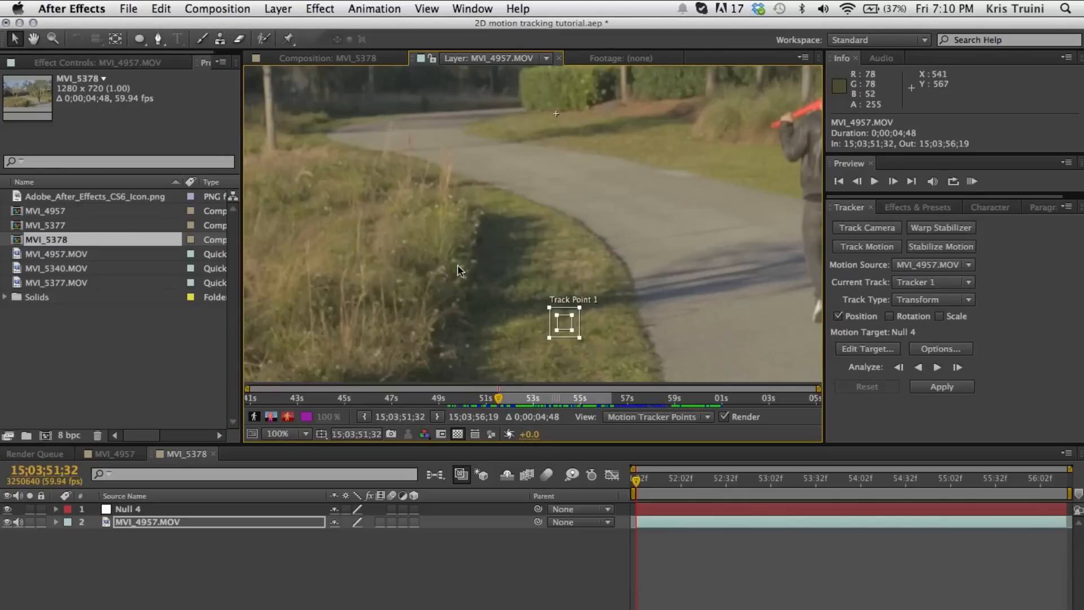
pyautogui.moveTo(465, 262)
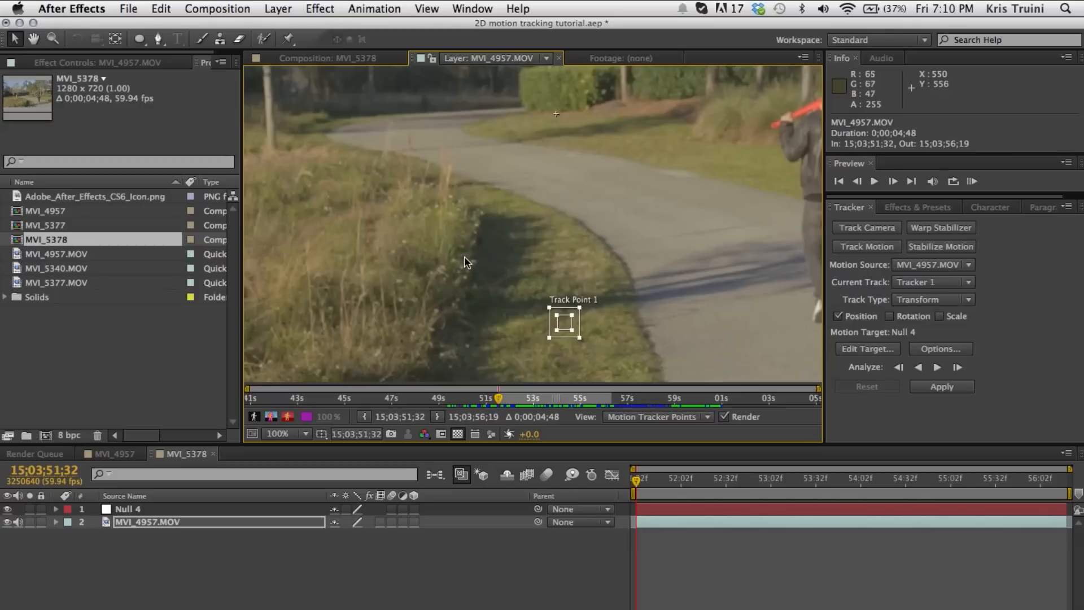
pyautogui.moveTo(587, 260)
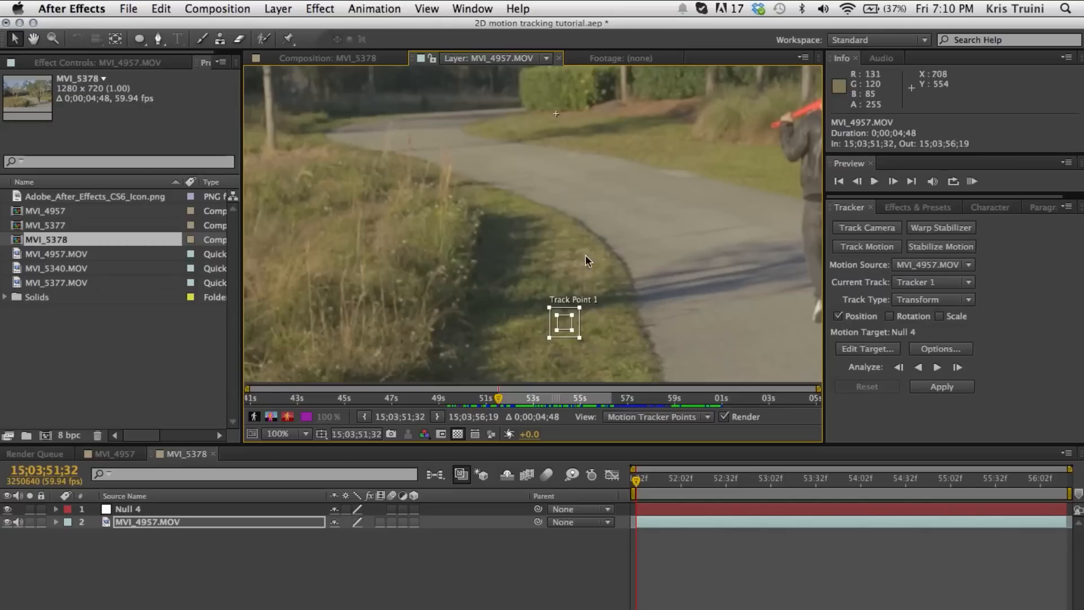
pyautogui.moveTo(541, 296)
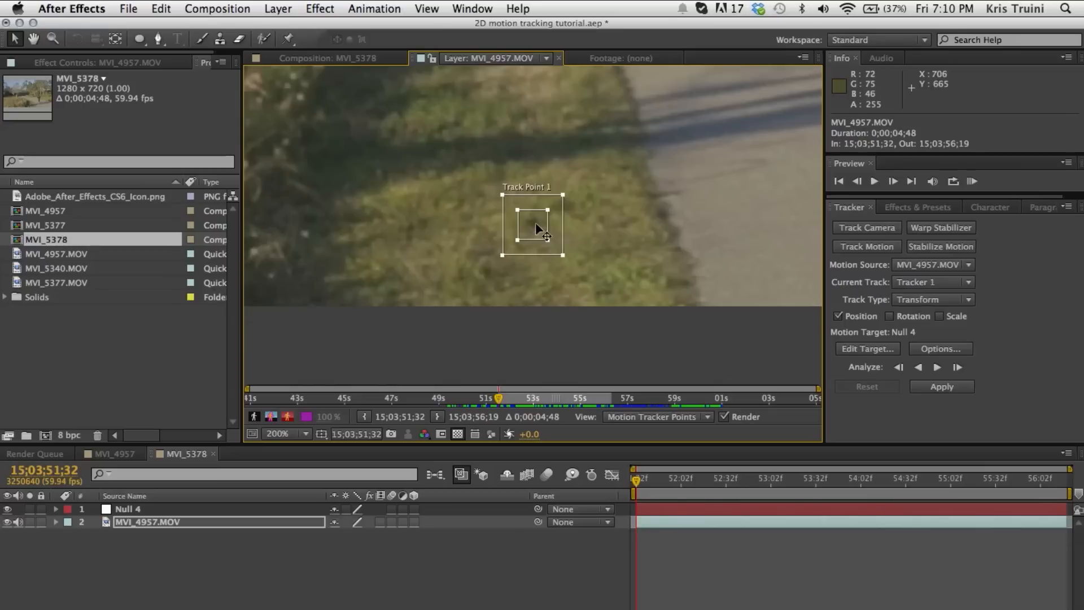
pyautogui.moveTo(554, 231)
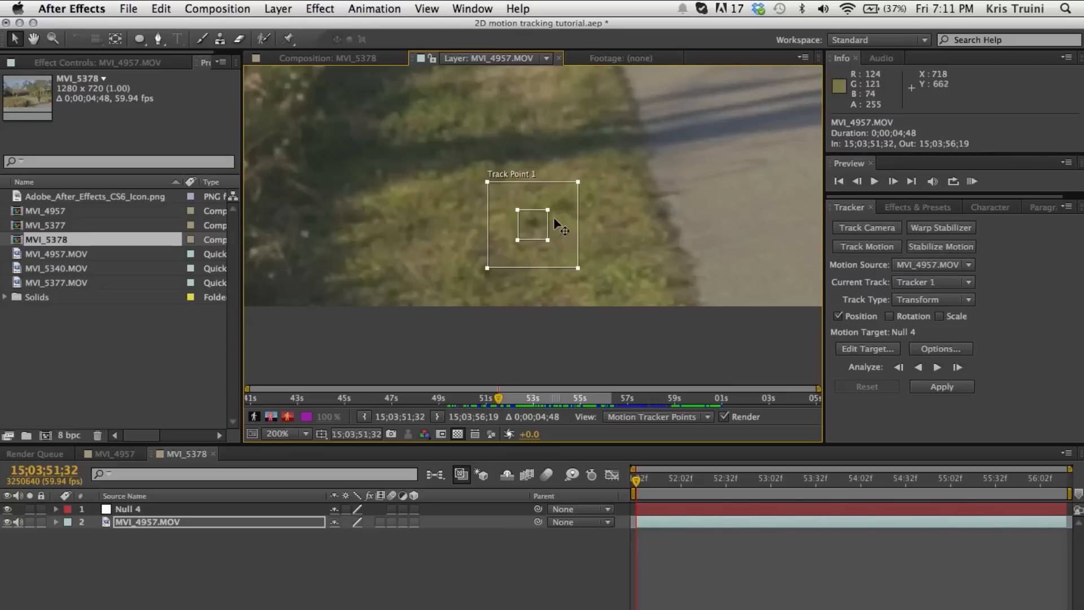
pyautogui.moveTo(505, 263)
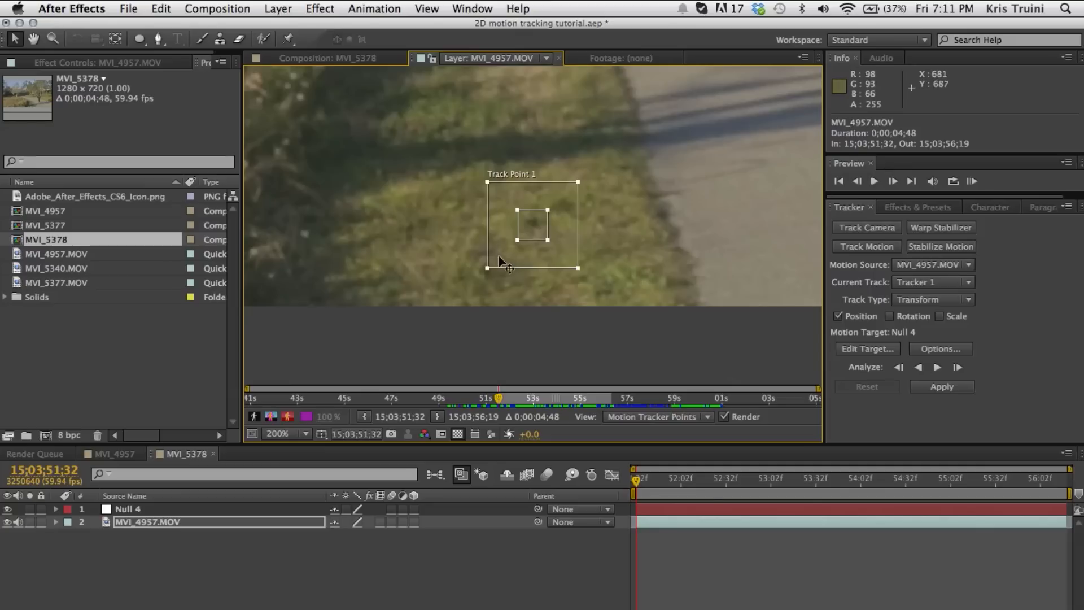
pyautogui.moveTo(634, 176)
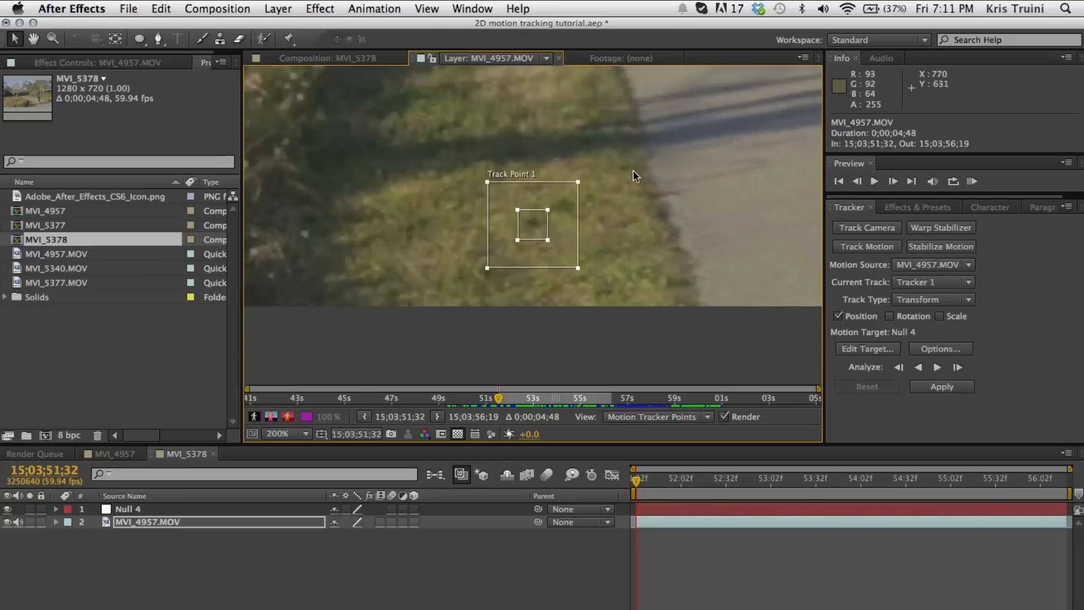
# Zoom in to enlarge Track Point 1's search and feature boxes over the grass, then zoom back out.
pyautogui.click(279, 436)
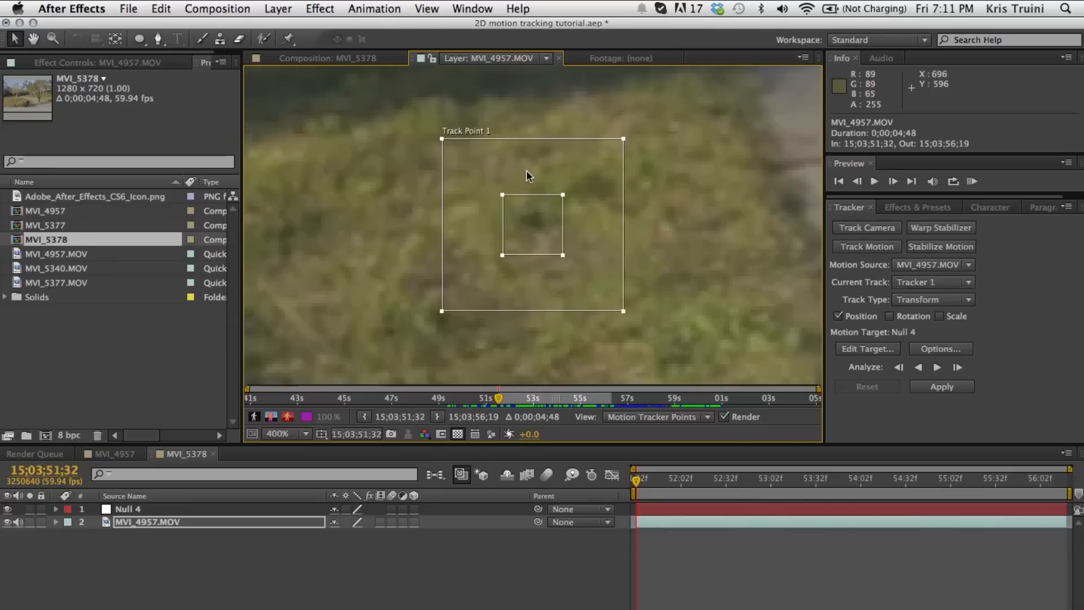
pyautogui.moveTo(511, 276)
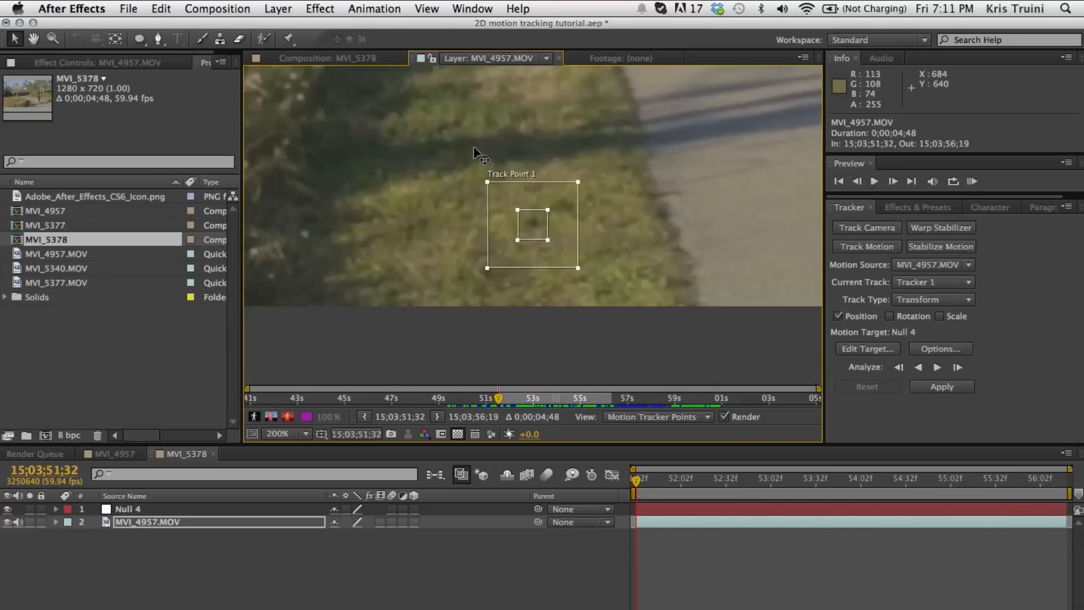
pyautogui.moveTo(508, 213)
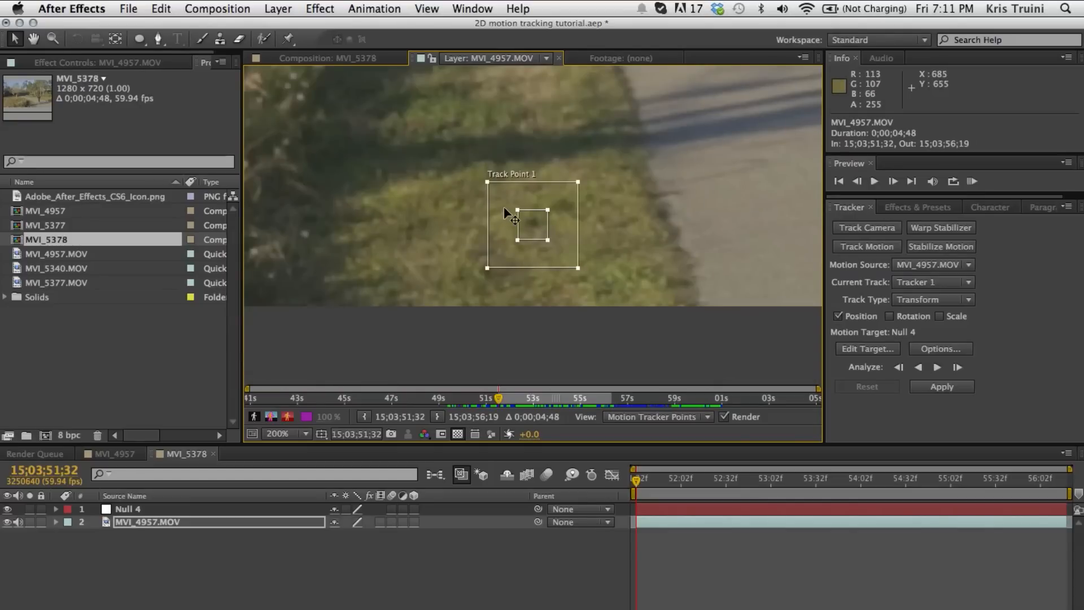
pyautogui.moveTo(525, 285)
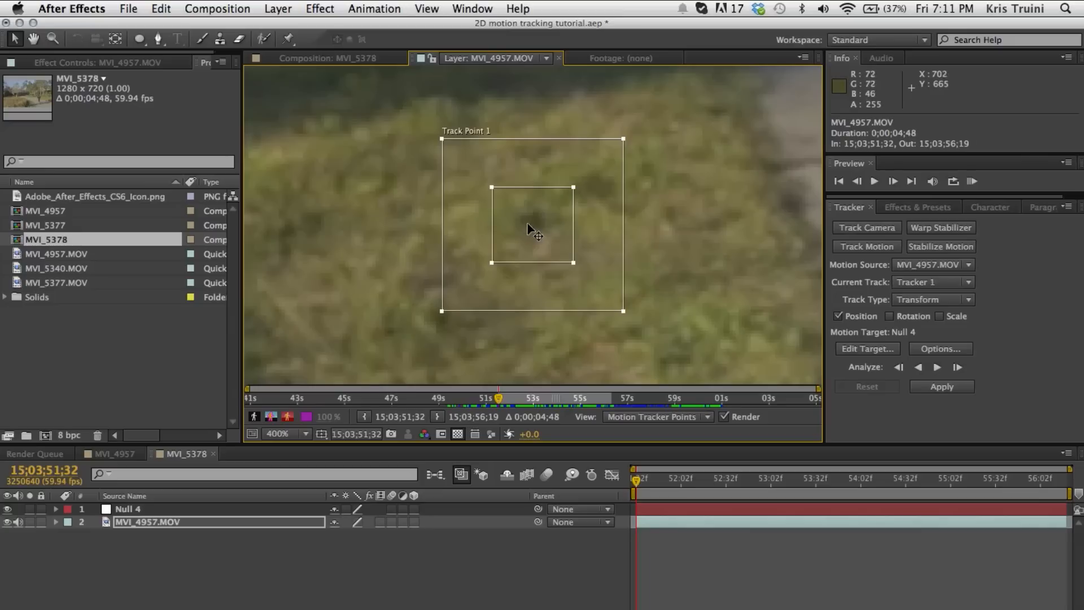
pyautogui.moveTo(550, 233)
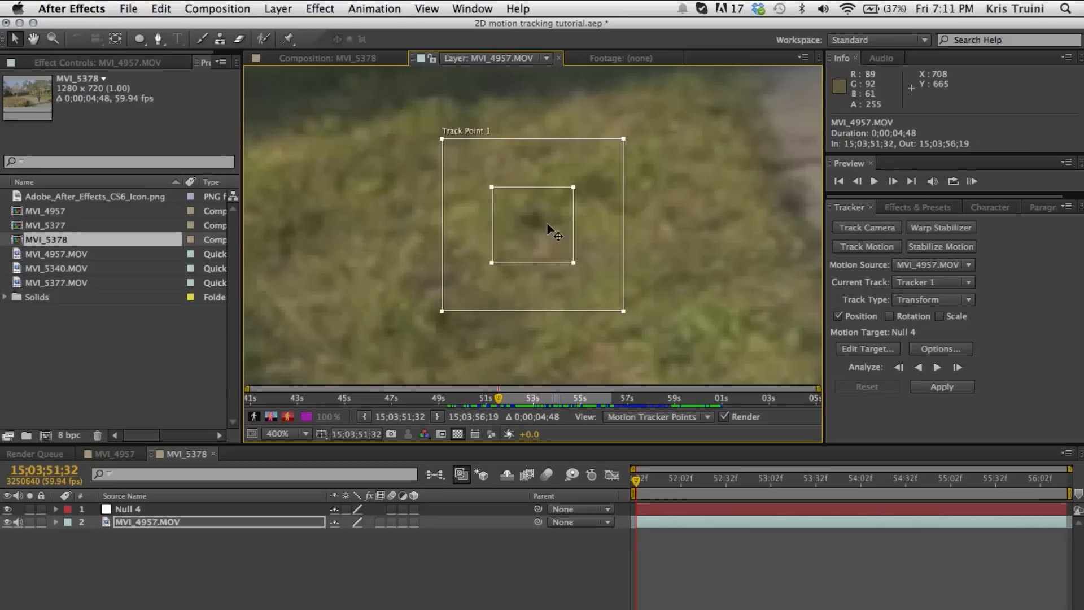
pyautogui.moveTo(580, 228)
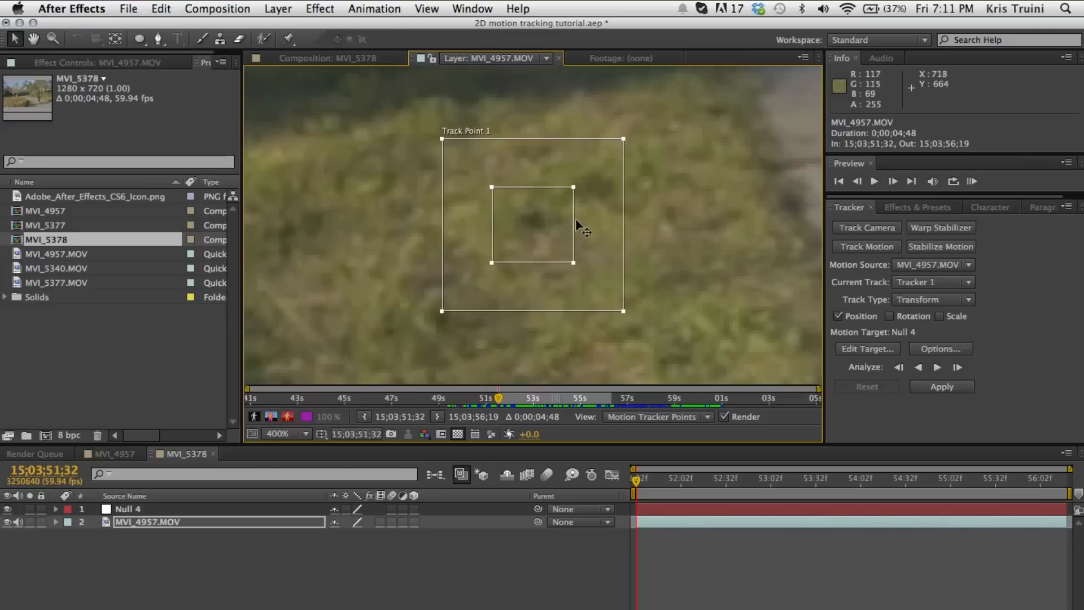
pyautogui.click(276, 434)
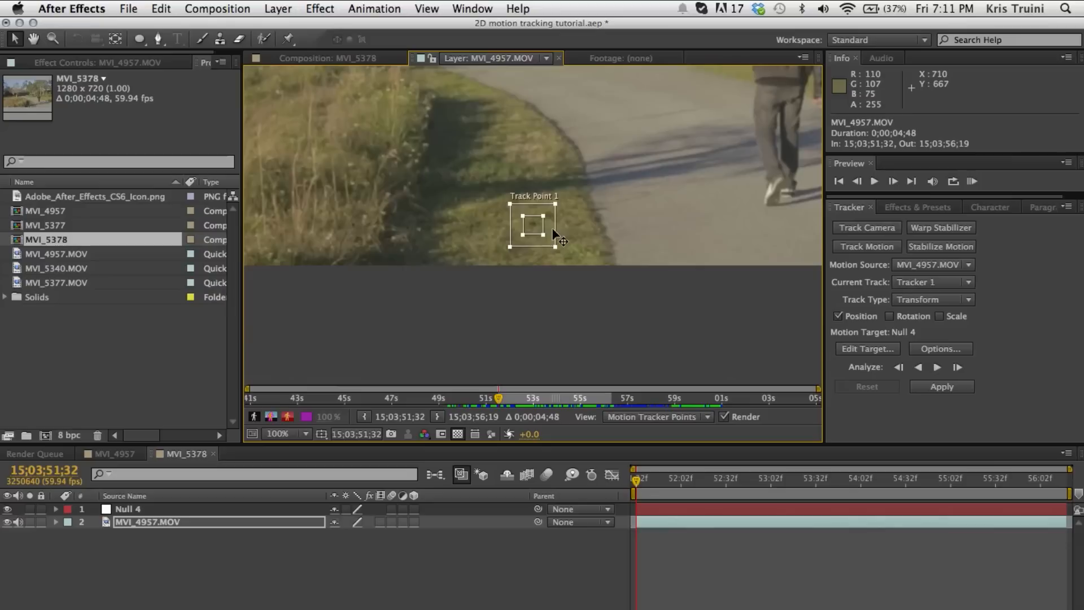
pyautogui.click(279, 434)
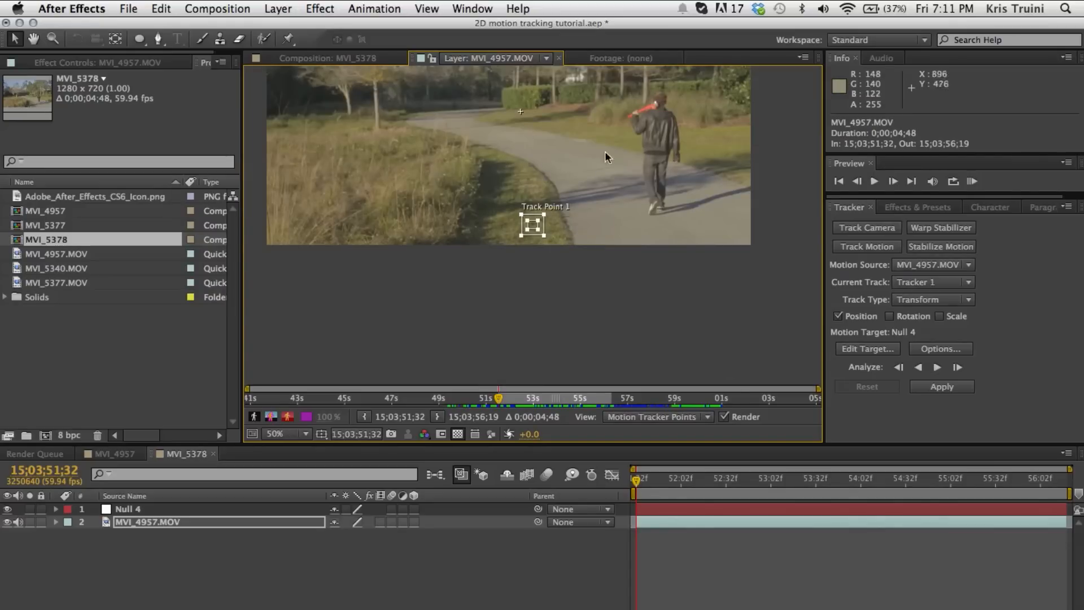
pyautogui.moveTo(543, 240)
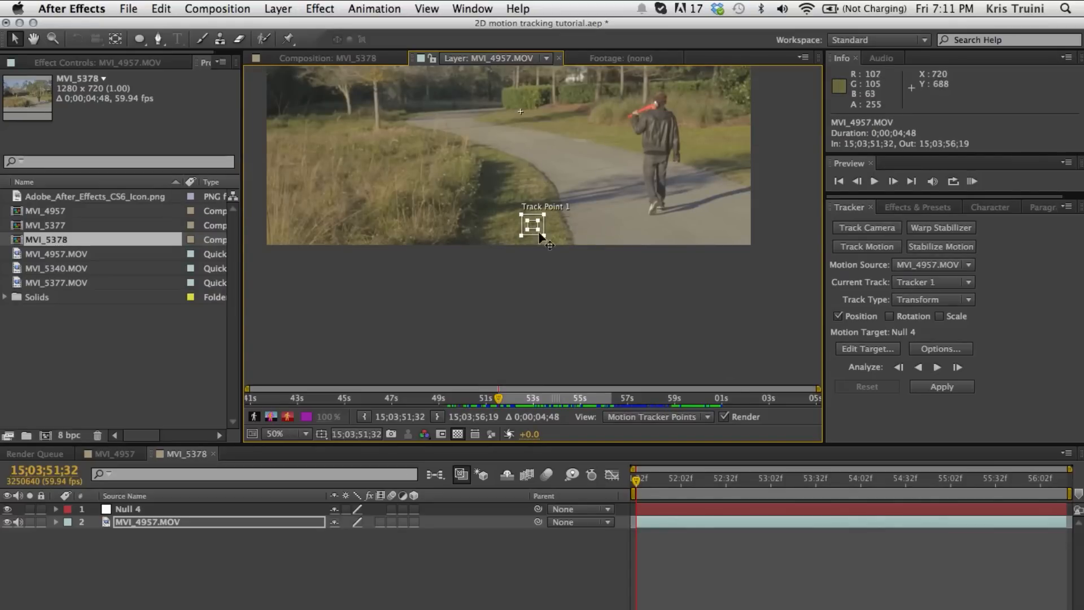
pyautogui.moveTo(785, 261)
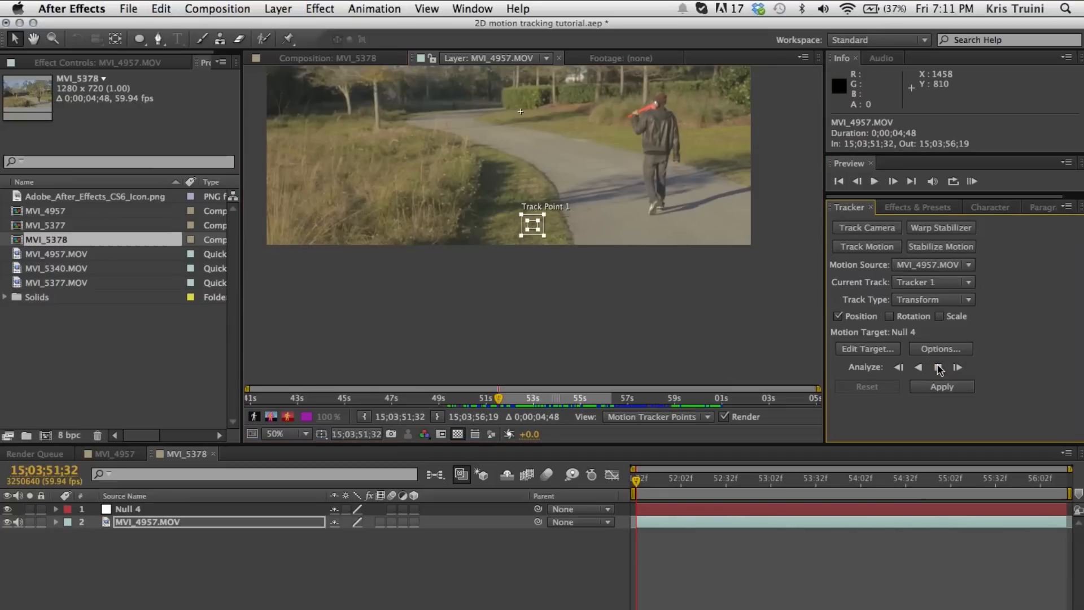
# Analyze Track Point 1 forward through the clip from the Tracker panel.
pyautogui.click(958, 367)
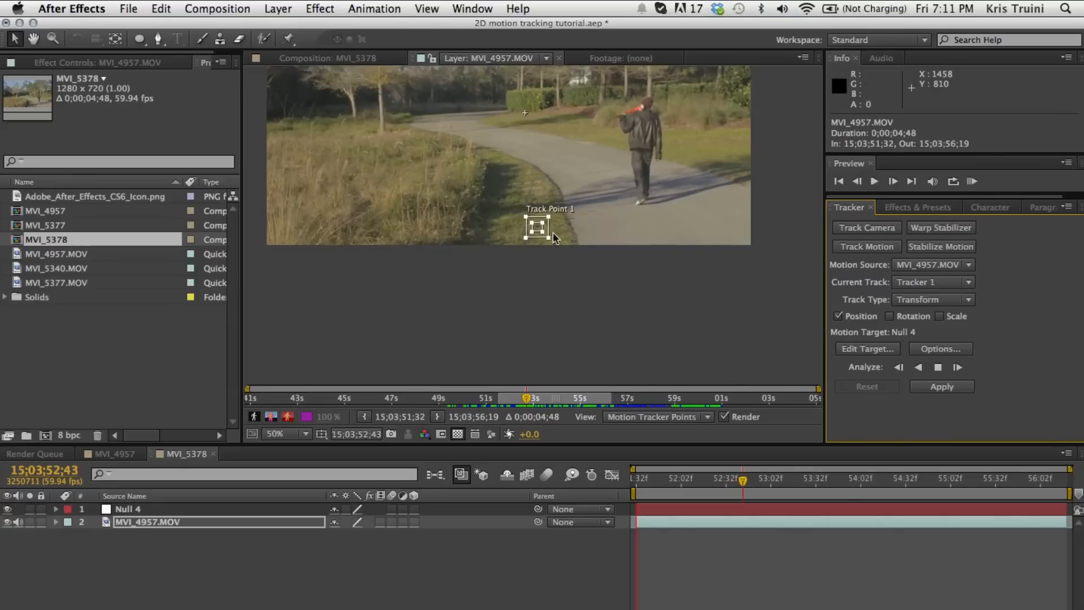
pyautogui.click(957, 367)
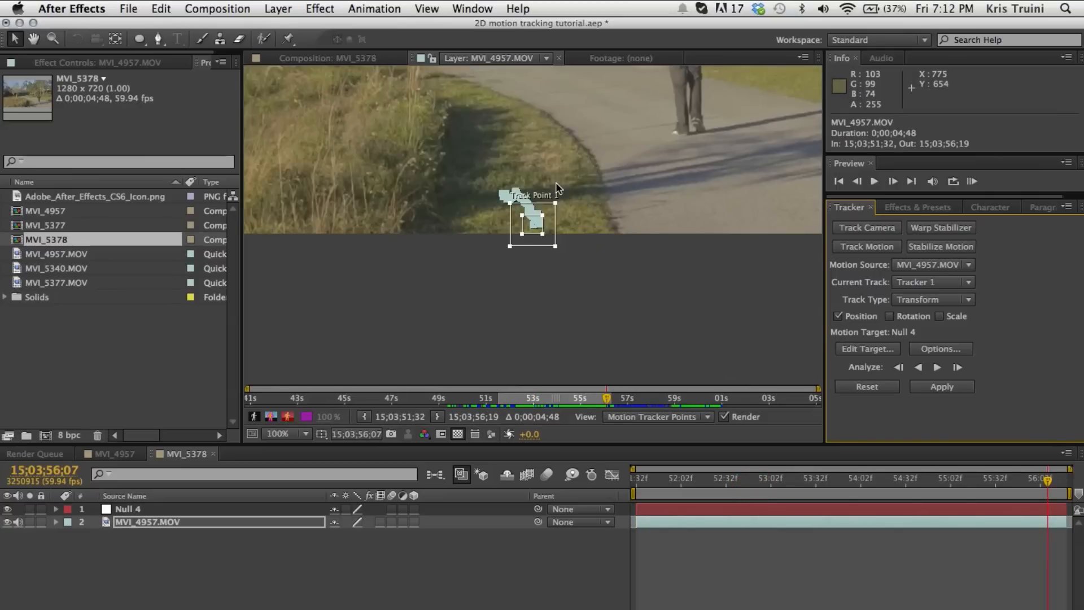
pyautogui.click(650, 477)
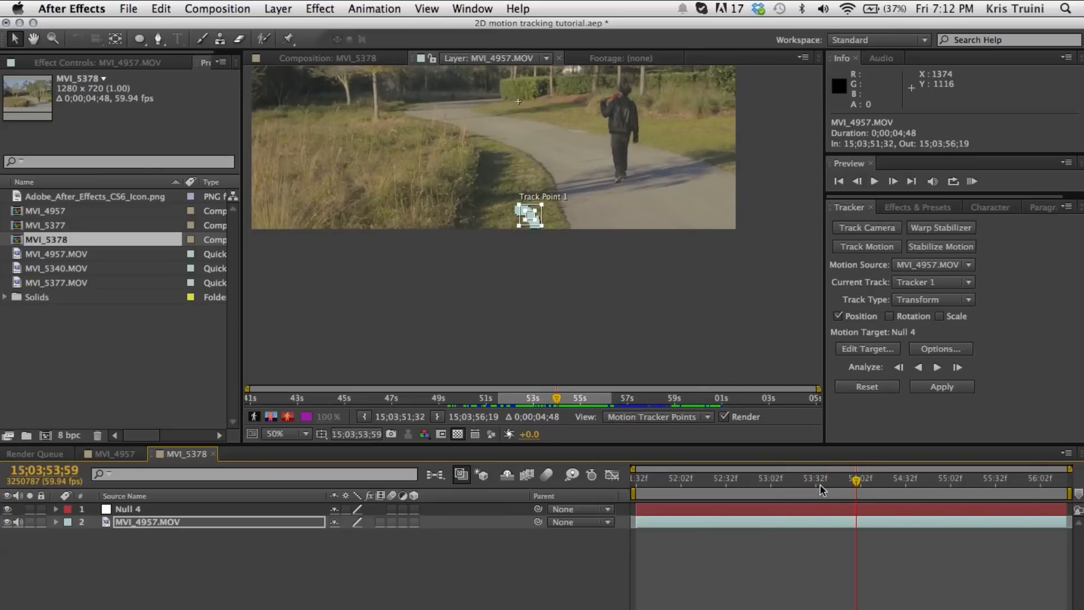
pyautogui.click(663, 478)
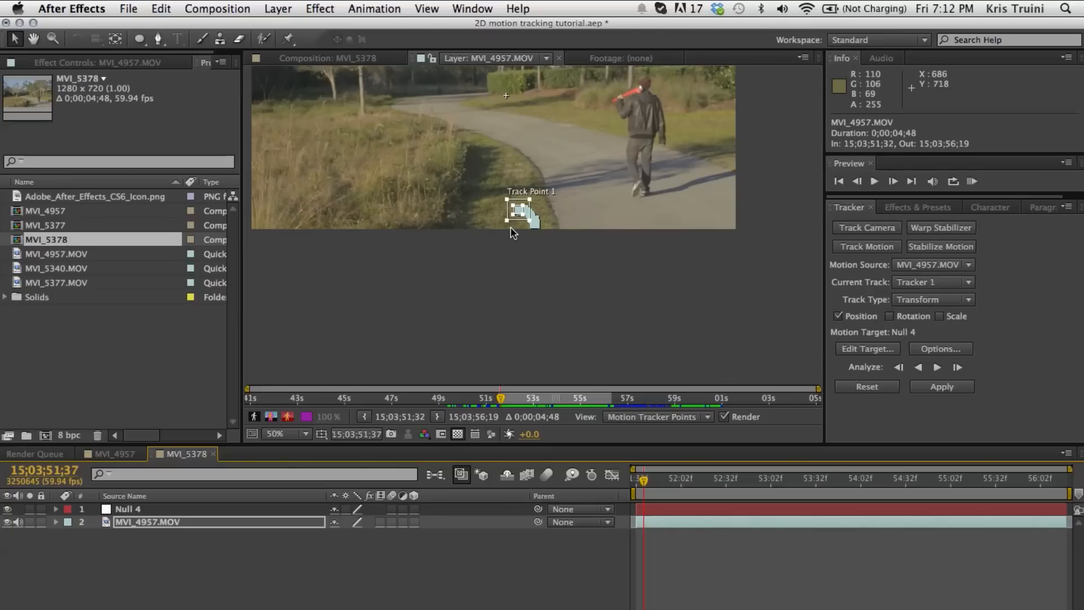
pyautogui.moveTo(696, 119)
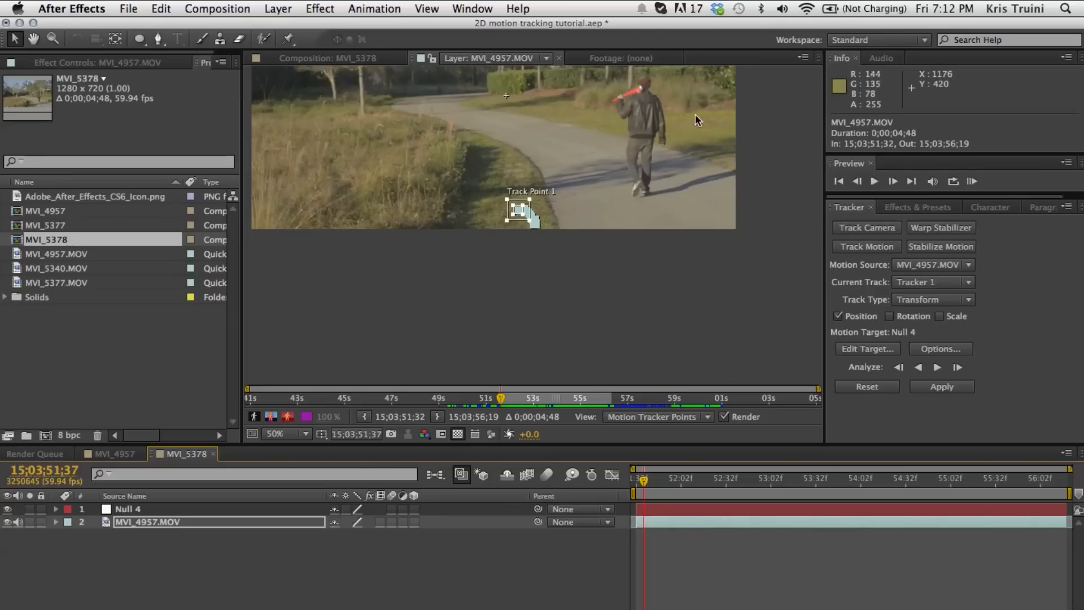
pyautogui.moveTo(502, 131)
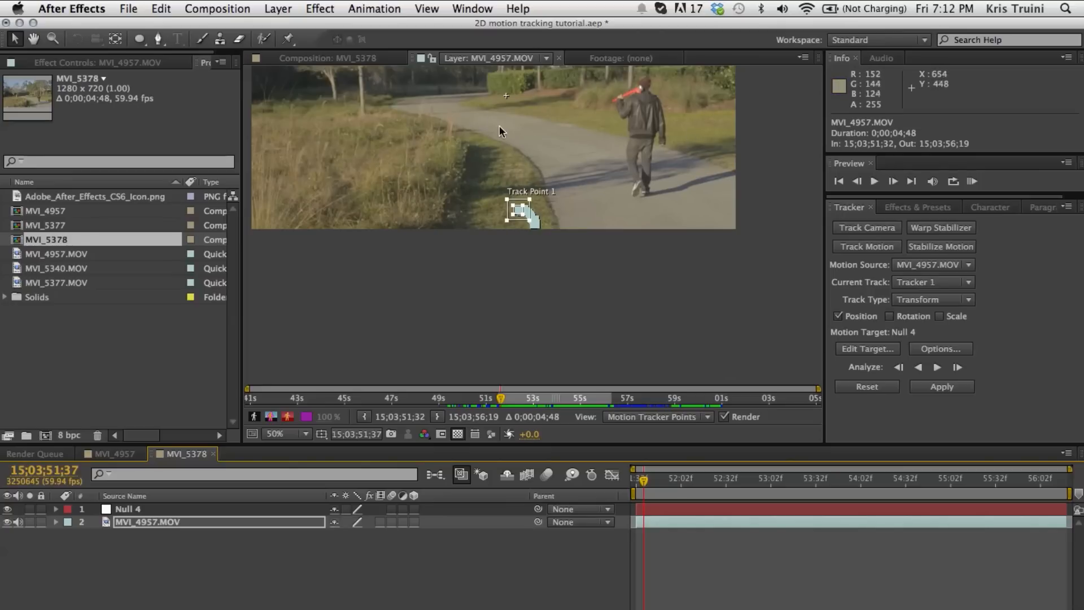
pyautogui.moveTo(514, 179)
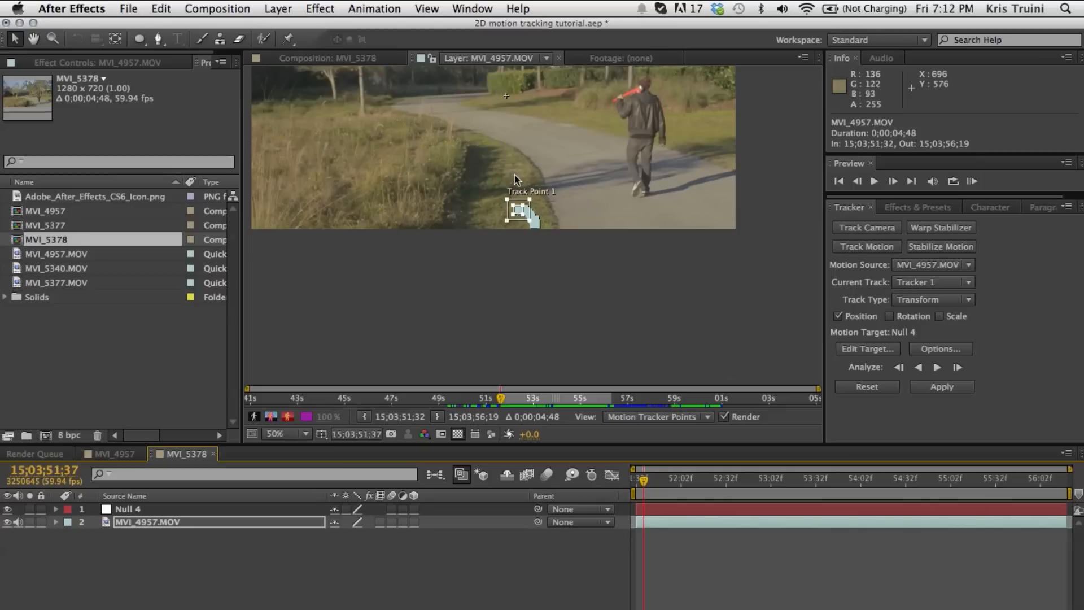
pyautogui.moveTo(567, 156)
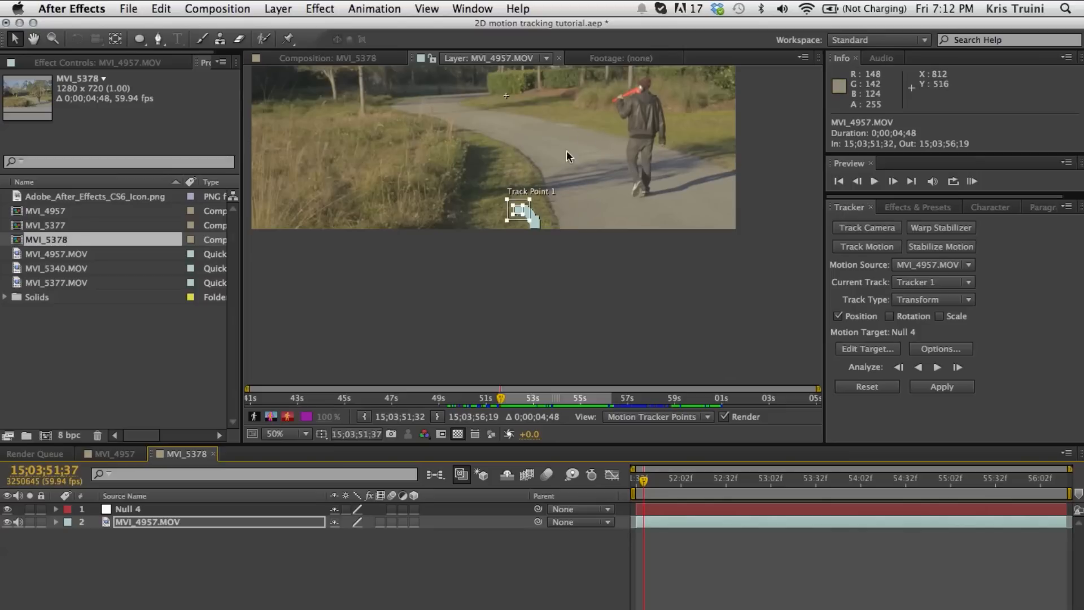
pyautogui.moveTo(502, 205)
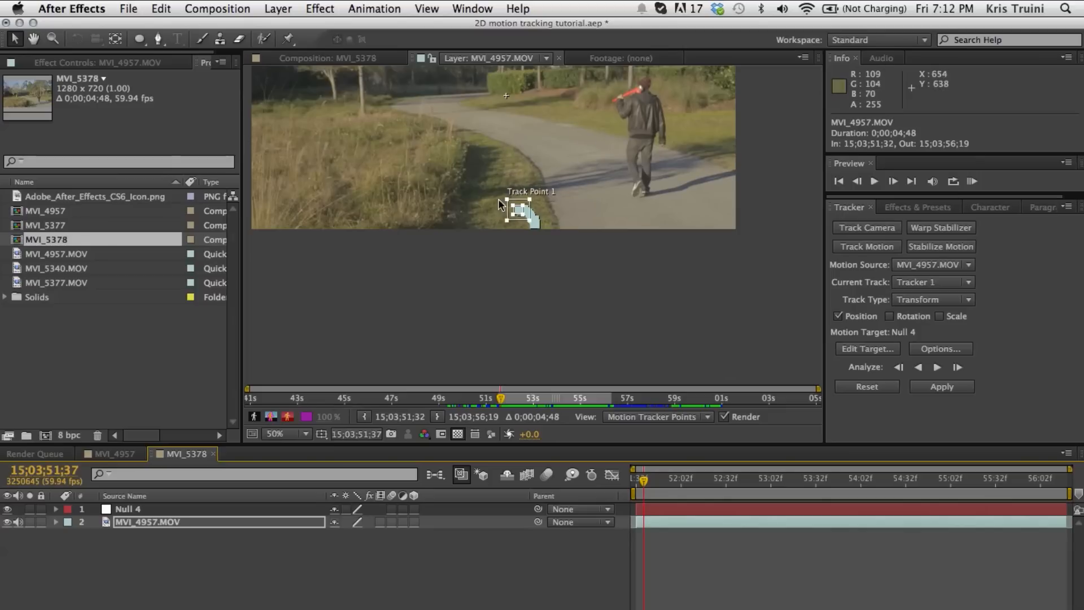
pyautogui.moveTo(608, 328)
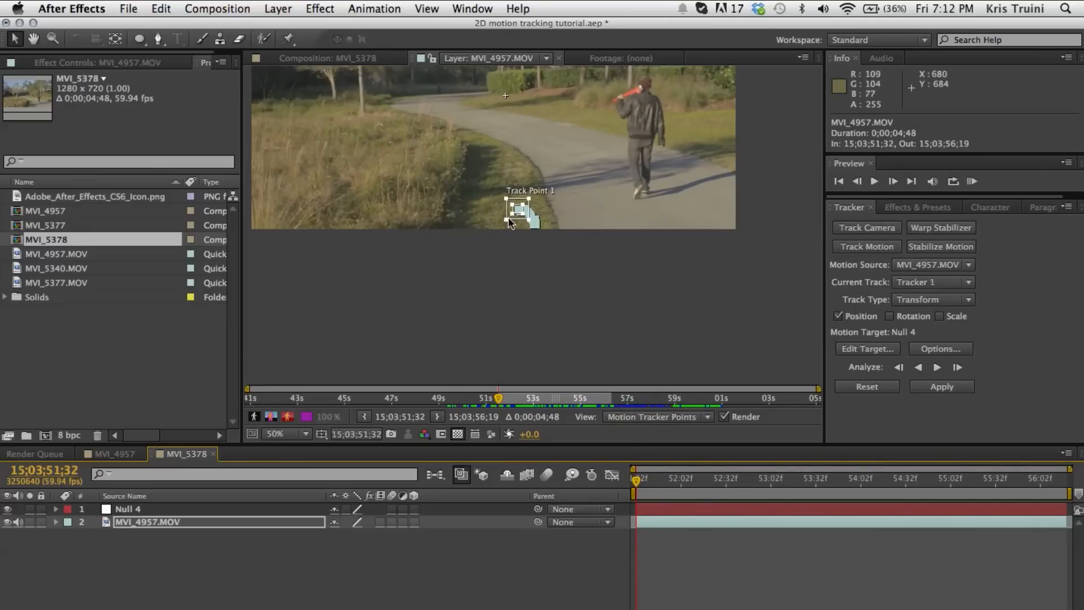
pyautogui.moveTo(230, 471)
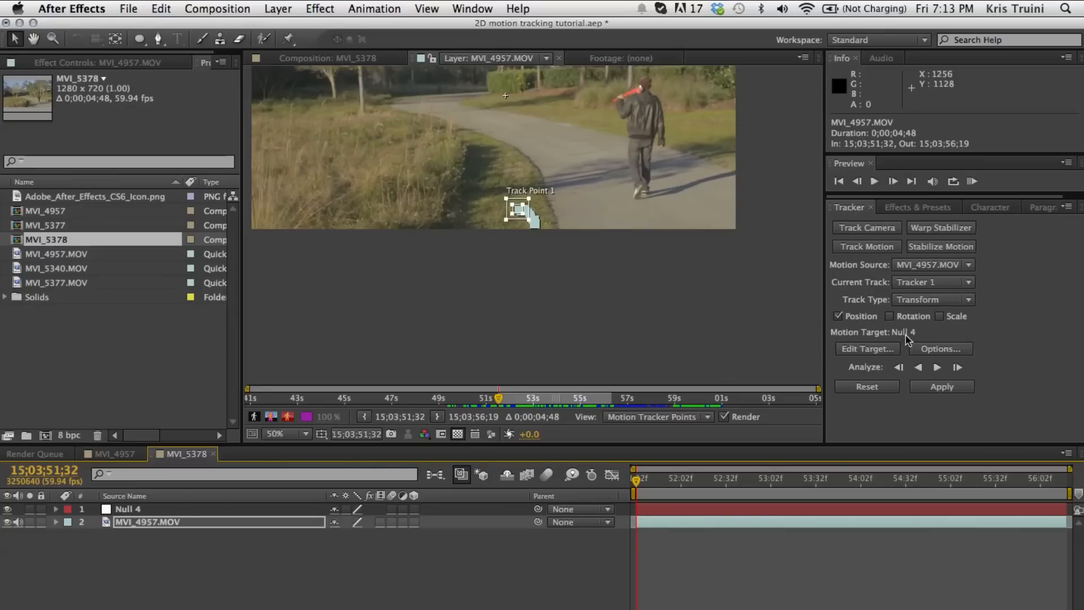
pyautogui.moveTo(874, 344)
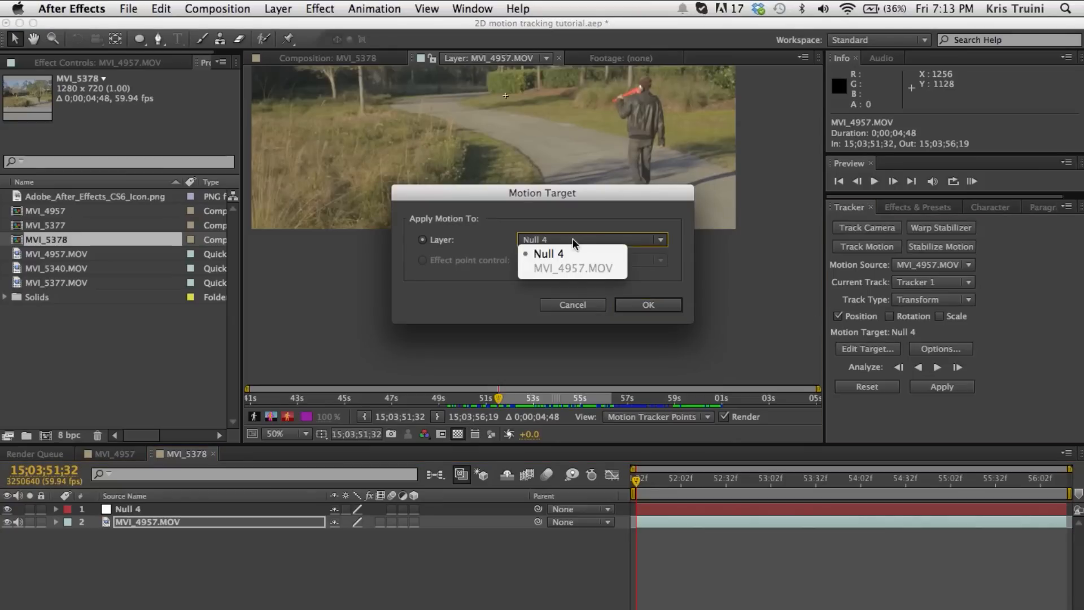
# Set Null 4 as the motion target and apply the tracking data in X and Y.
pyautogui.click(549, 254)
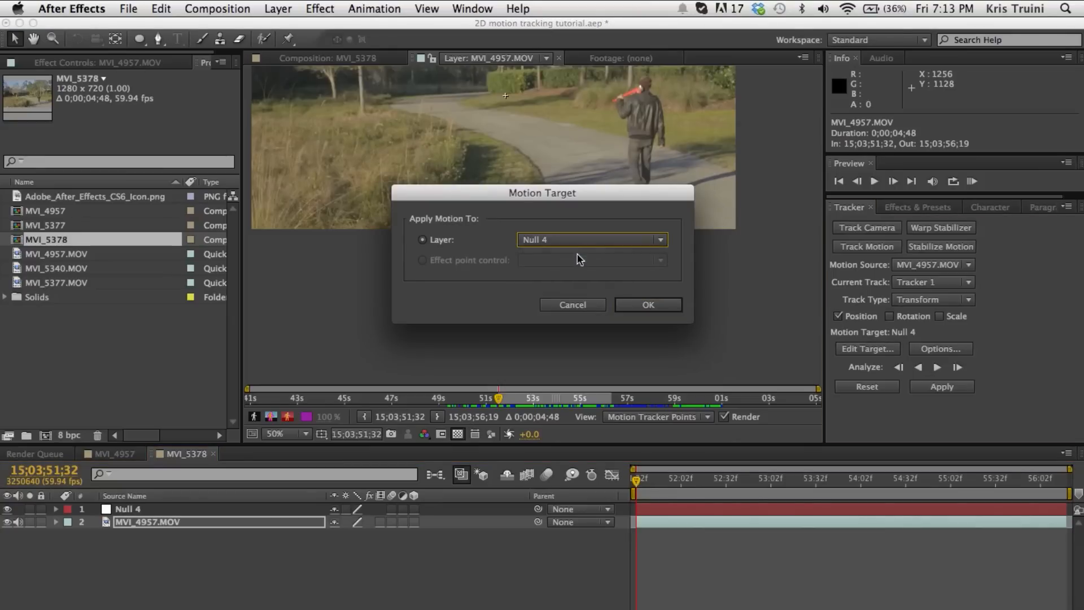
pyautogui.moveTo(622, 283)
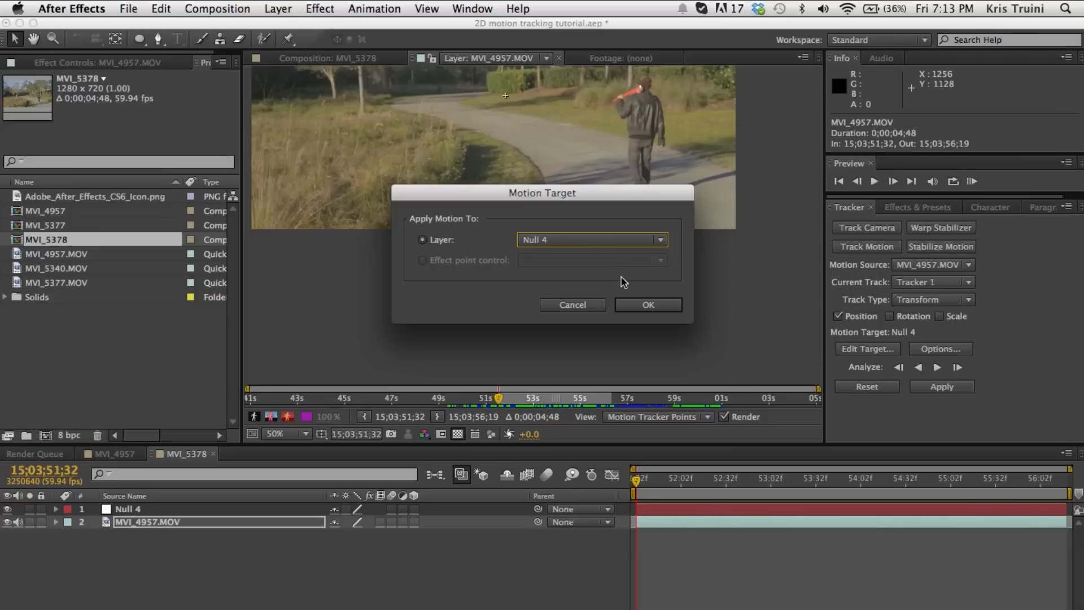
pyautogui.moveTo(258, 502)
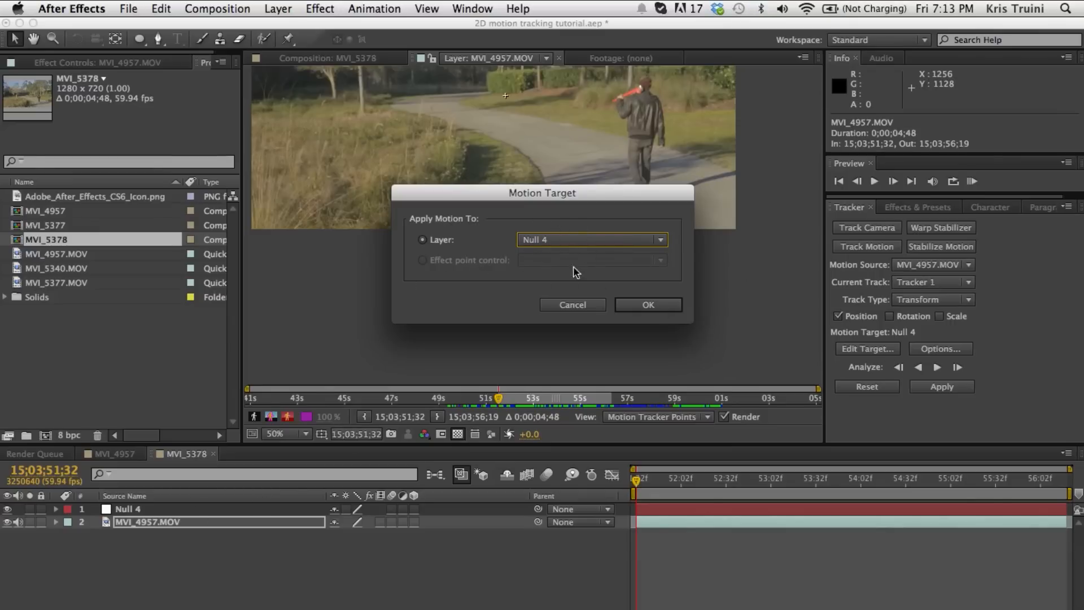
pyautogui.click(647, 304)
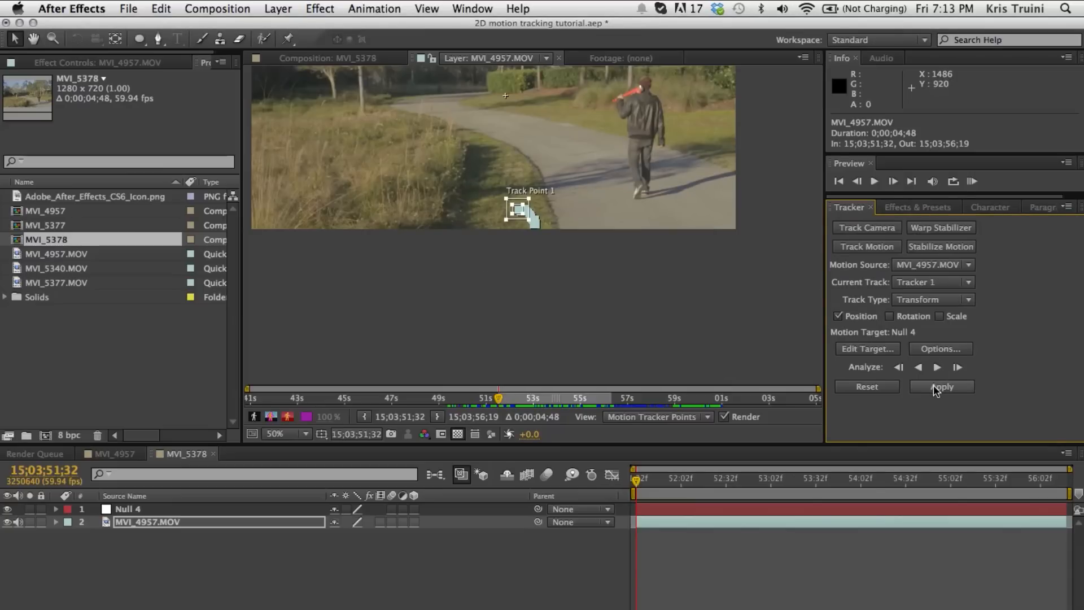
pyautogui.click(941, 386)
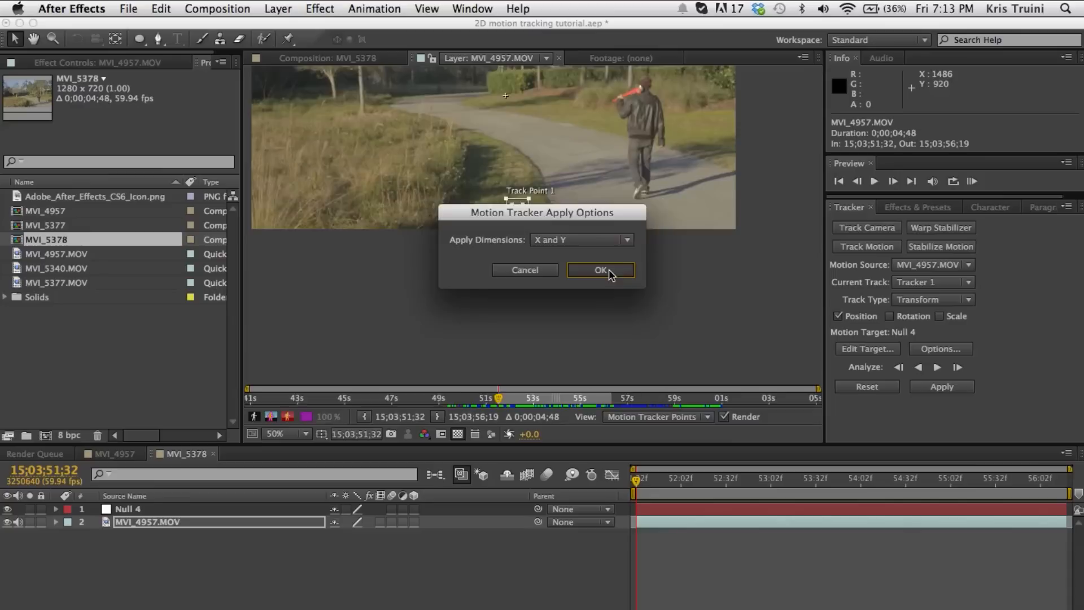
pyautogui.click(599, 270)
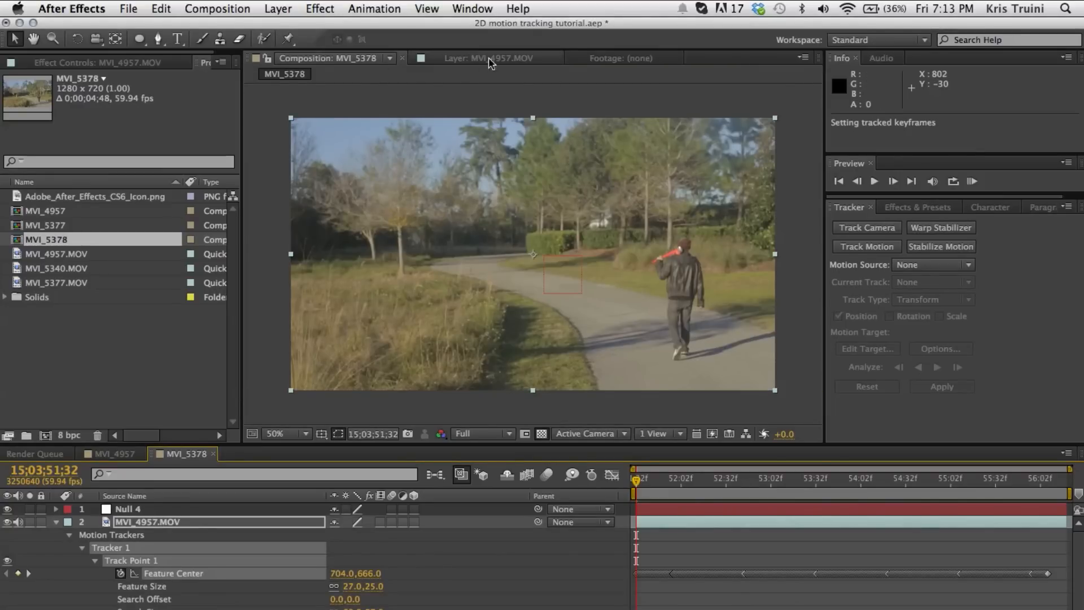
pyautogui.moveTo(500, 254)
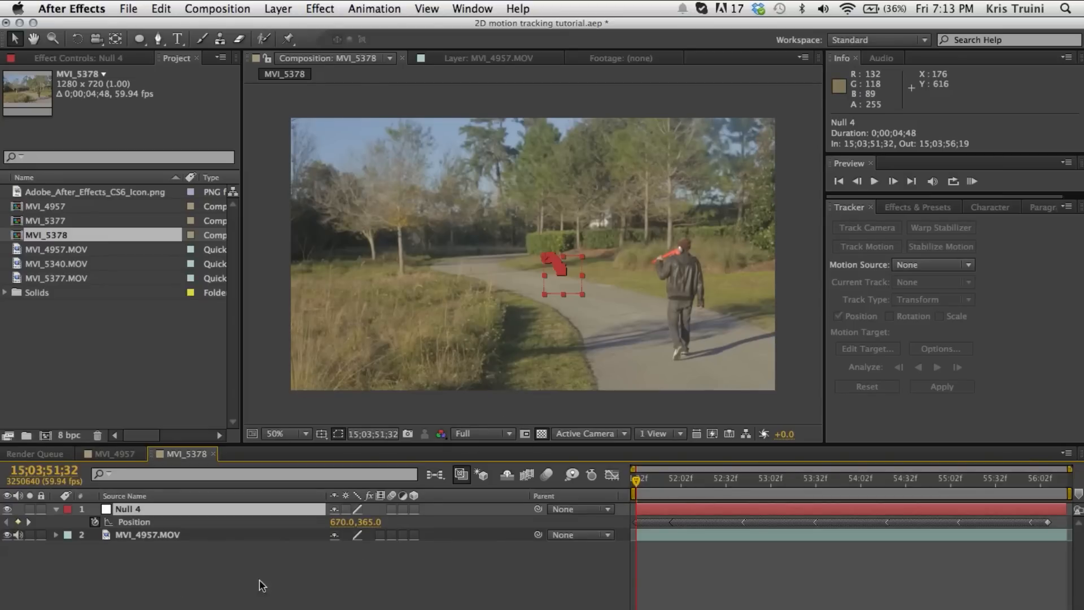
pyautogui.moveTo(733, 533)
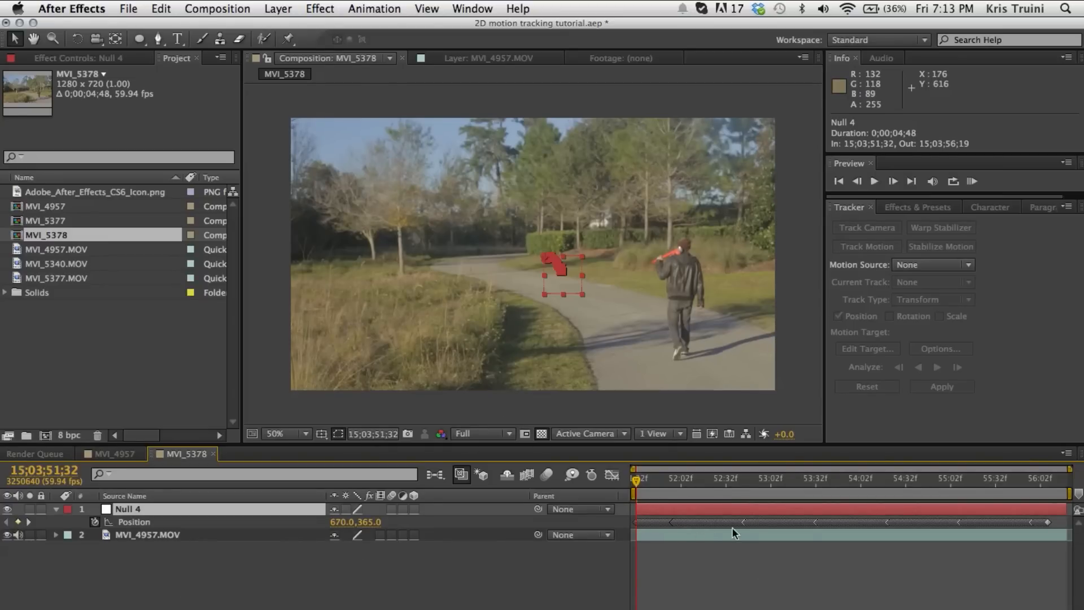
pyautogui.moveTo(708, 354)
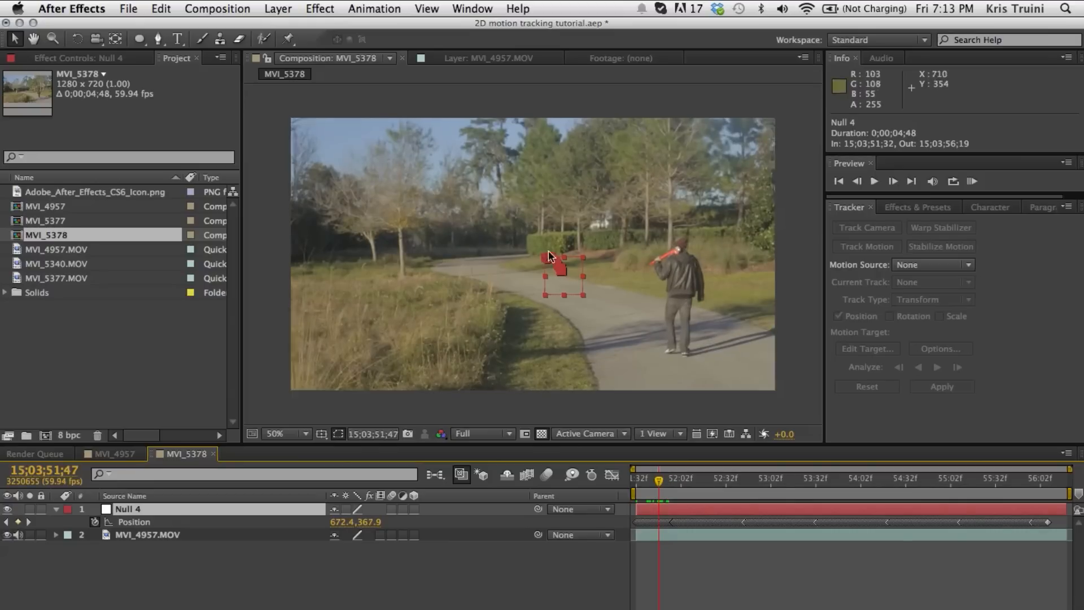
pyautogui.moveTo(553, 325)
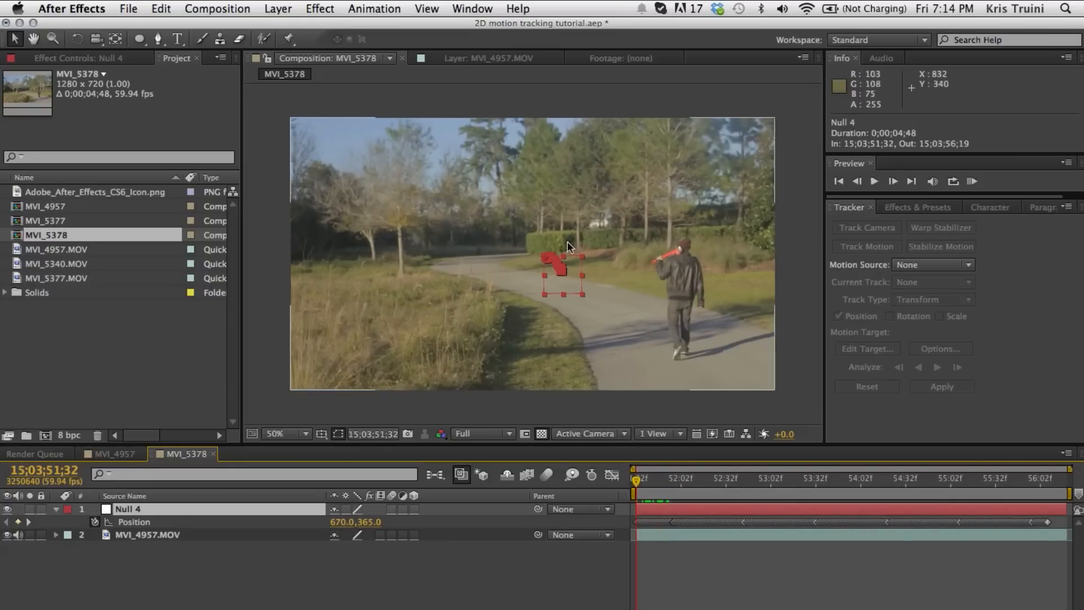
pyautogui.moveTo(484, 309)
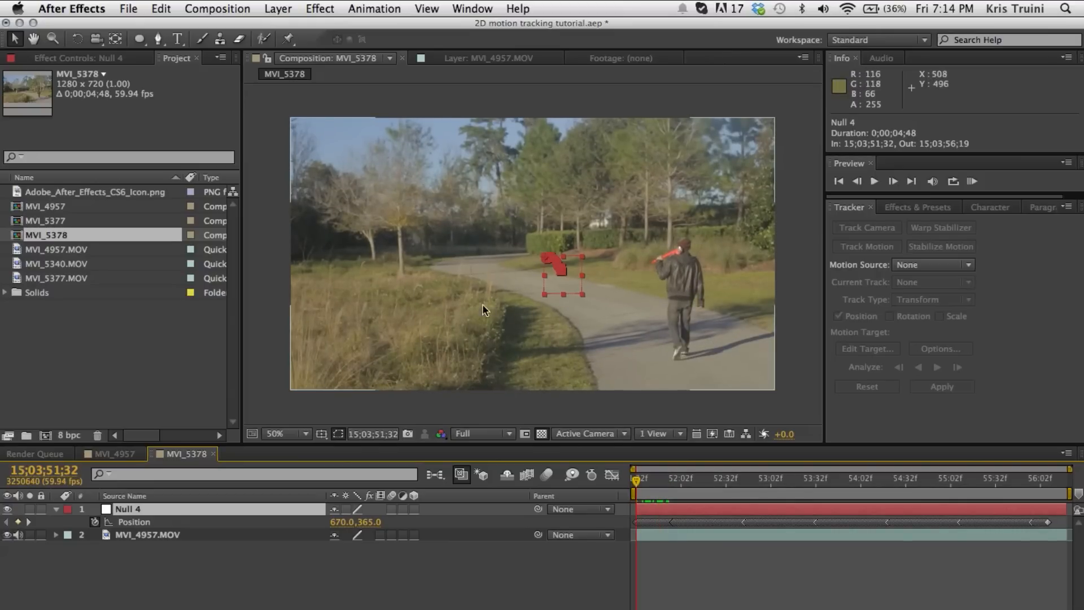
pyautogui.moveTo(541, 363)
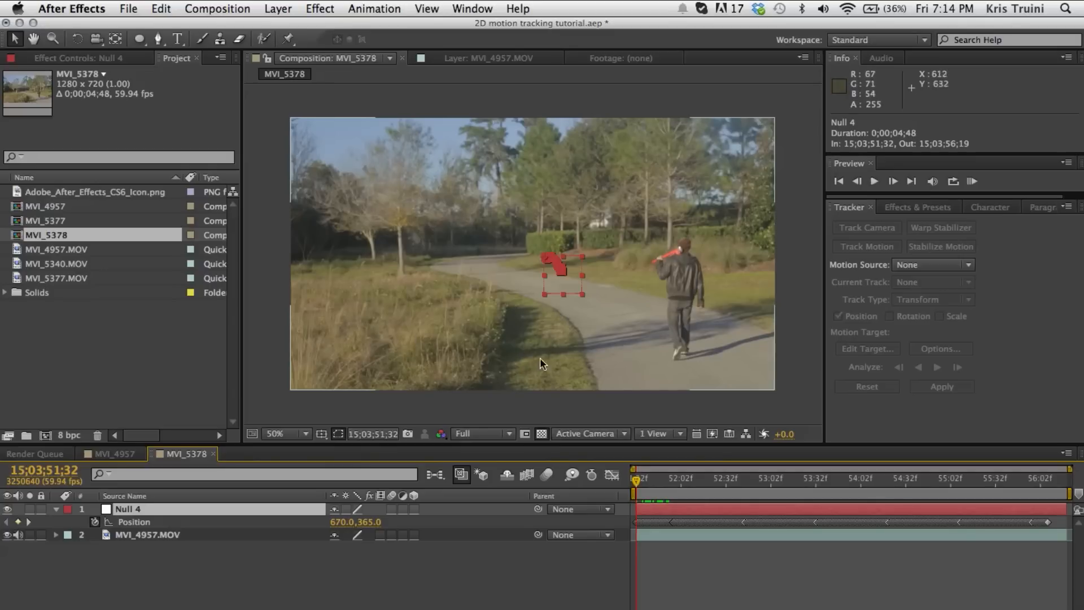
pyautogui.moveTo(407, 247)
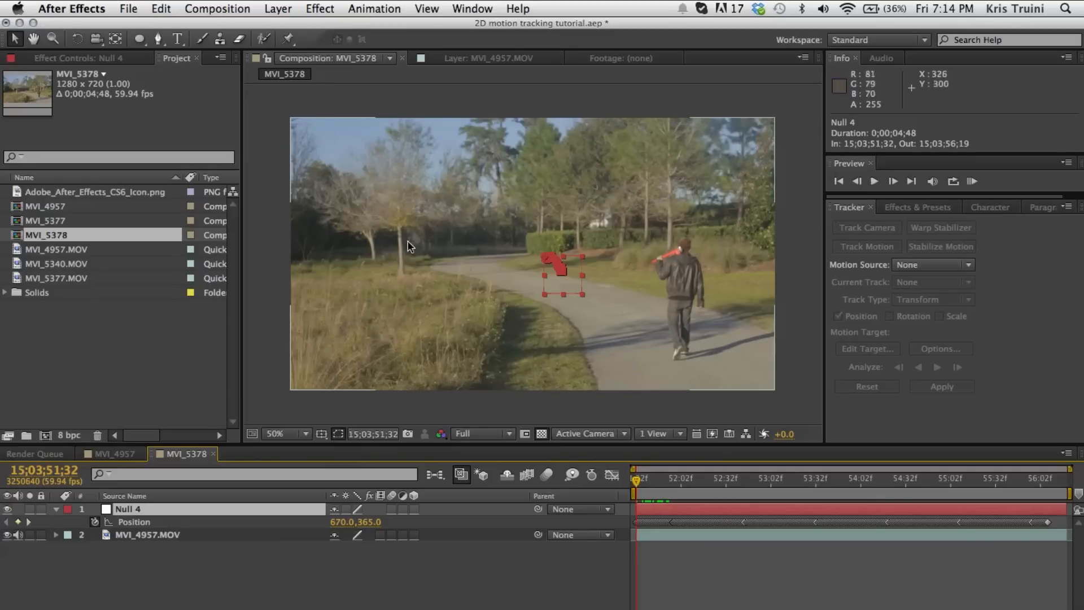
pyautogui.moveTo(238, 587)
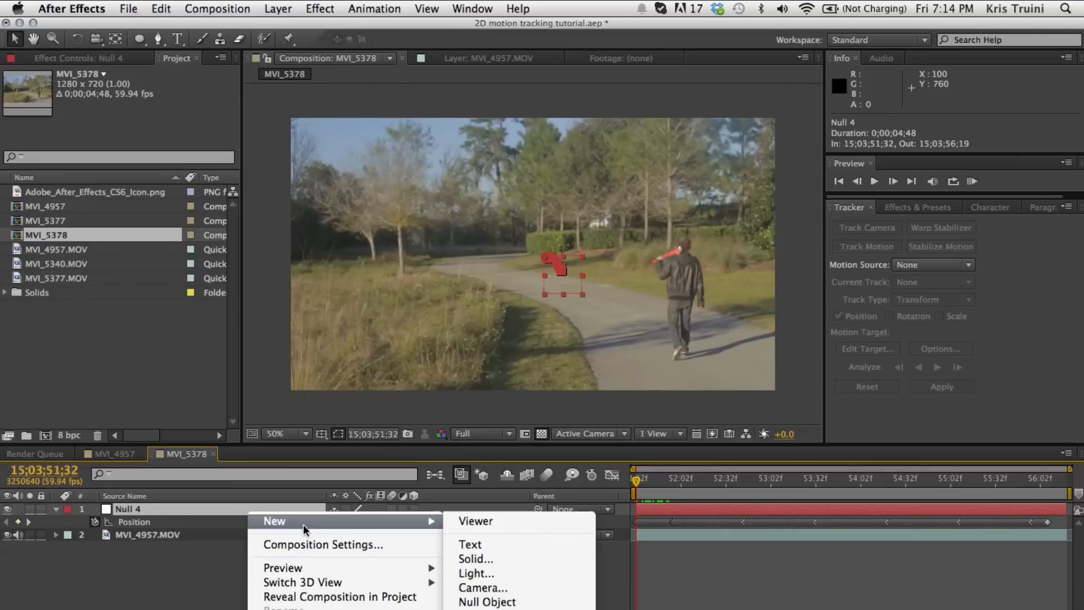
# Add a new text layer reading HEY SUP? BRO above Null 4.
pyautogui.click(470, 544)
pyautogui.write('Hey Sup? Bro')
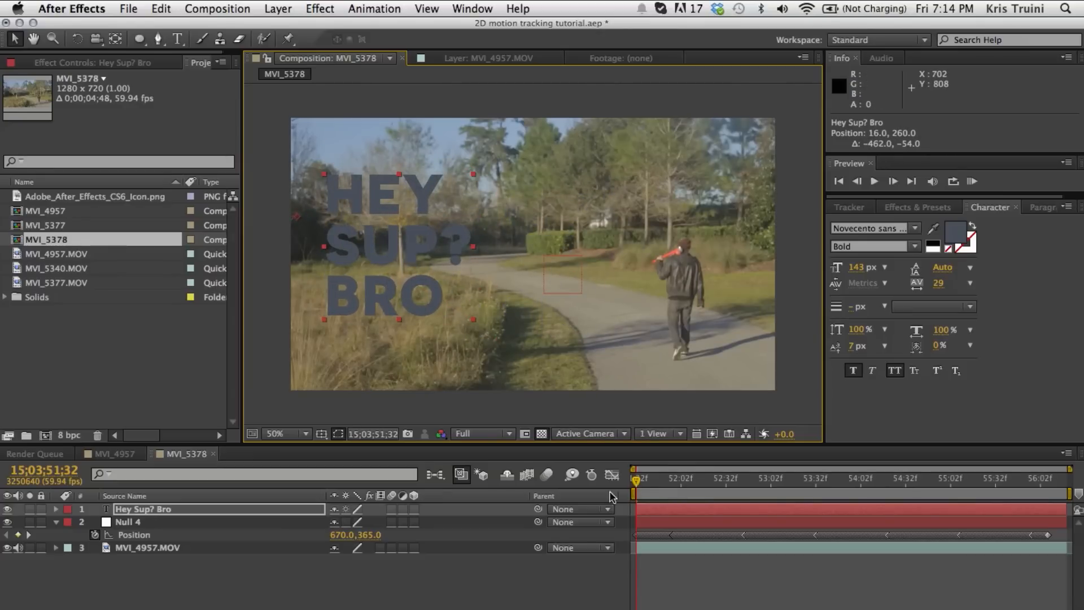
pyautogui.moveTo(282, 322)
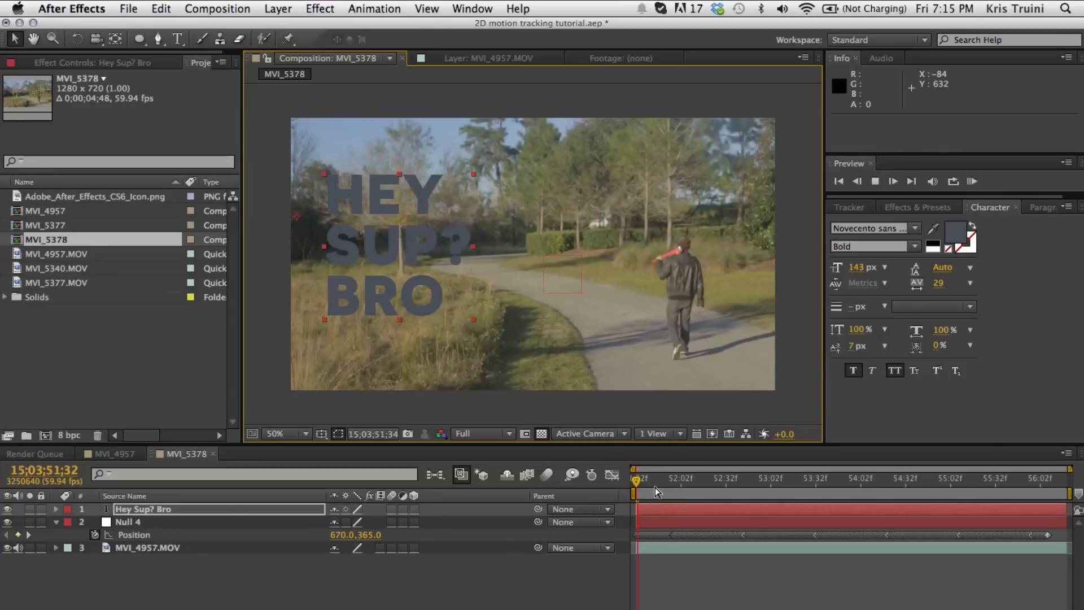
# Set the Hey Sup? Bro text layer's Parent to 2. Null 4.
pyautogui.click(636, 477)
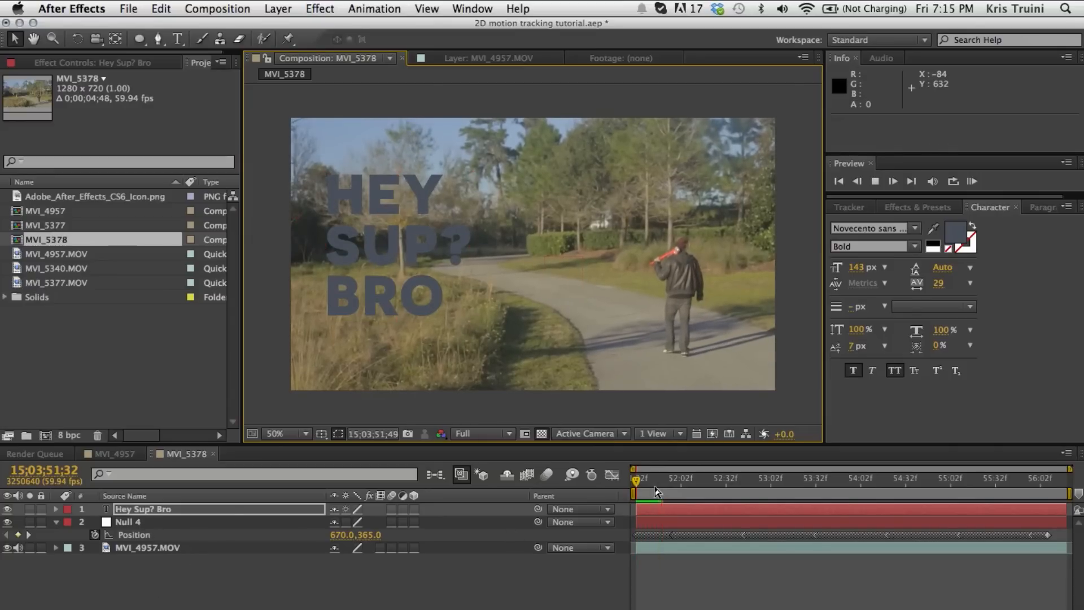
pyautogui.click(142, 508)
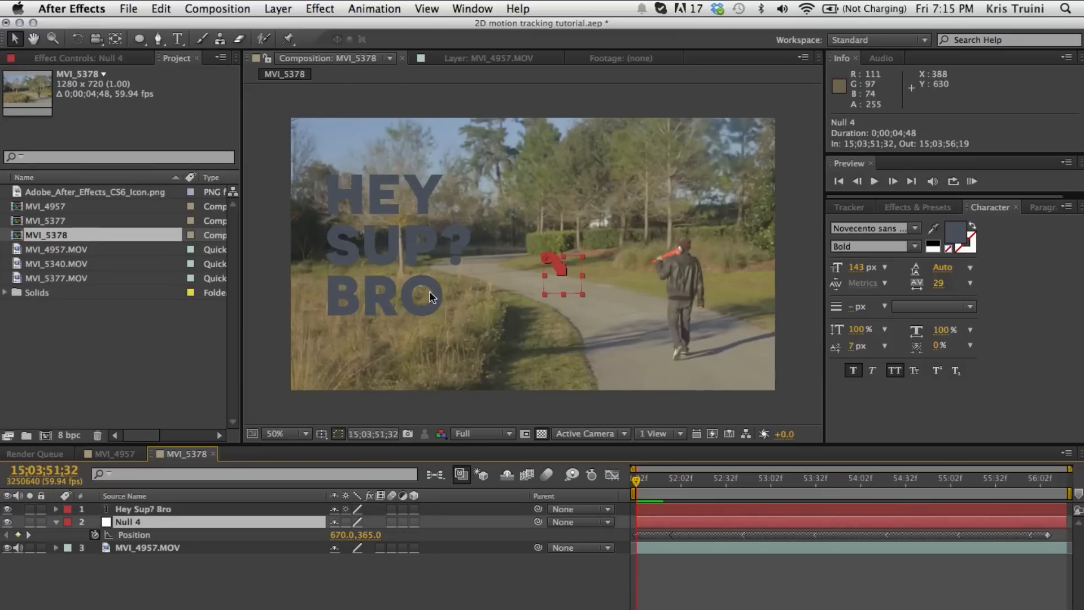
pyautogui.click(142, 509)
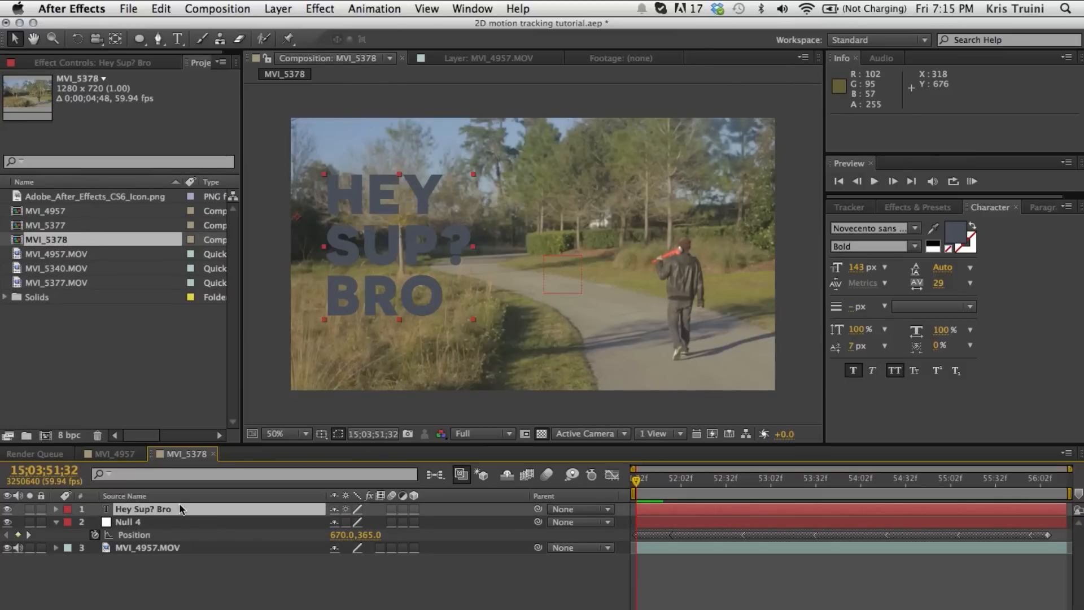
pyautogui.moveTo(149, 527)
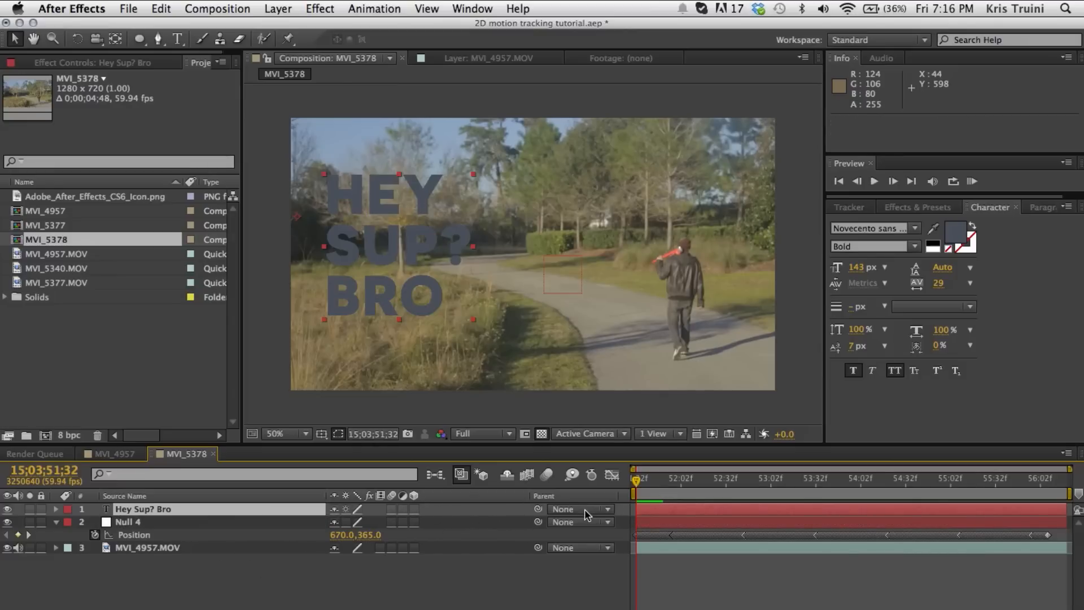
pyautogui.click(581, 509)
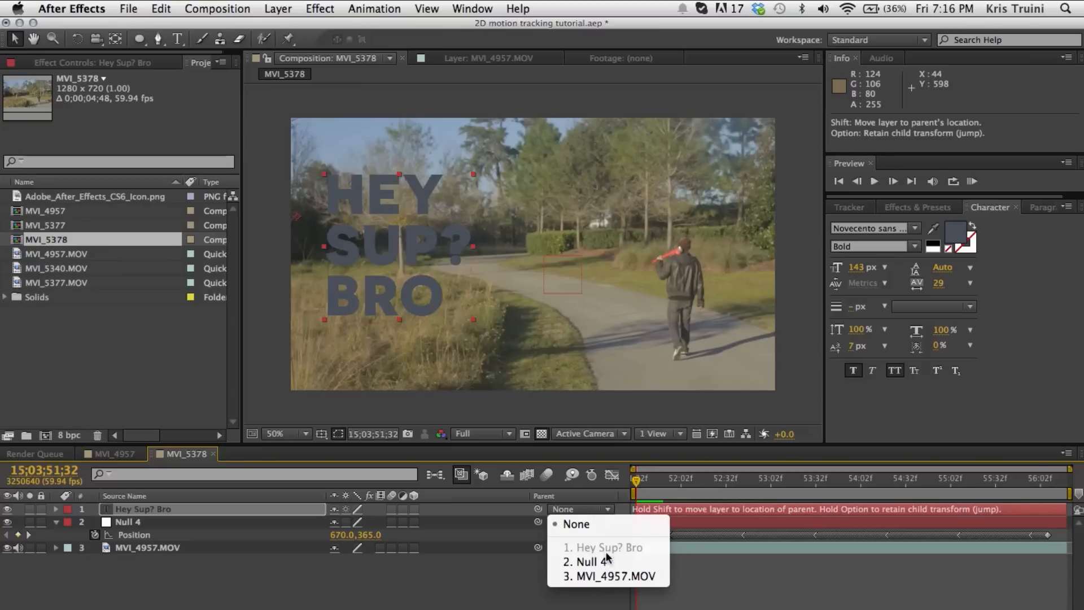
pyautogui.moveTo(598, 561)
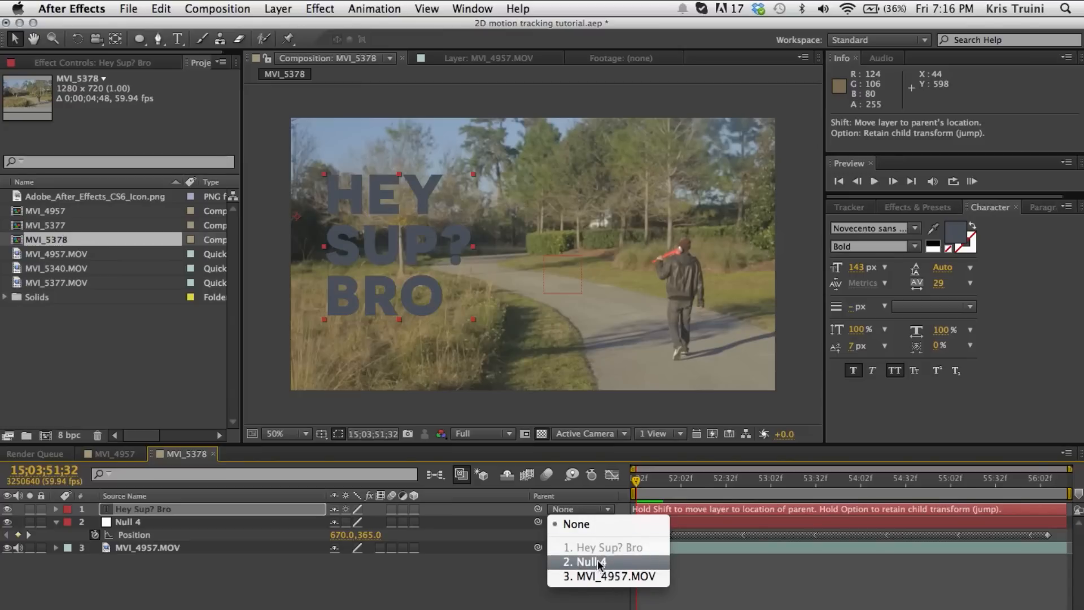
pyautogui.click(582, 562)
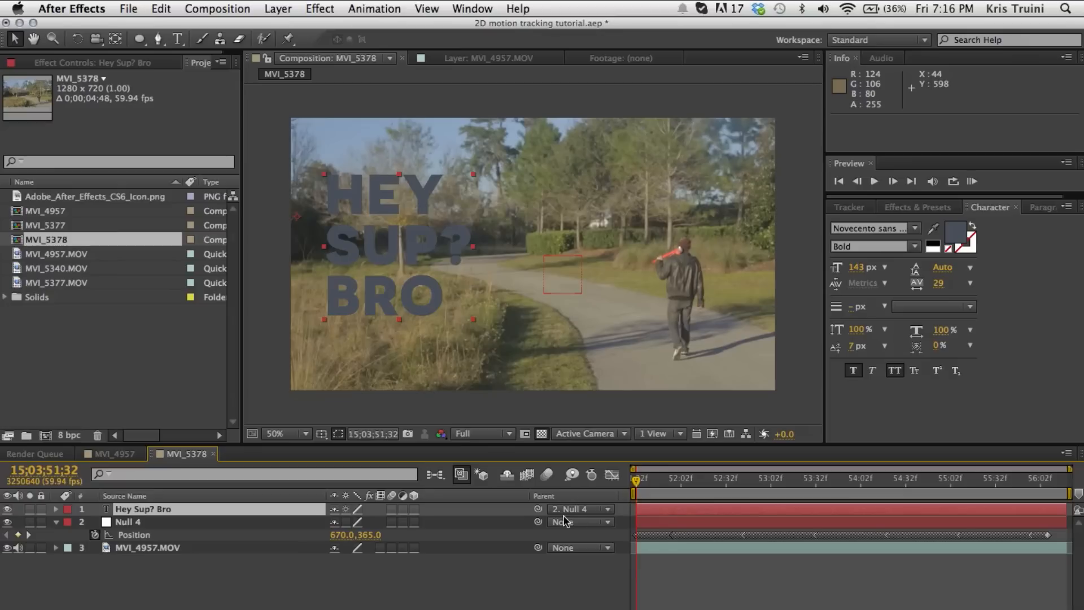
pyautogui.click(972, 181)
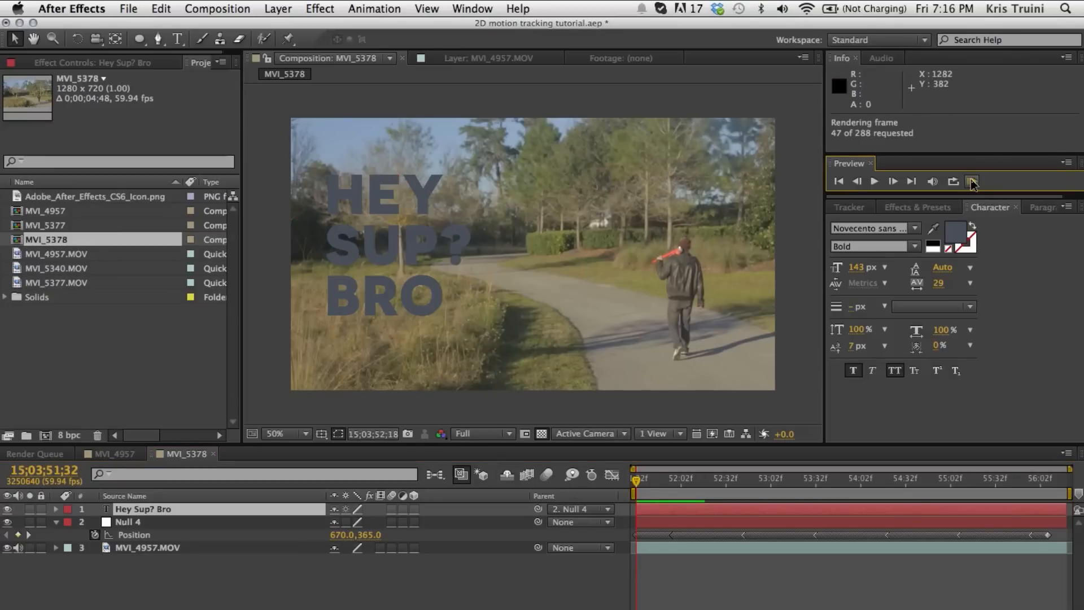
pyautogui.click(973, 181)
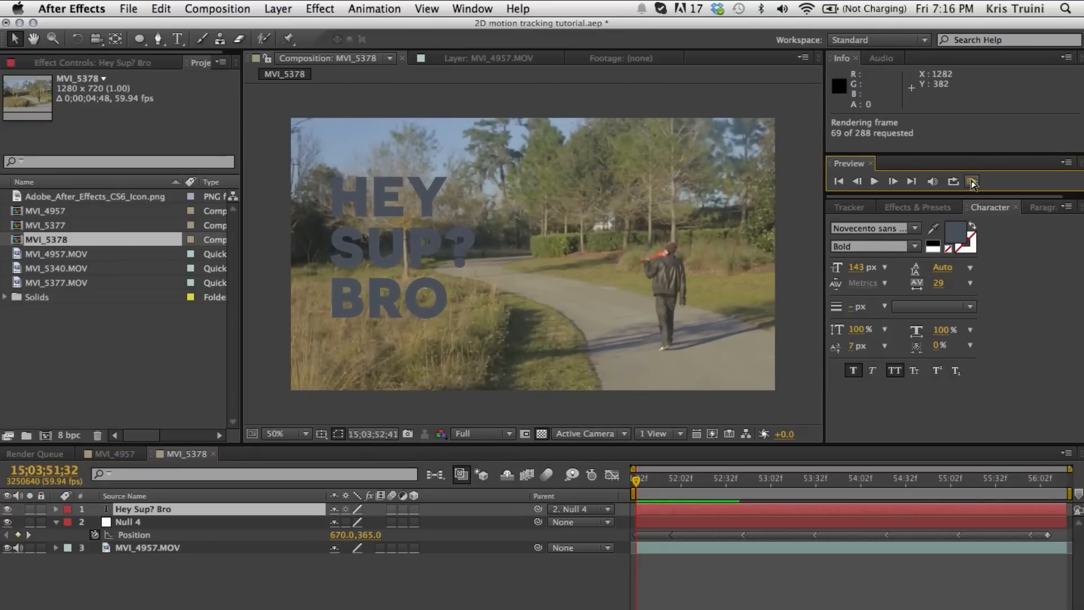
pyautogui.click(972, 181)
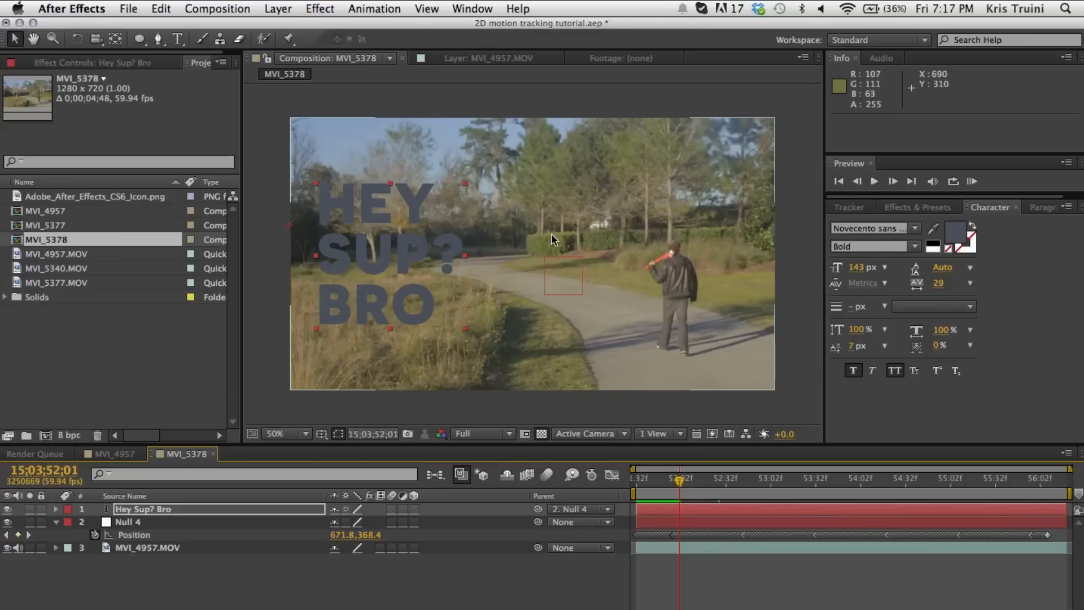
pyautogui.moveTo(439, 356)
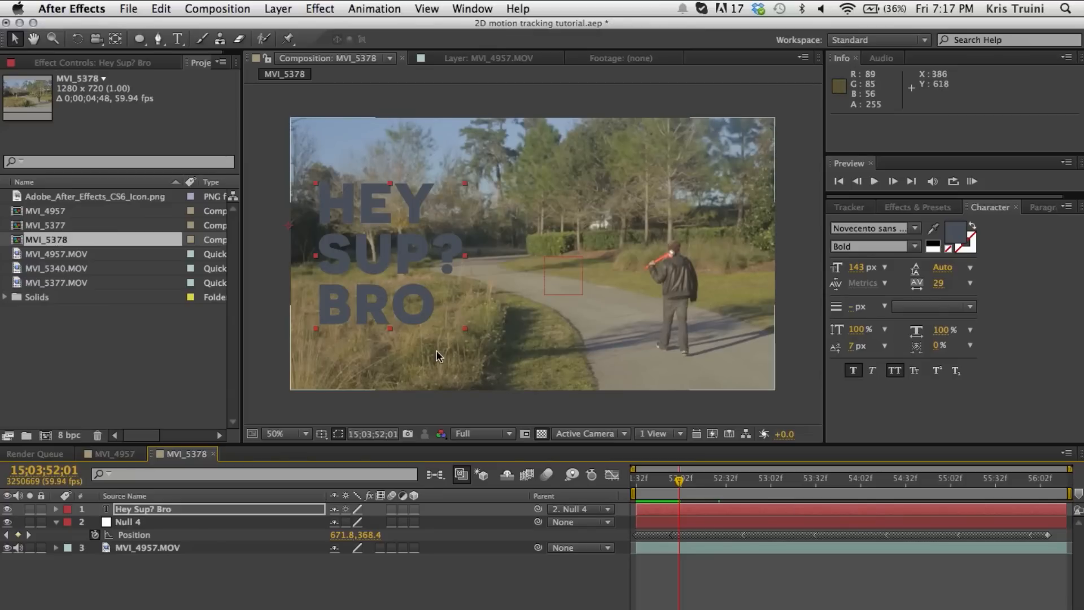
pyautogui.moveTo(563, 372)
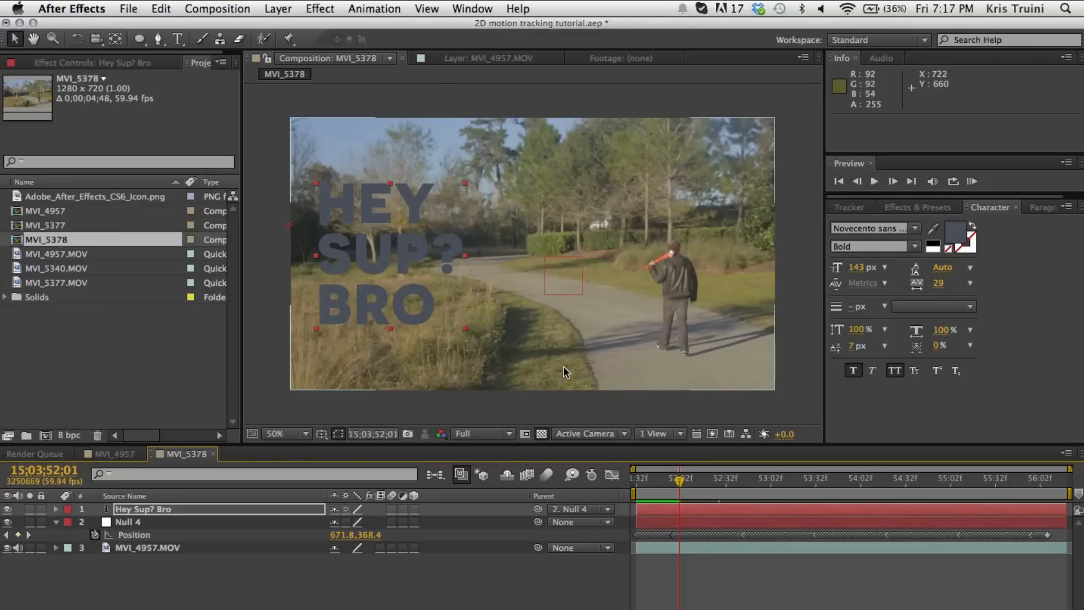
pyautogui.moveTo(397, 280)
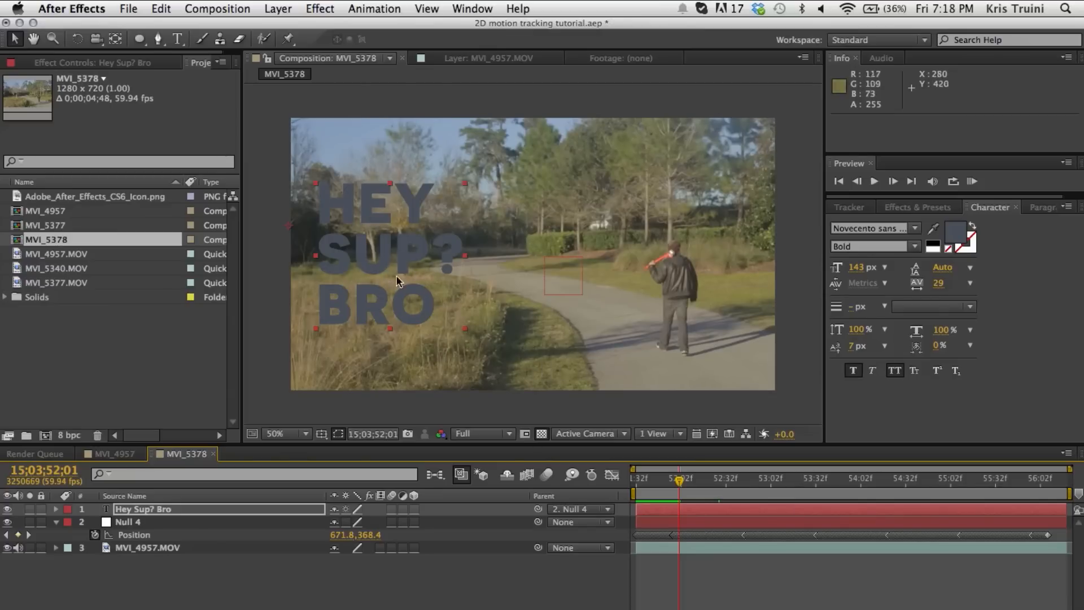
pyautogui.moveTo(588, 220)
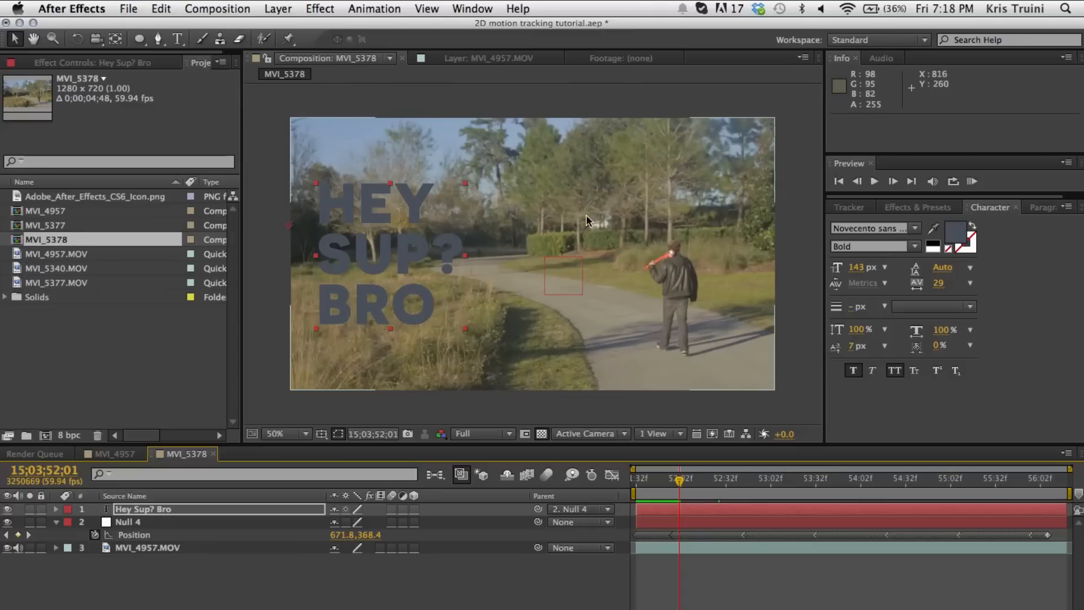
pyautogui.moveTo(556, 287)
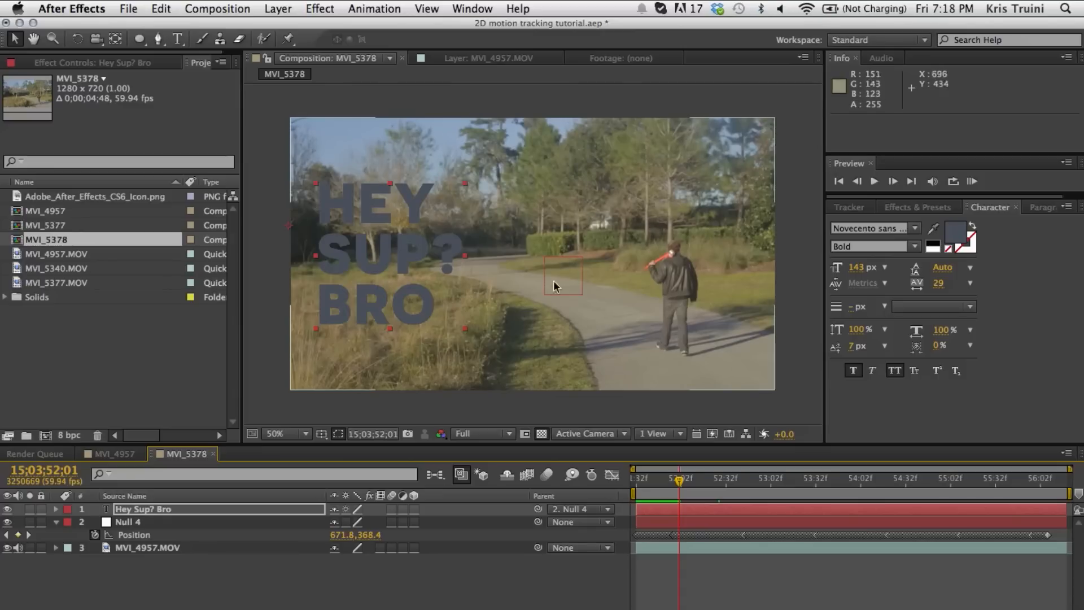
pyautogui.moveTo(540, 244)
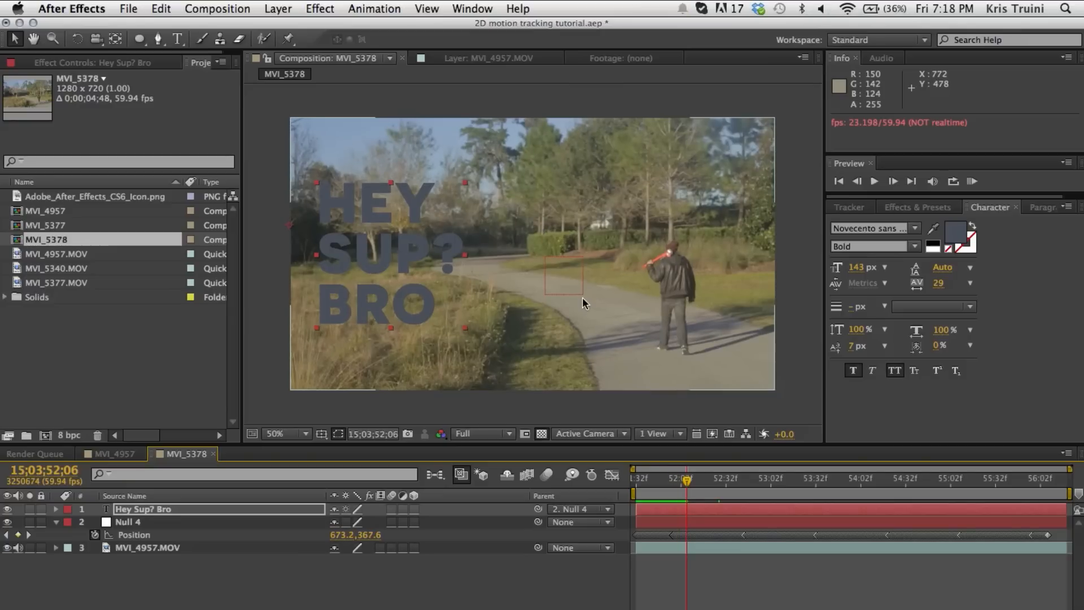
pyautogui.moveTo(602, 303)
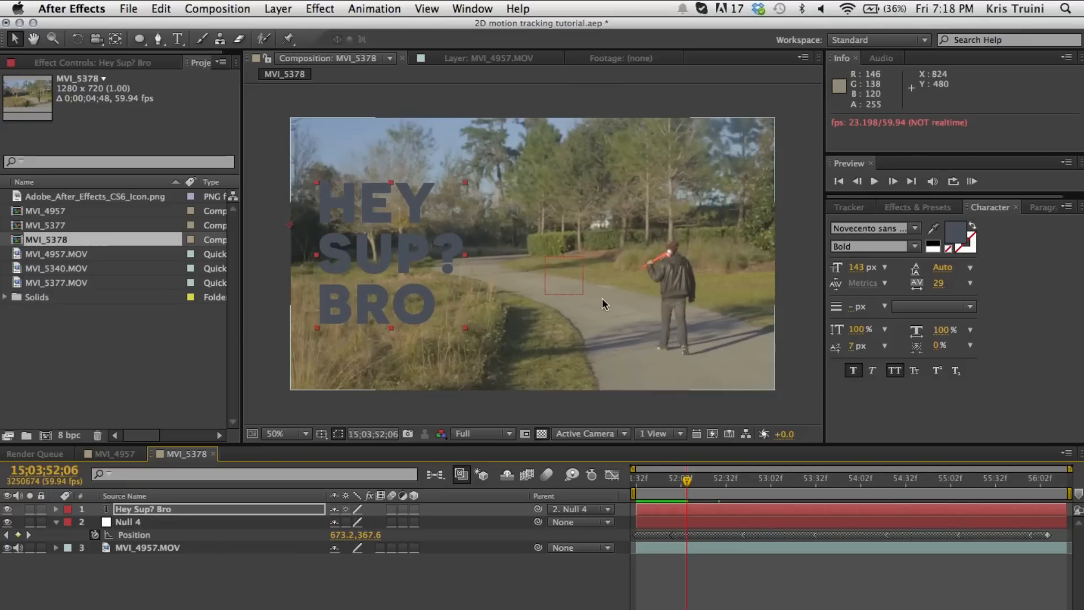
# Show the Track Motion controls in the right-hand panel group.
pyautogui.click(848, 206)
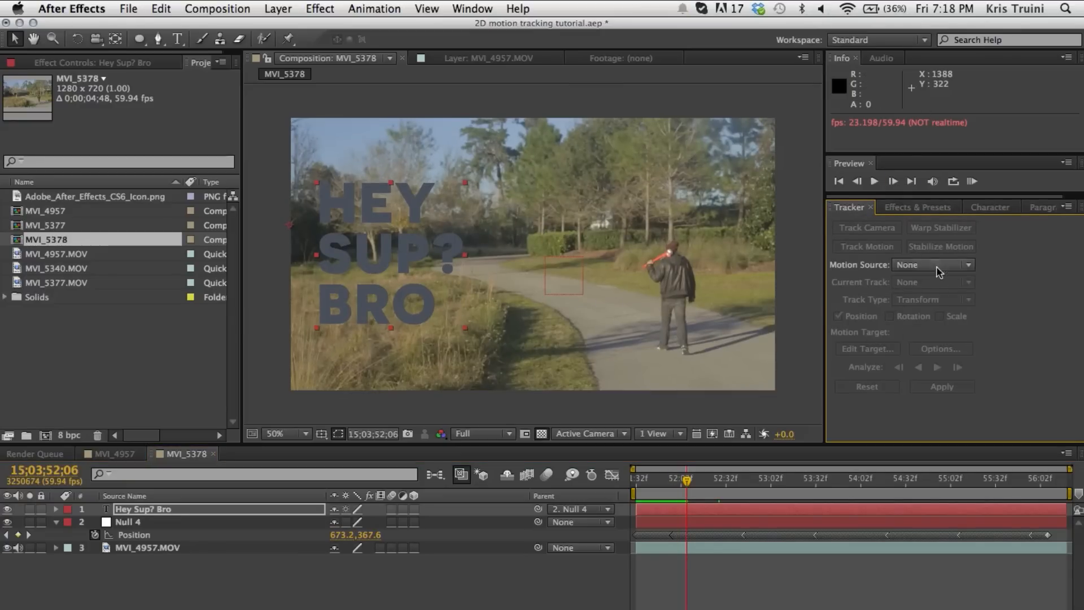
pyautogui.moveTo(856, 235)
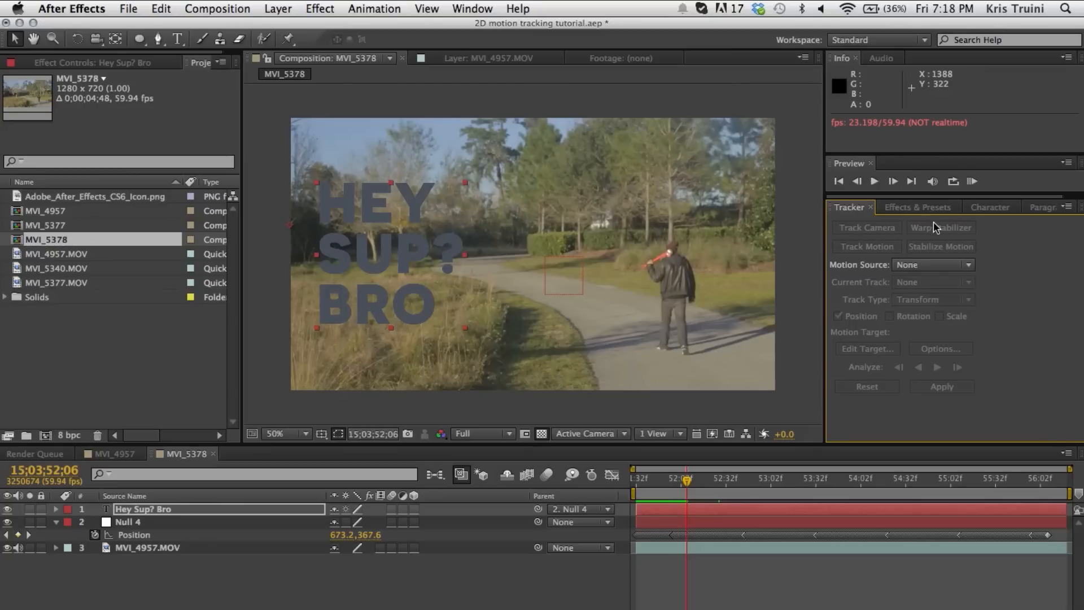
pyautogui.moveTo(954, 257)
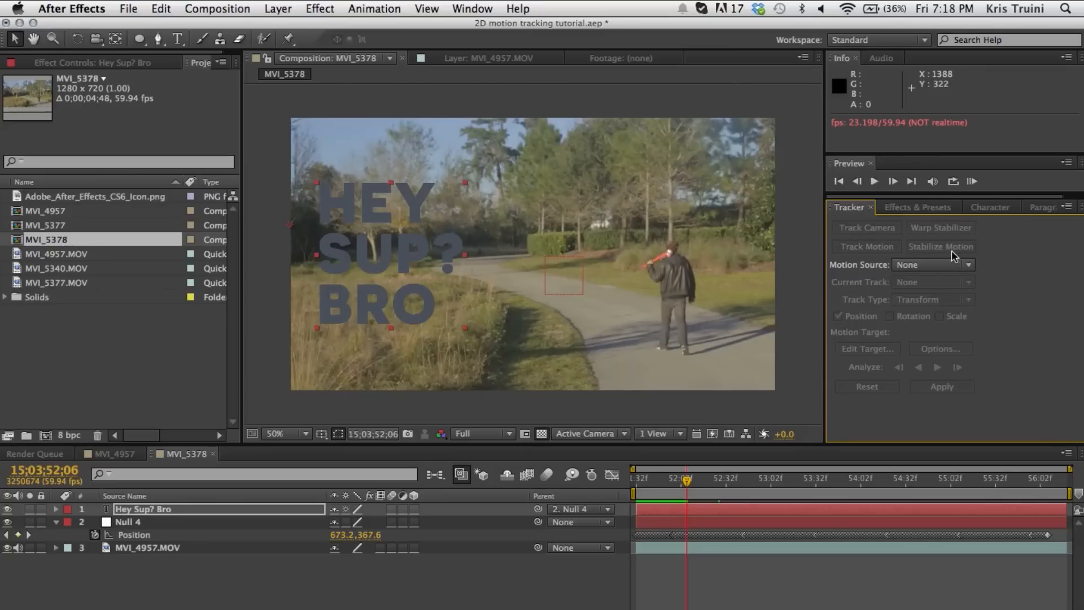
pyautogui.moveTo(872, 253)
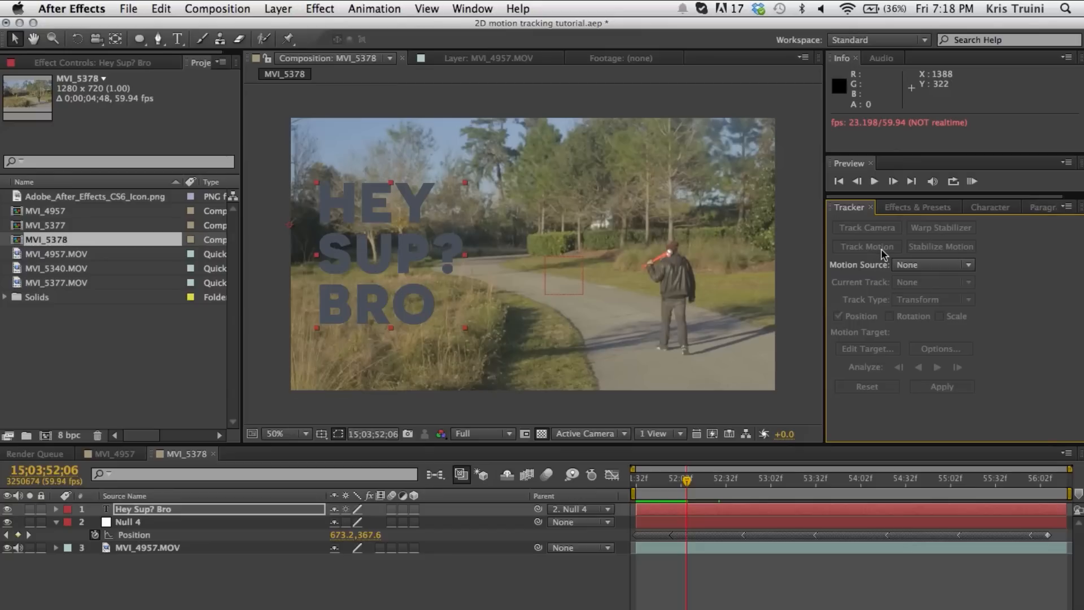
pyautogui.moveTo(515, 235)
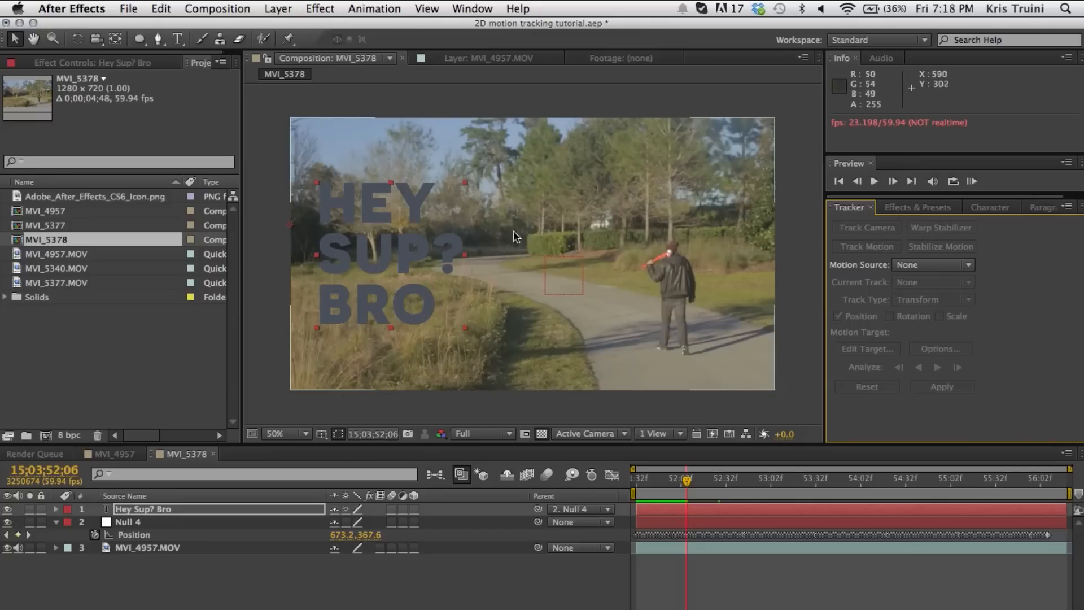
pyautogui.moveTo(385, 257)
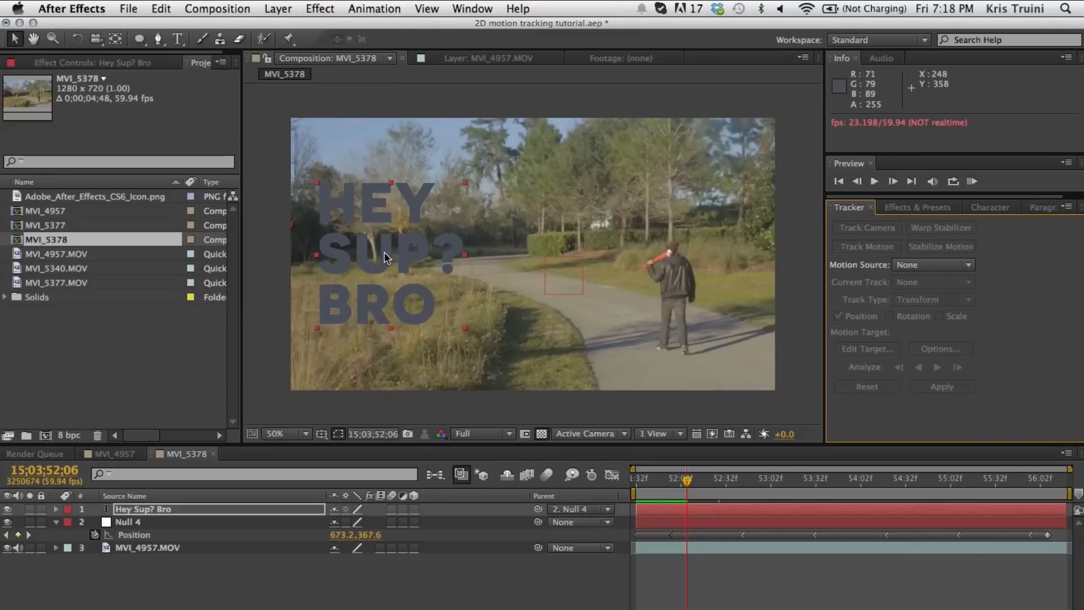
pyautogui.moveTo(720, 237)
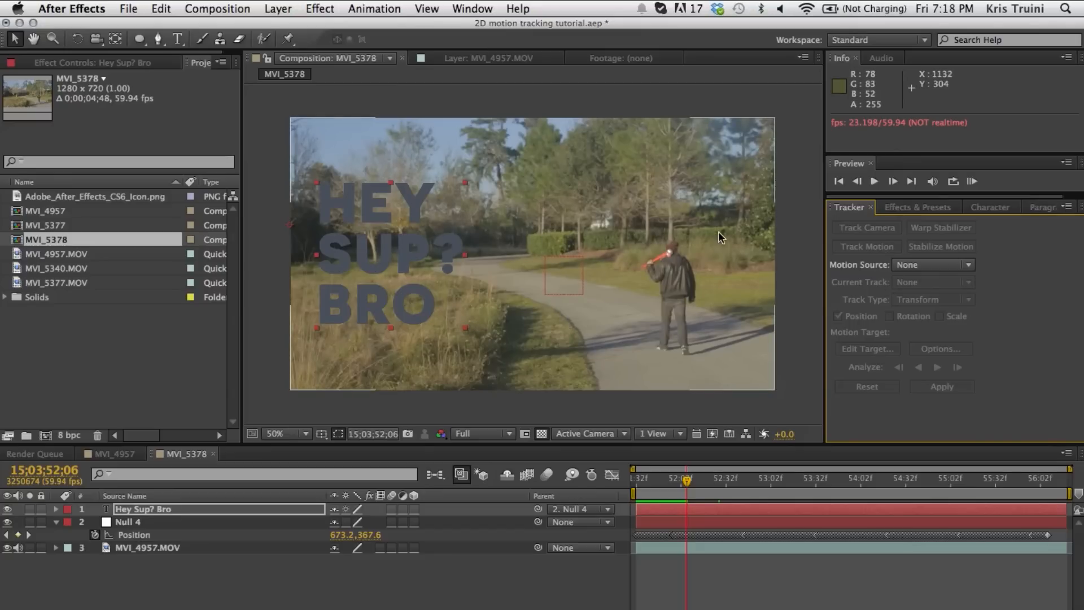
pyautogui.moveTo(335, 169)
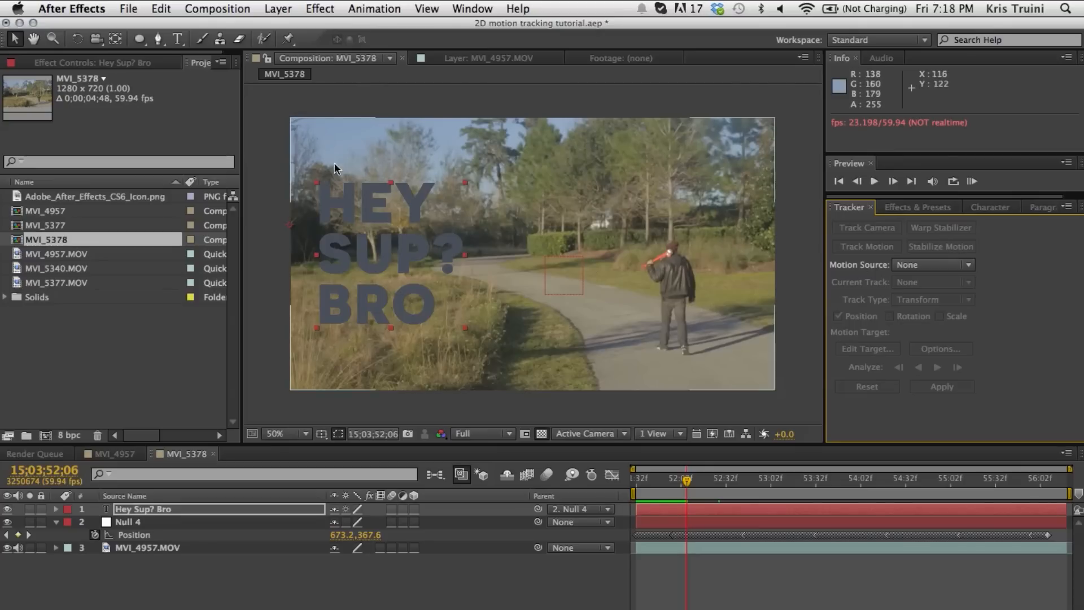
pyautogui.moveTo(845, 234)
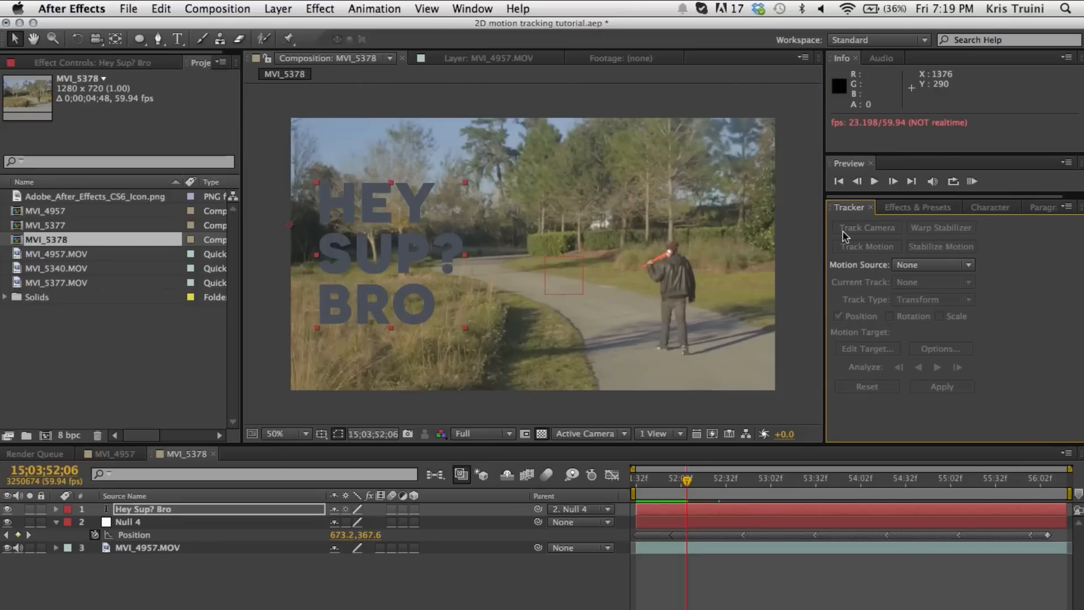
pyautogui.moveTo(912, 251)
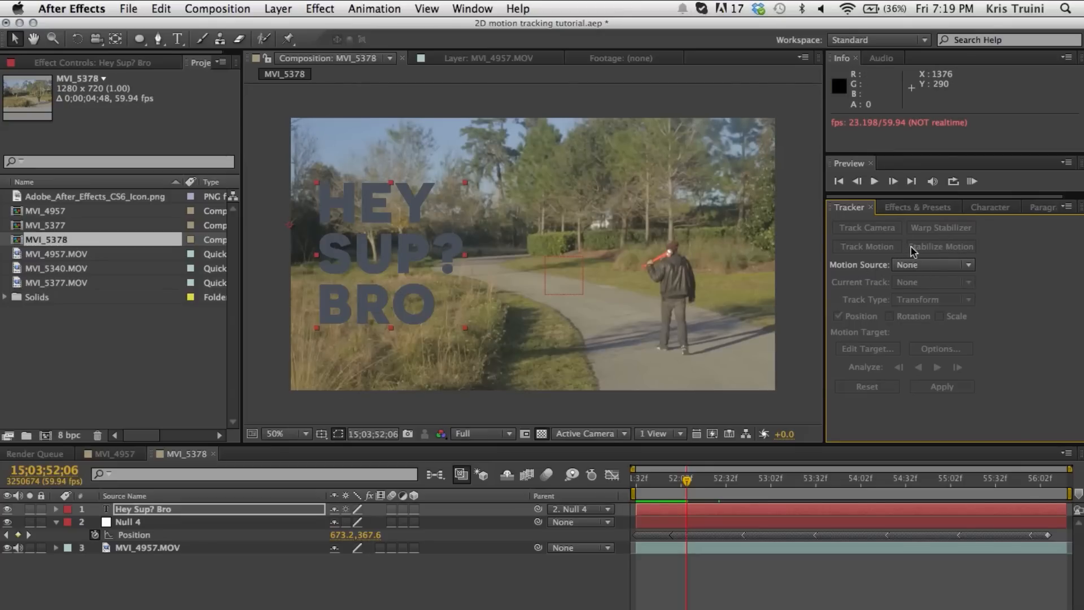
pyautogui.moveTo(393, 319)
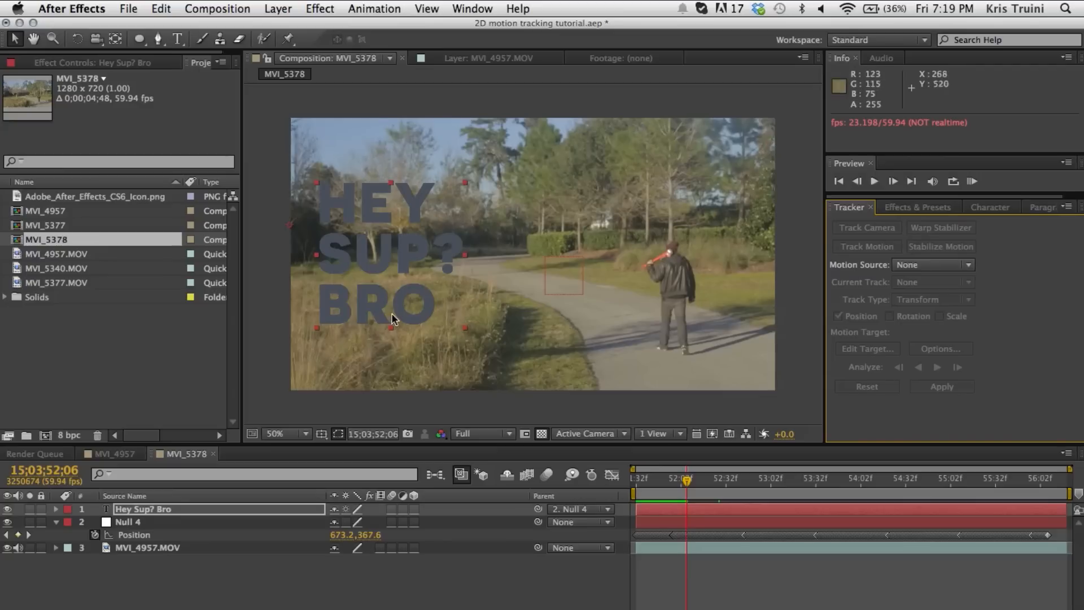
pyautogui.moveTo(558, 322)
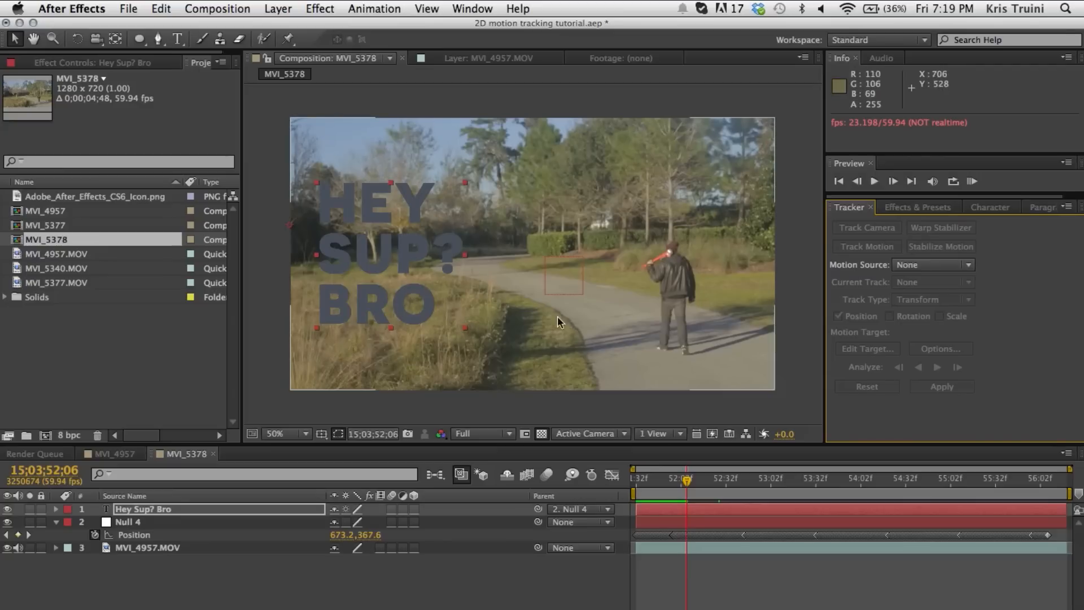
pyautogui.moveTo(370, 203)
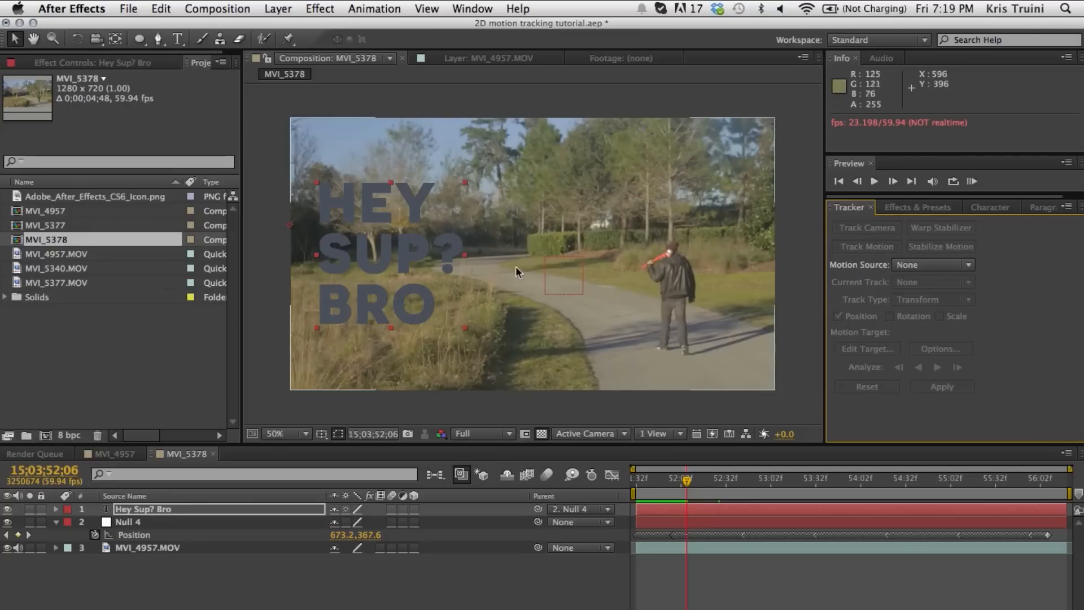
pyautogui.moveTo(522, 375)
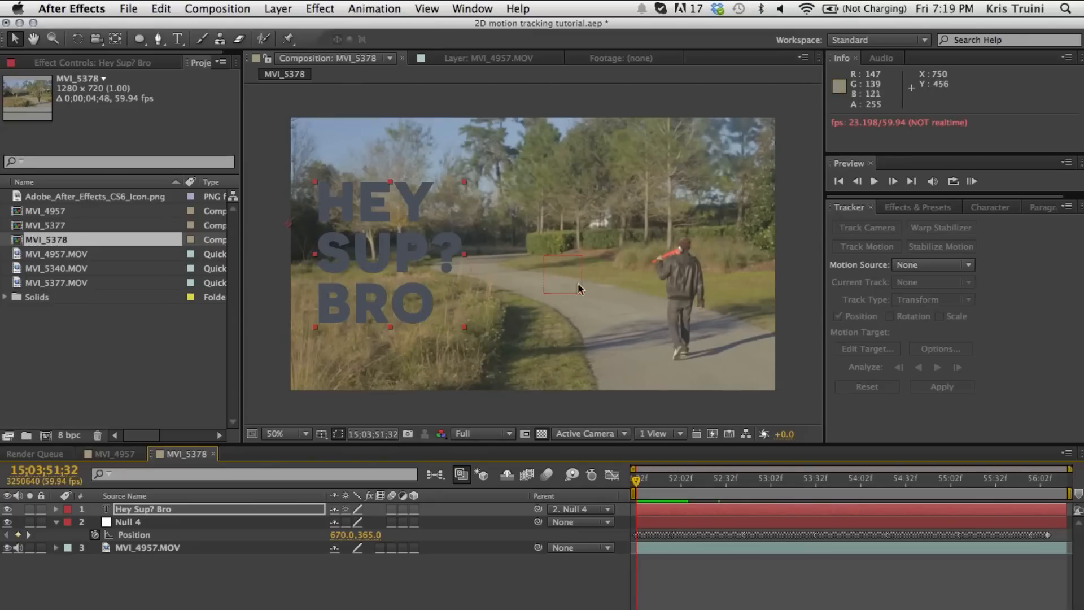
pyautogui.moveTo(544, 336)
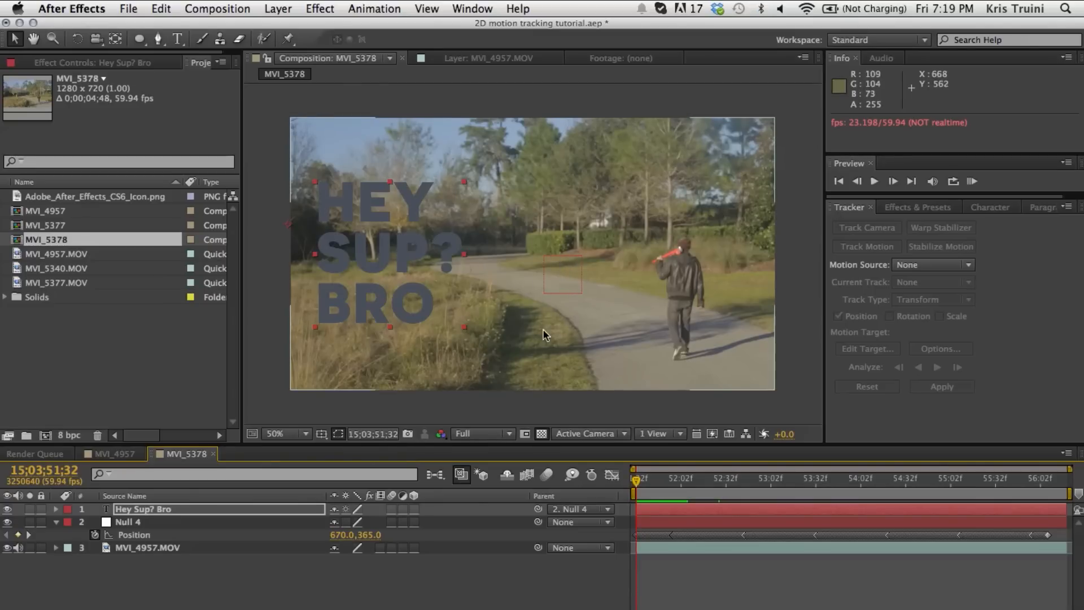
pyautogui.moveTo(410, 345)
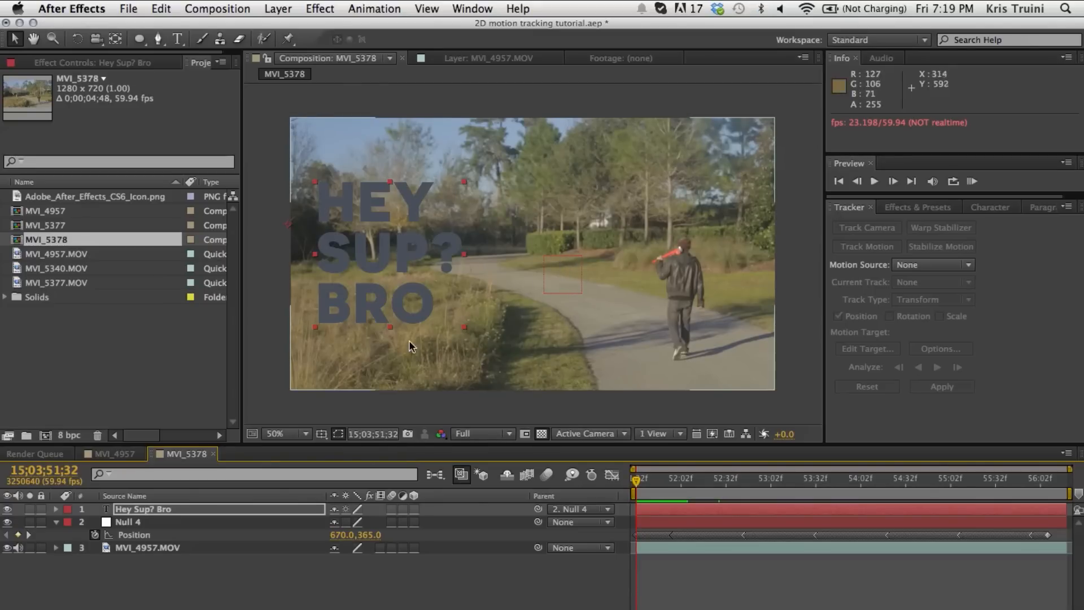
pyautogui.moveTo(512, 303)
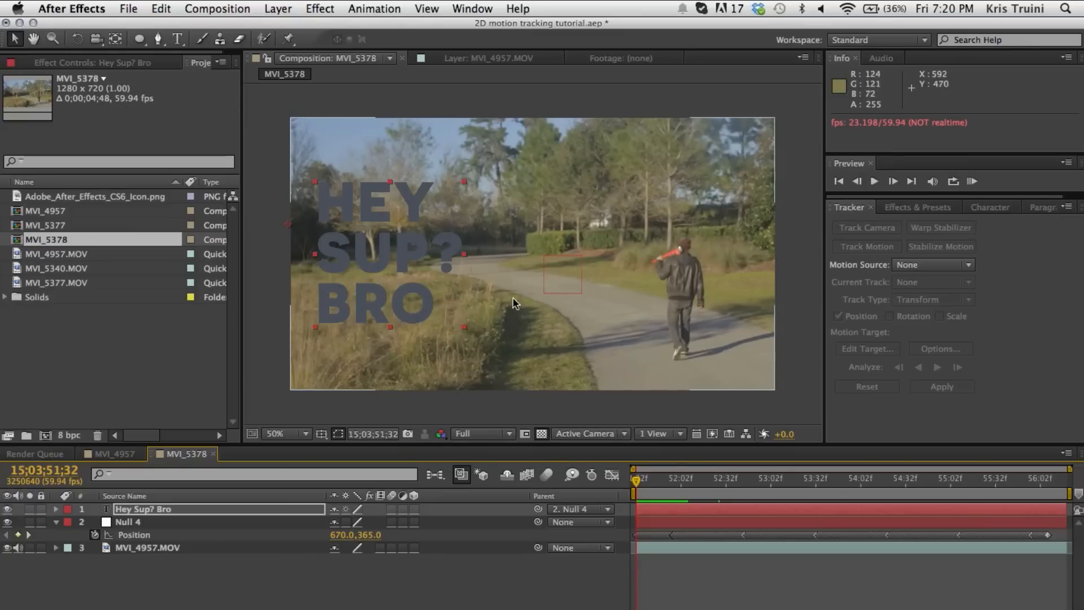
pyautogui.moveTo(475, 352)
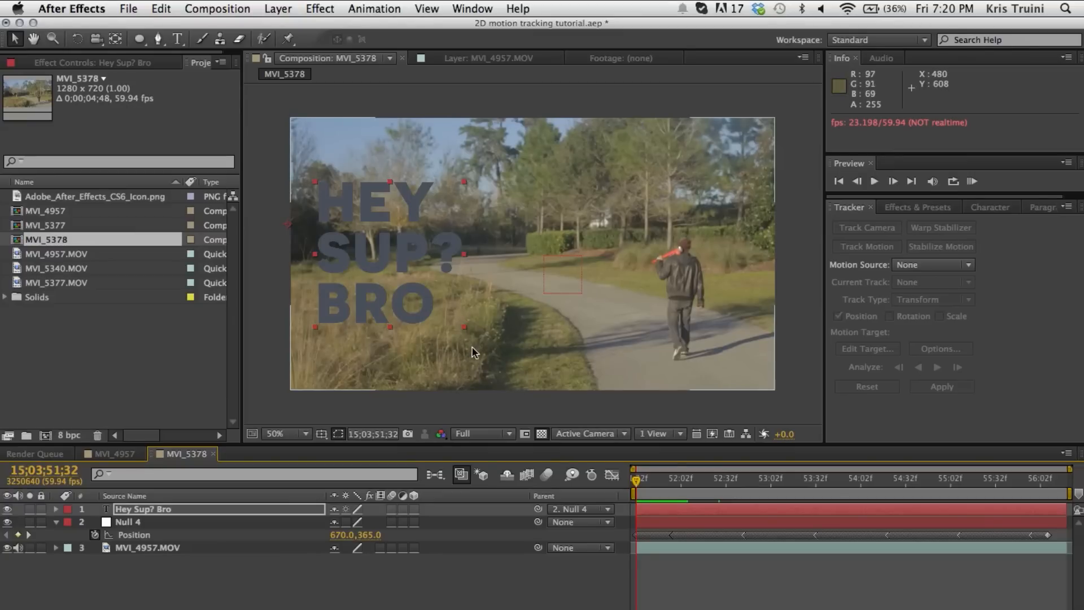
pyautogui.moveTo(577, 330)
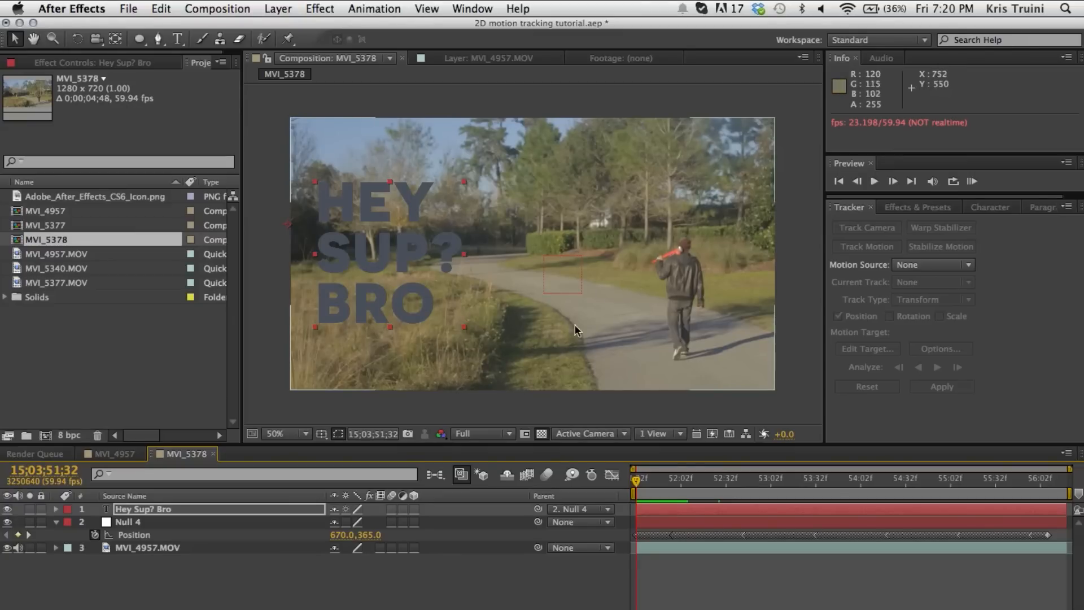
pyautogui.moveTo(582, 347)
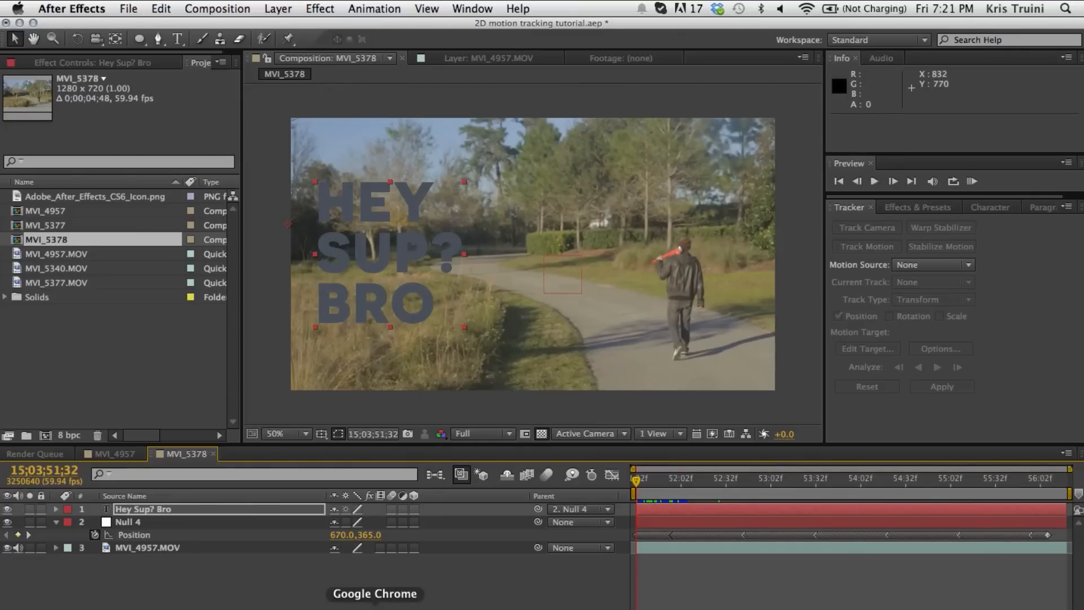
# Switch to Google Chrome showing the kriscoartproductions.com Basics tutorial series.
pyautogui.click(374, 593)
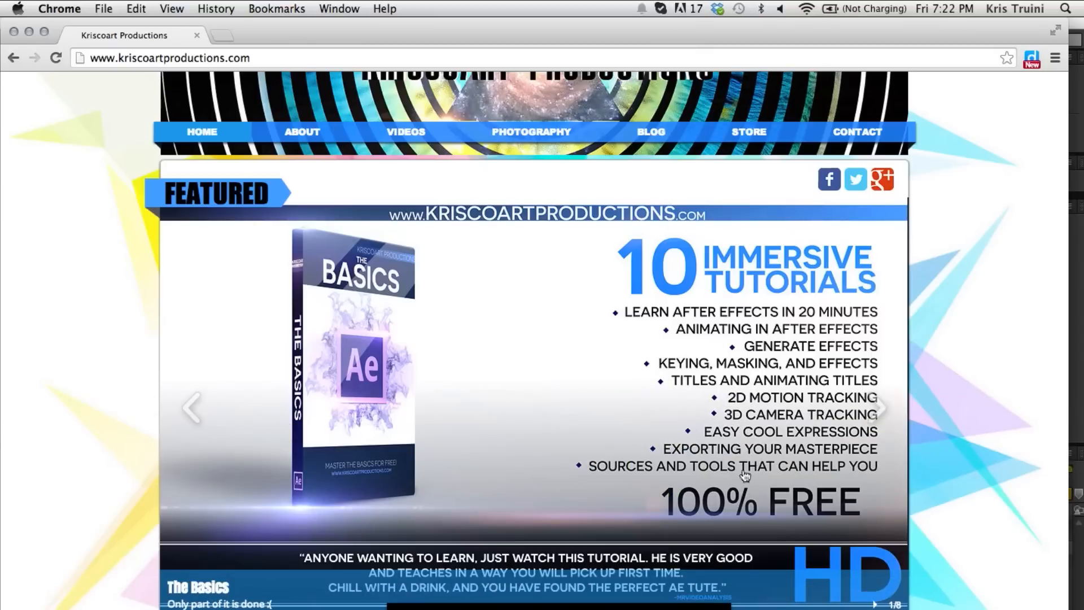
pyautogui.moveTo(731, 402)
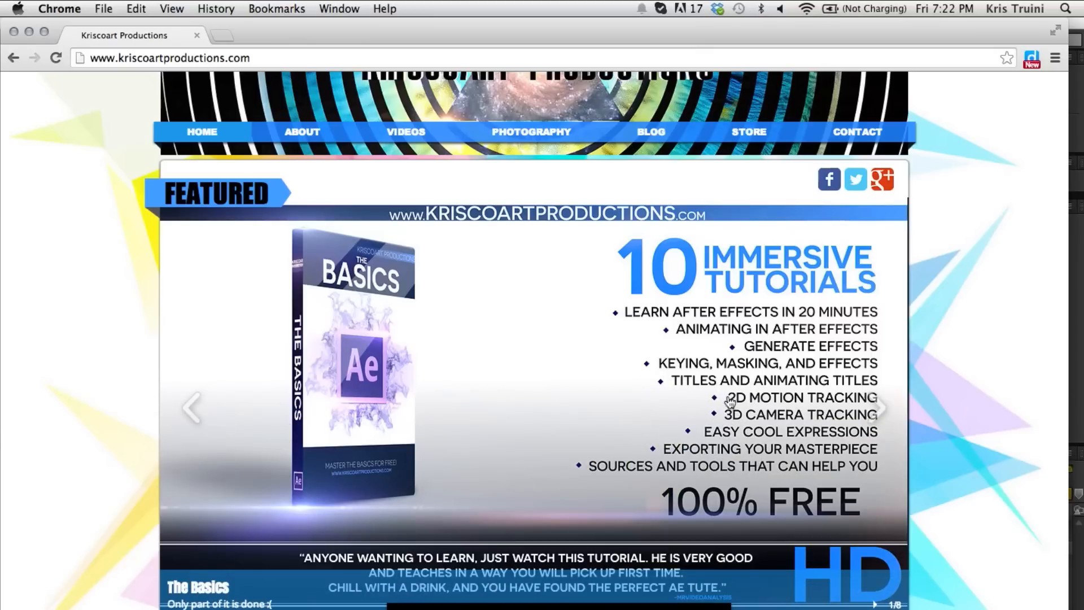
pyautogui.moveTo(605, 463)
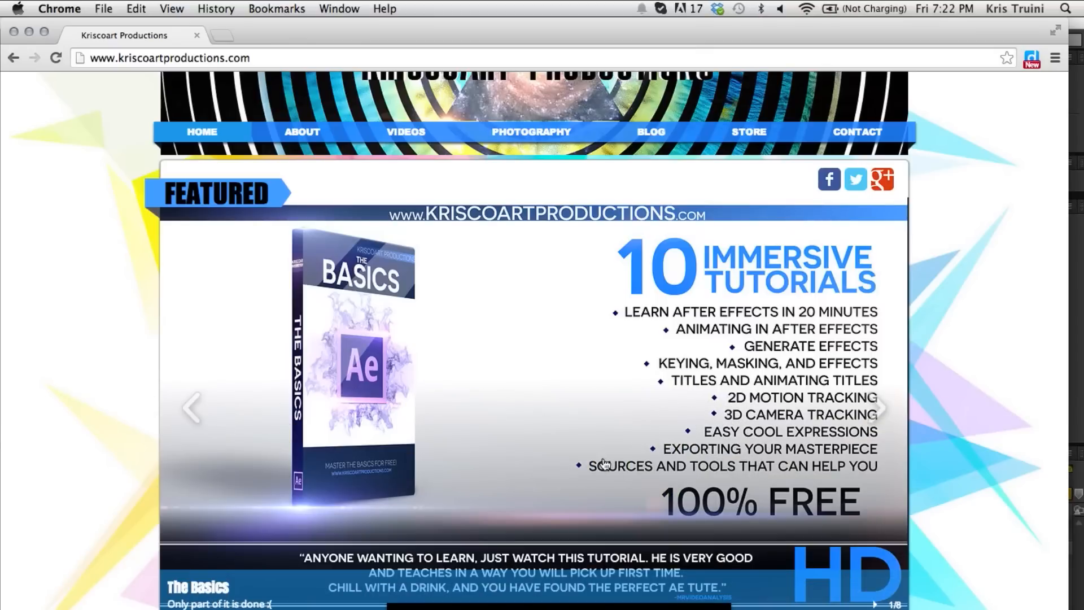
pyautogui.moveTo(602, 409)
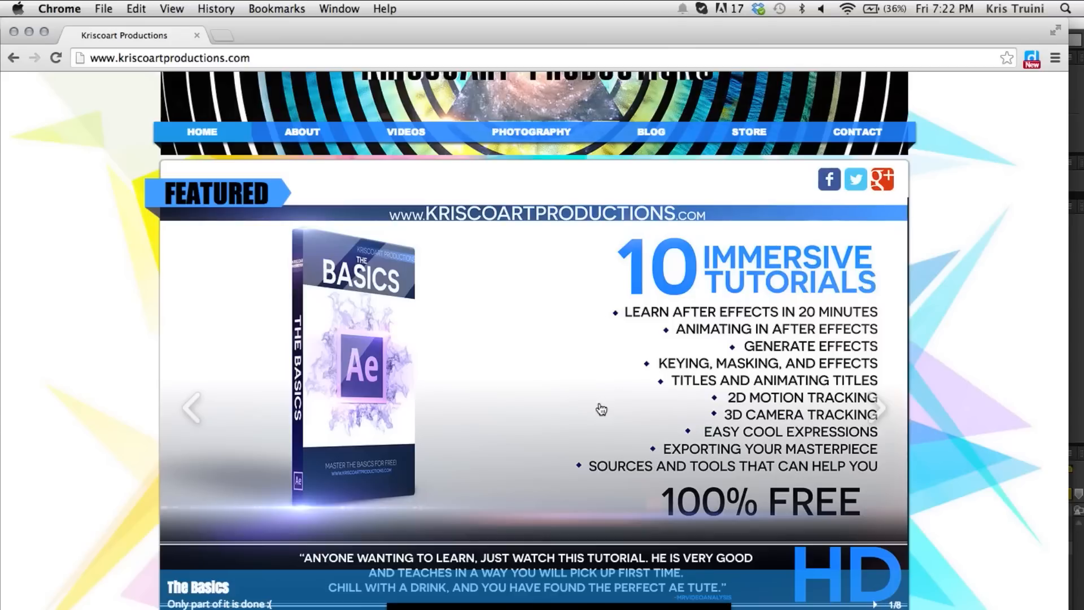
pyautogui.moveTo(270, 205)
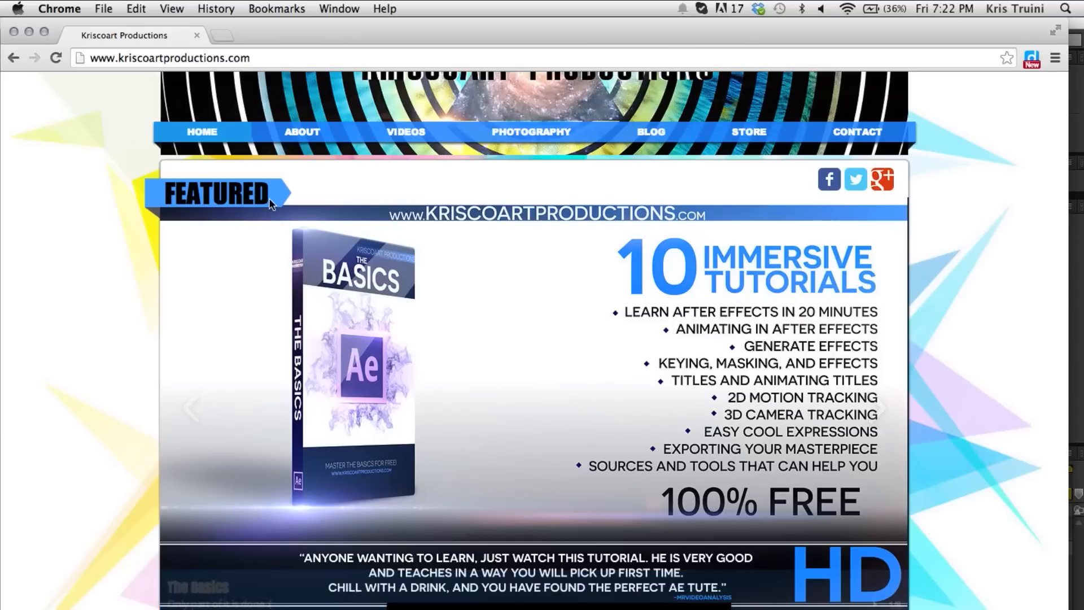